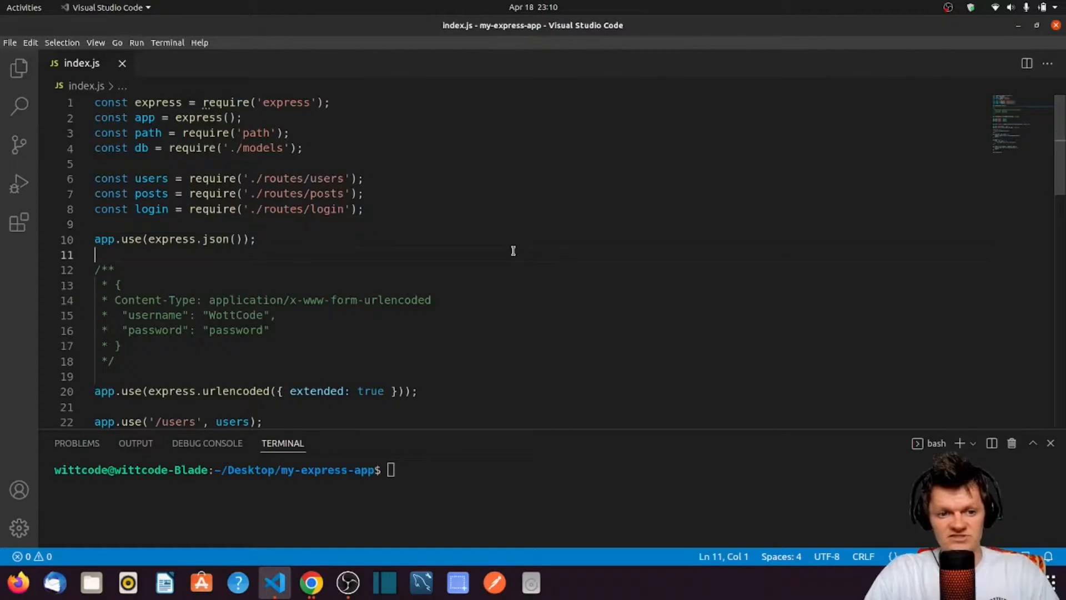
# Step: Open routes/login/index.js via quick-open, then routes/posts/index.js from the Explorer tree
pyautogui.write('log')
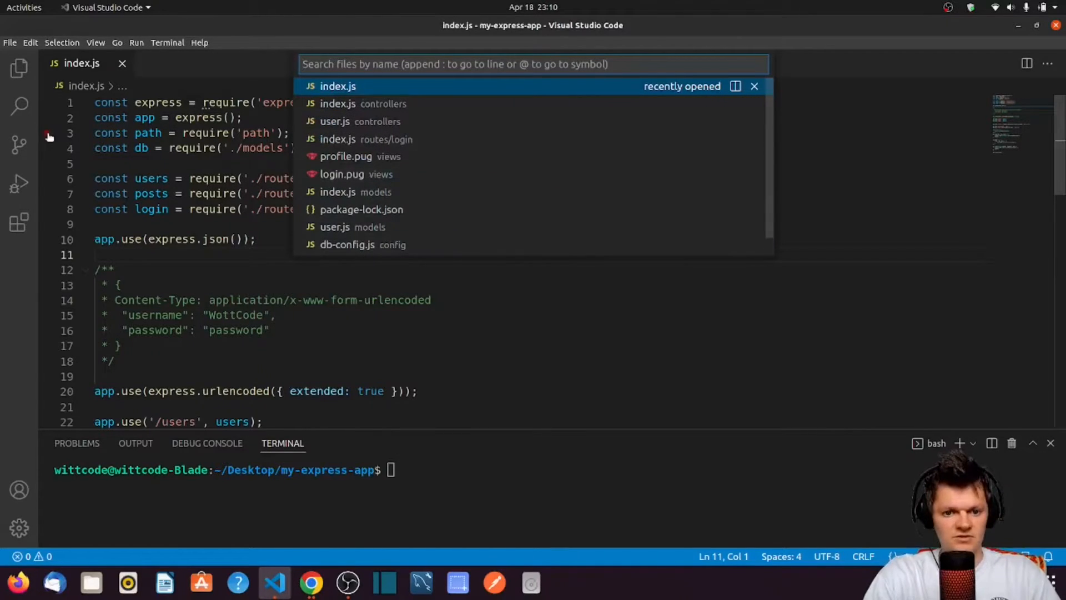
pyautogui.click(366, 139)
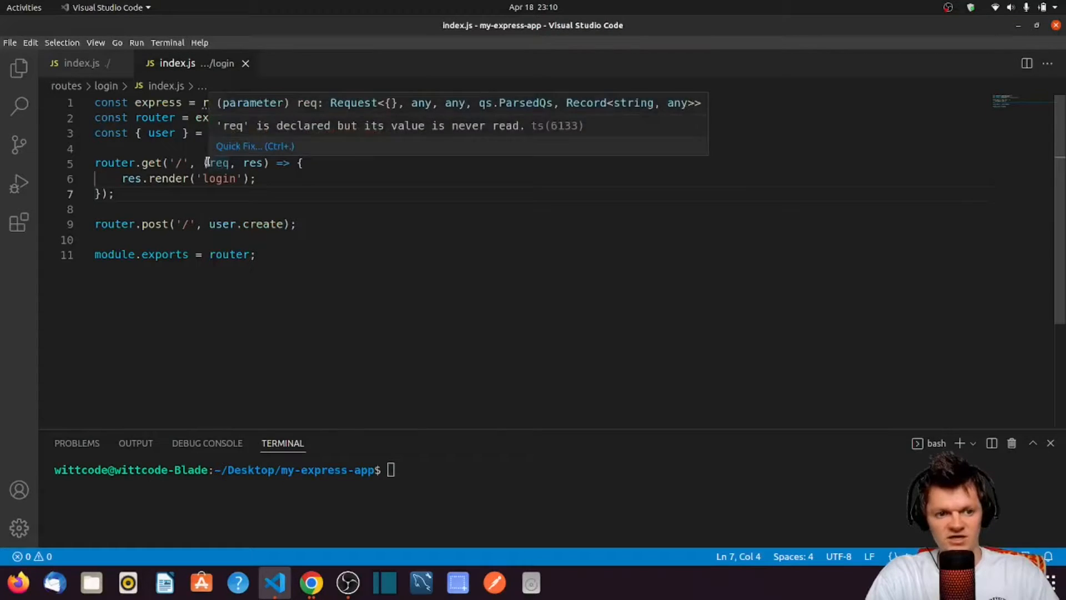
pyautogui.click(19, 67)
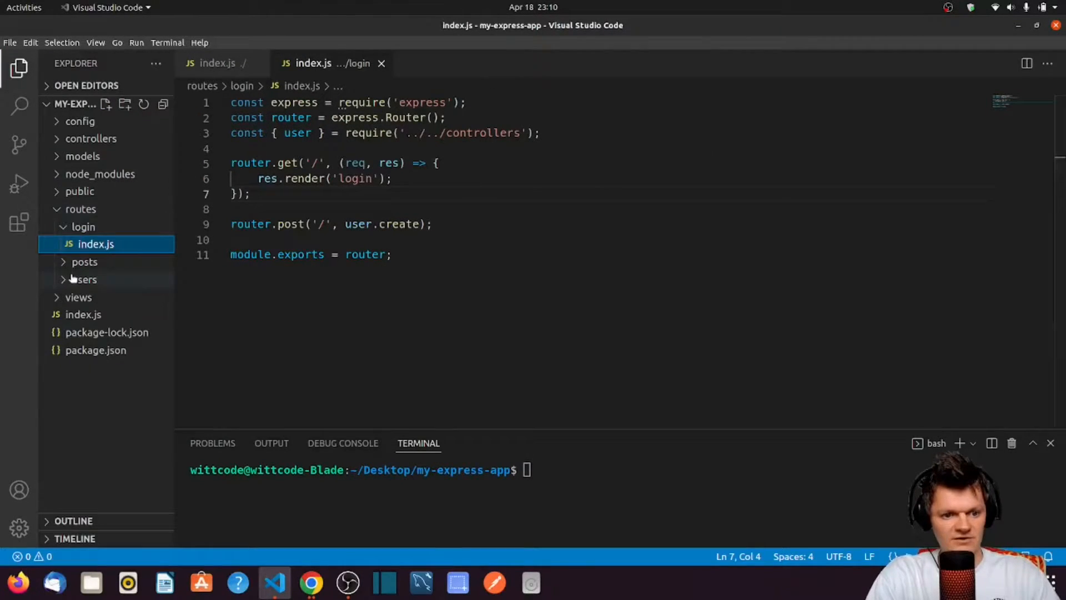
pyautogui.click(84, 262)
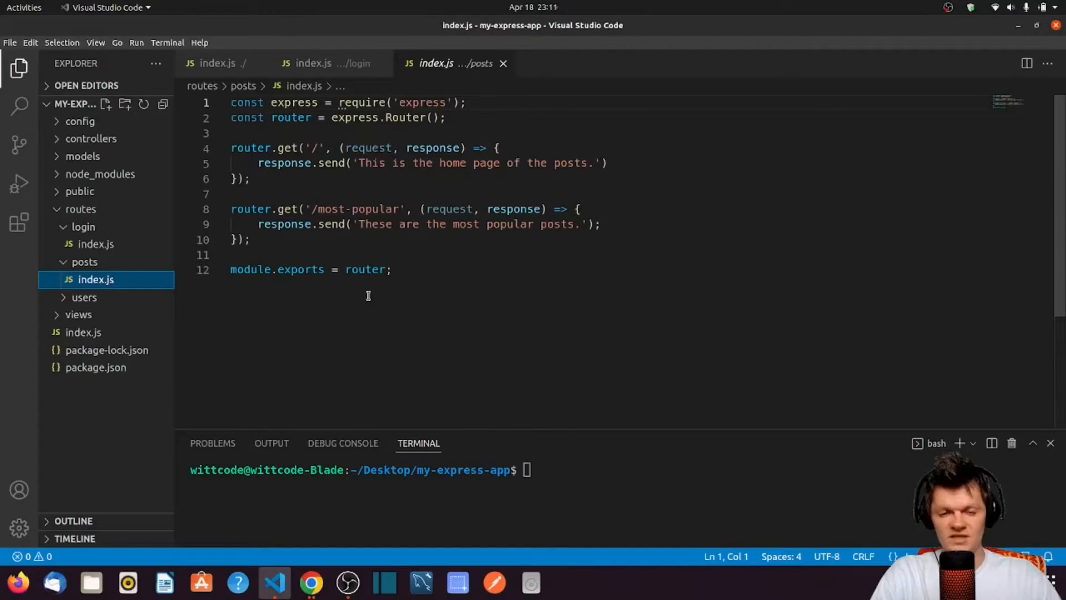
pyautogui.moveTo(217, 63)
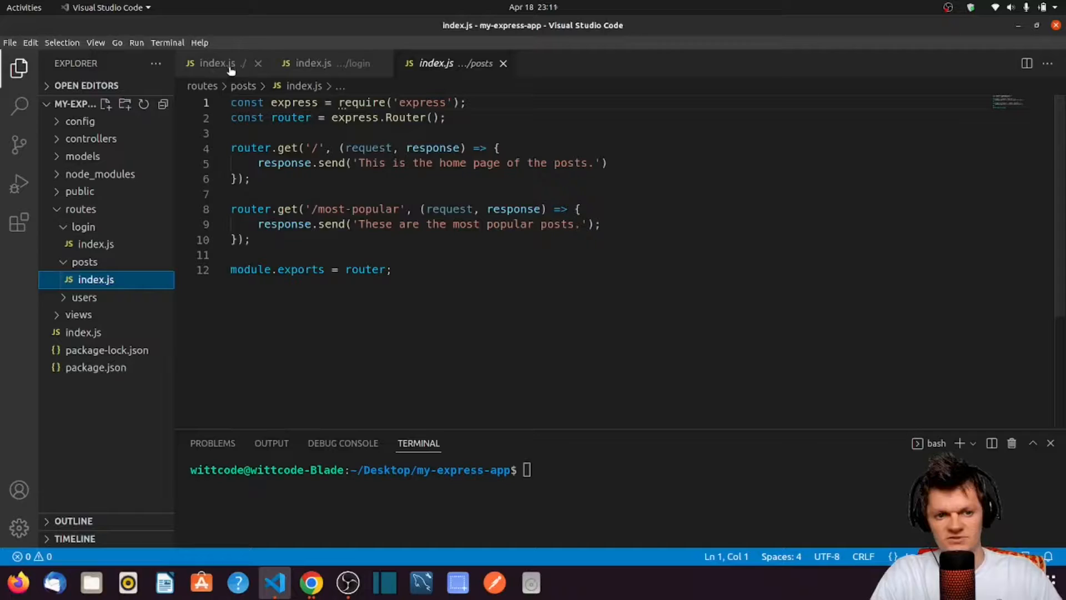
# Step: Add the sample cookie line sid=123 with Expires date and Secure to the index.js comment, highlighting its parts
pyautogui.click(216, 63)
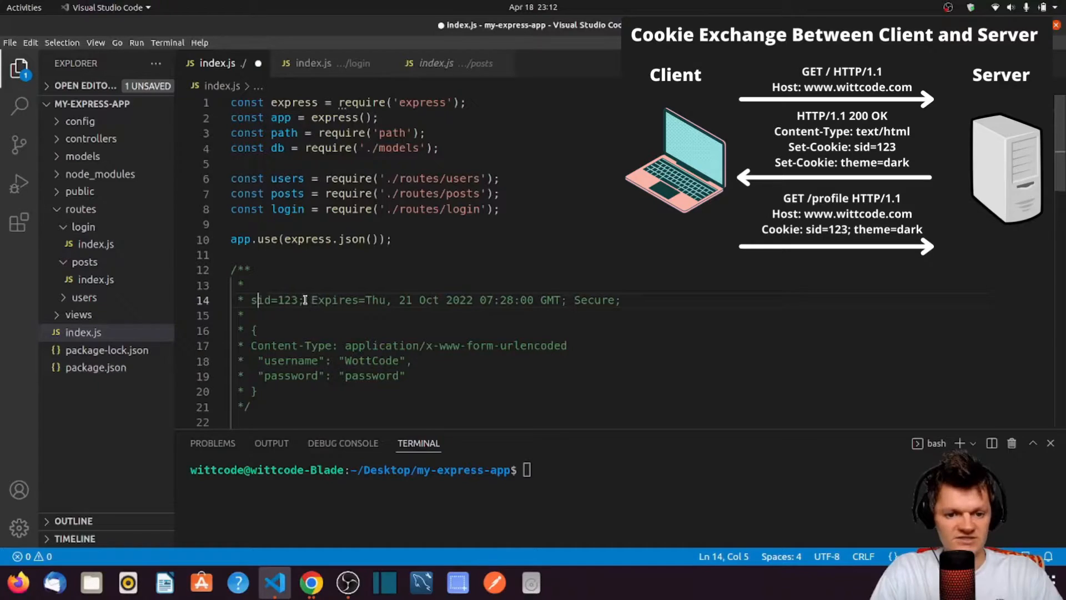
pyautogui.moveTo(312, 300); pyautogui.dragTo(411, 300)
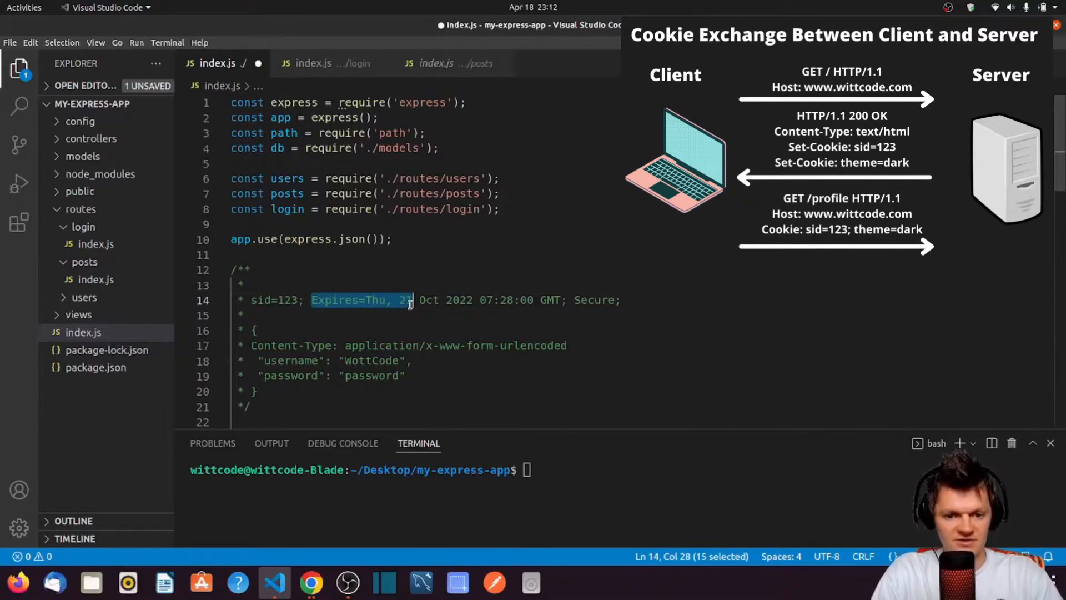
pyautogui.moveTo(408, 300); pyautogui.dragTo(561, 300)
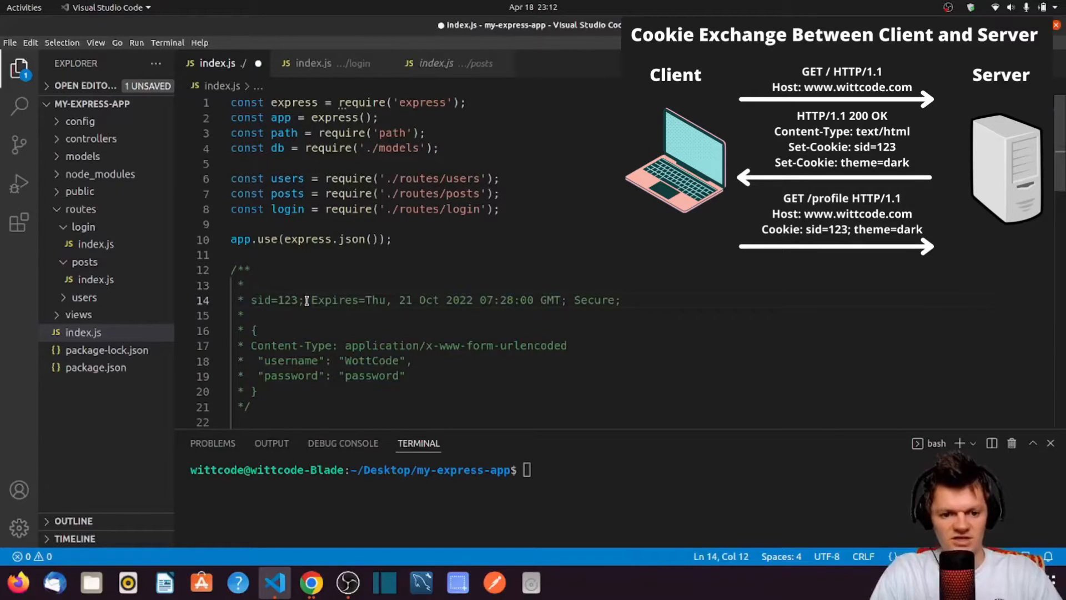
pyautogui.moveTo(249, 300); pyautogui.dragTo(303, 300)
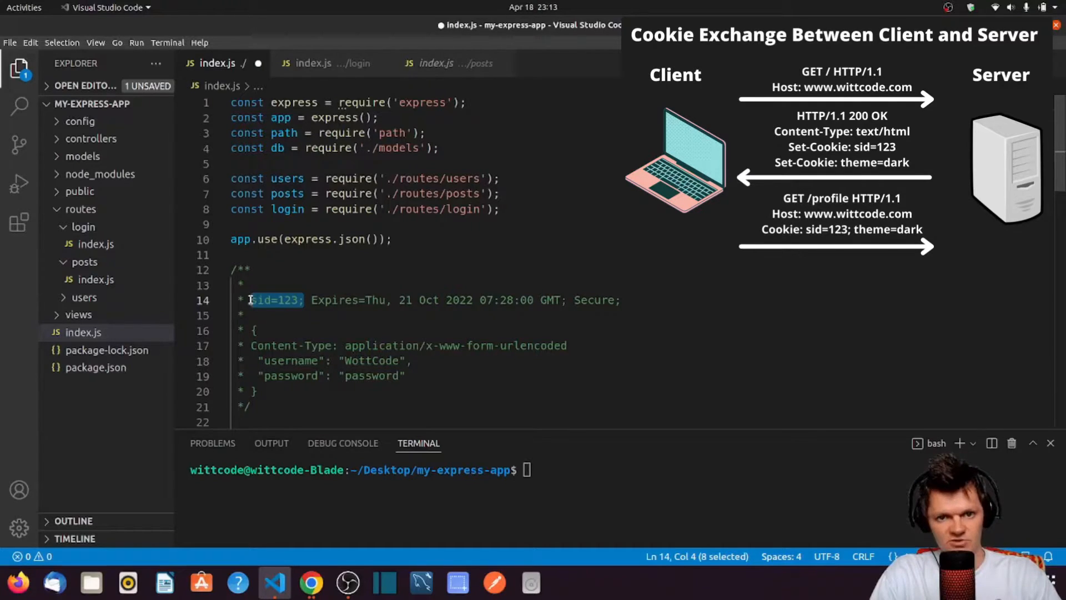
pyautogui.moveTo(428, 330)
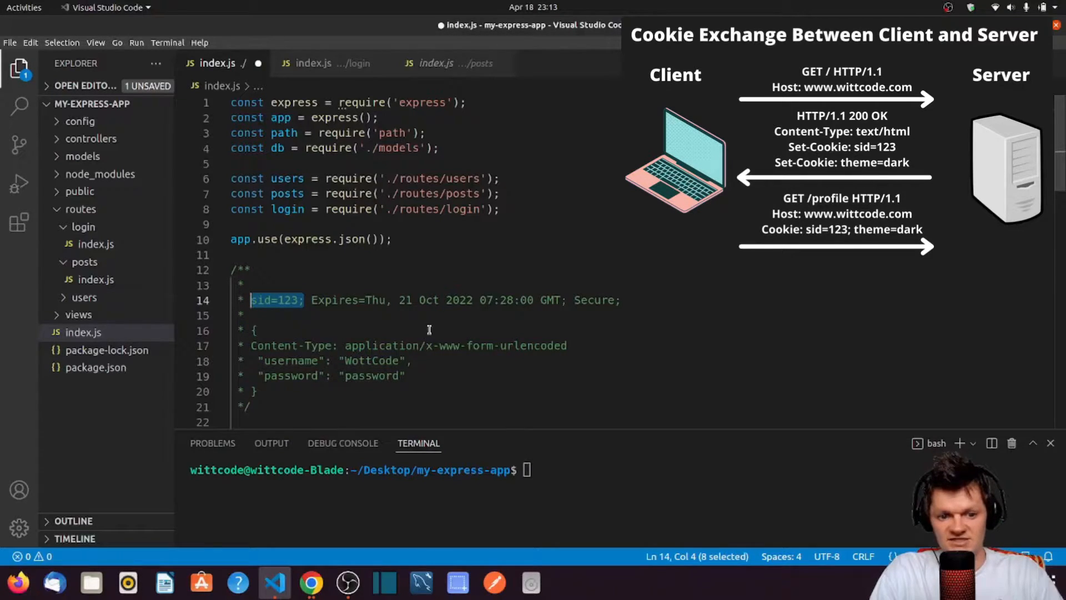
# Step: Re-highlight the sid=123 pair, then move through the login and posts route files
pyautogui.click(300, 300)
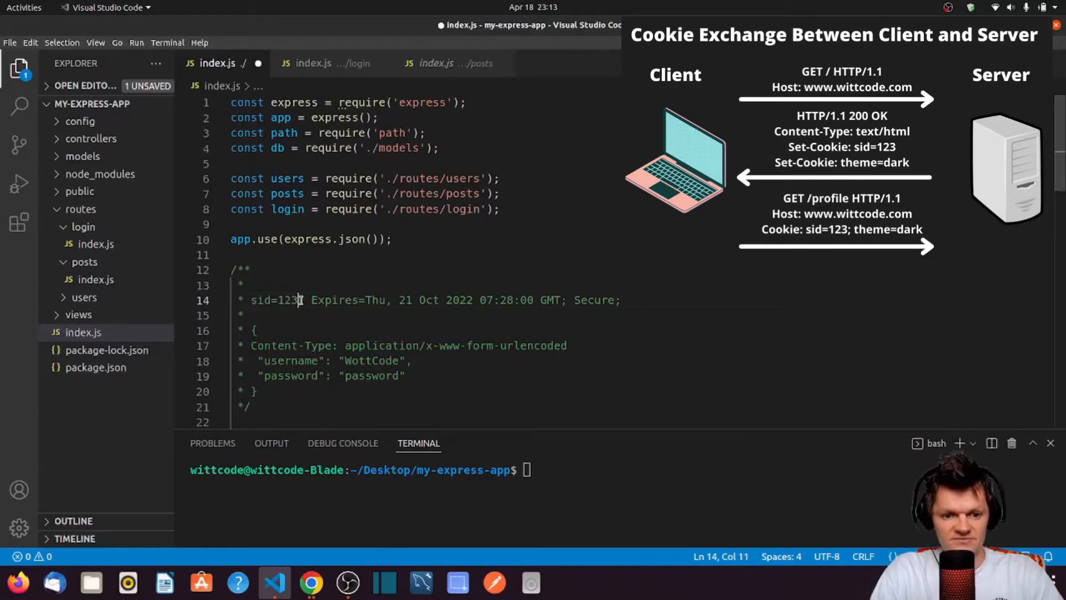
pyautogui.moveTo(257, 300); pyautogui.dragTo(305, 299)
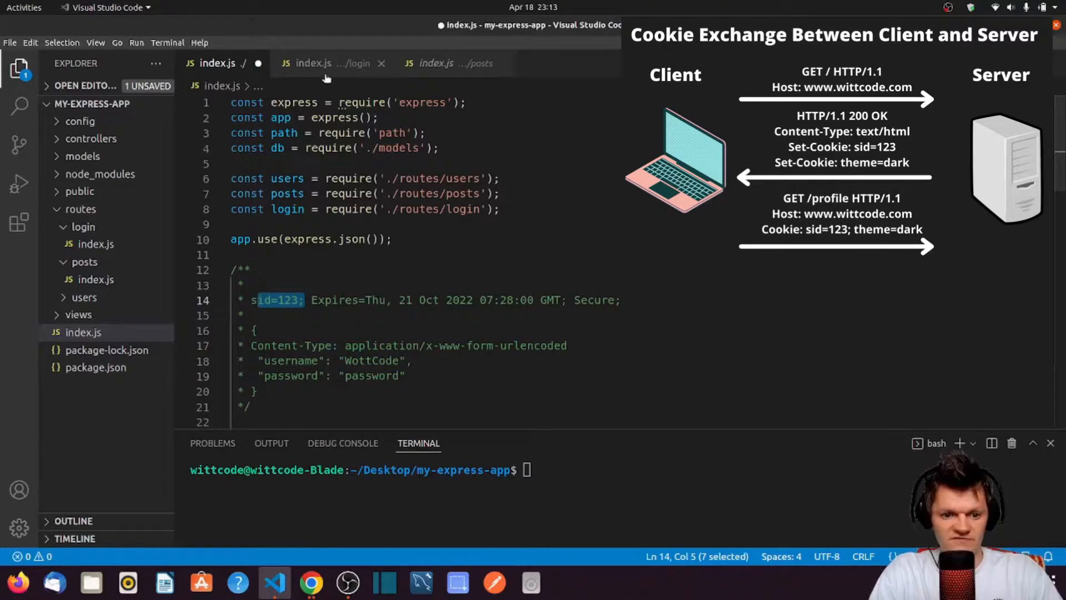
pyautogui.click(313, 63)
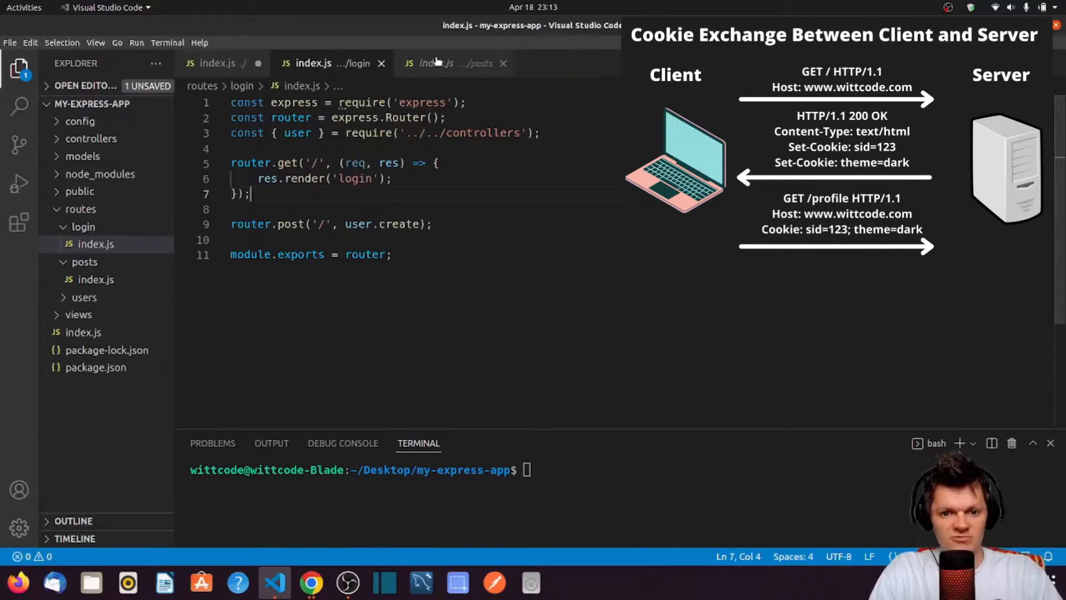
pyautogui.click(439, 63)
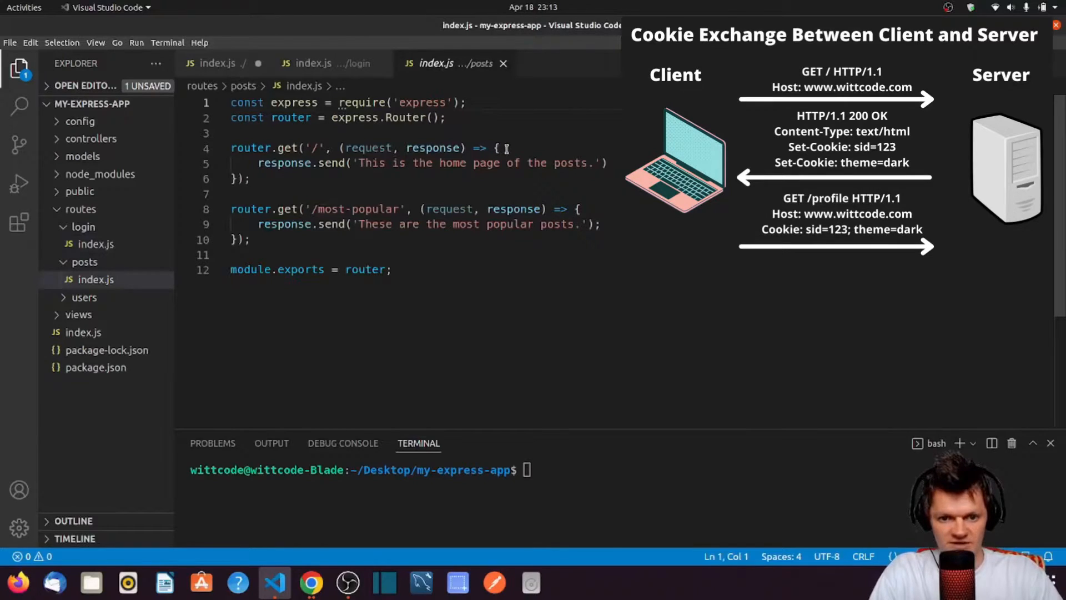
# Step: Sketch req.cookies.sid with a '// look up' comment in the posts '/' handler
pyautogui.write('req.cookies.')
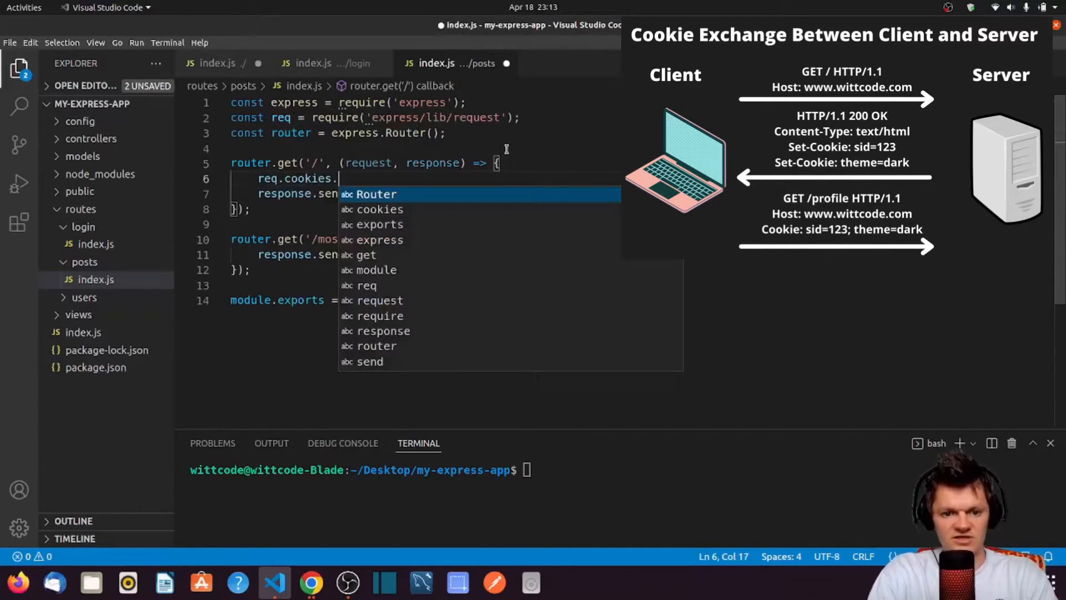
pyautogui.write('sid')
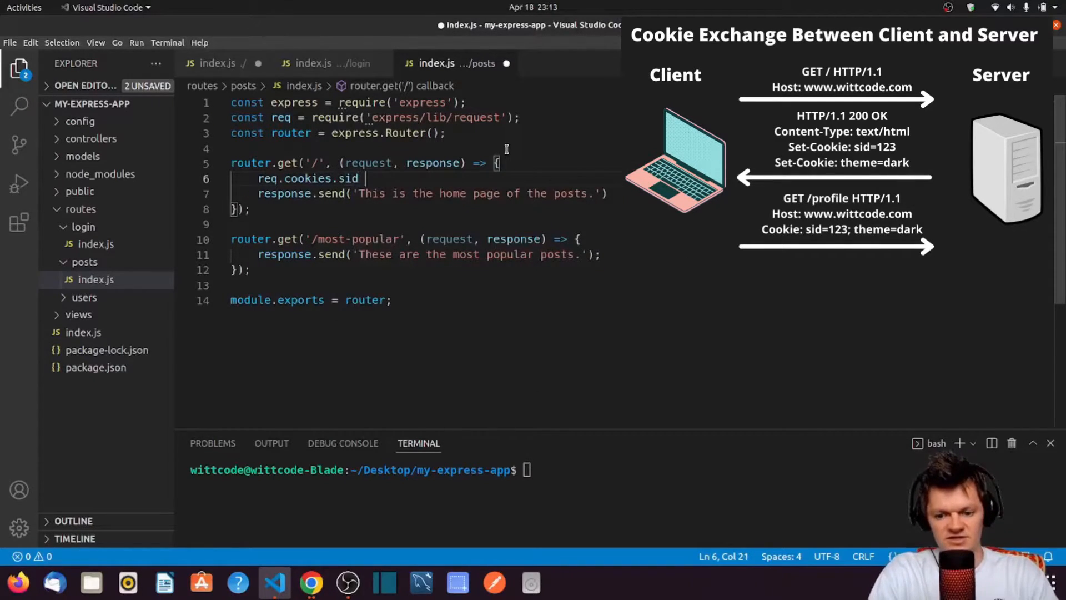
pyautogui.write('// look up')
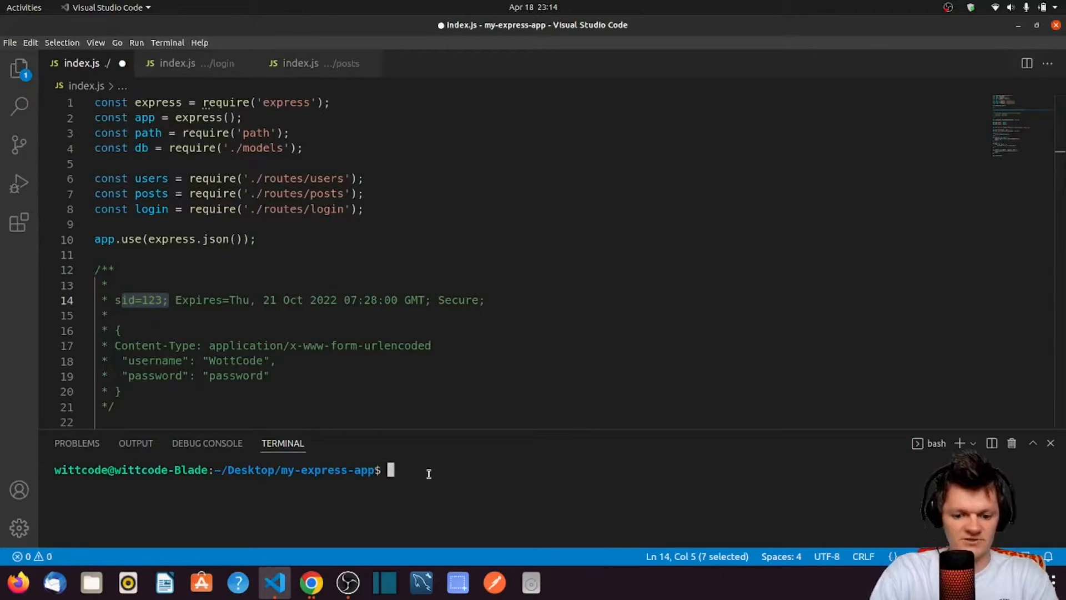
# Step: Run npm install cookie-parser in the integrated terminal
pyautogui.write('npm install cooki')
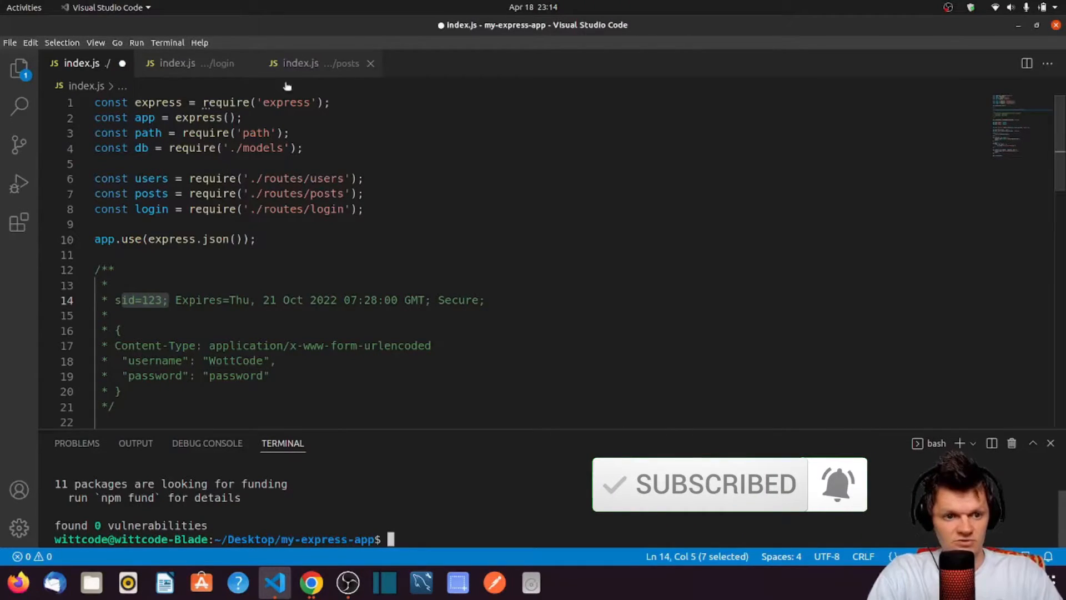
# Step: Open controllers/user.js via quick-open from the login route file and keep it open
pyautogui.click(190, 63)
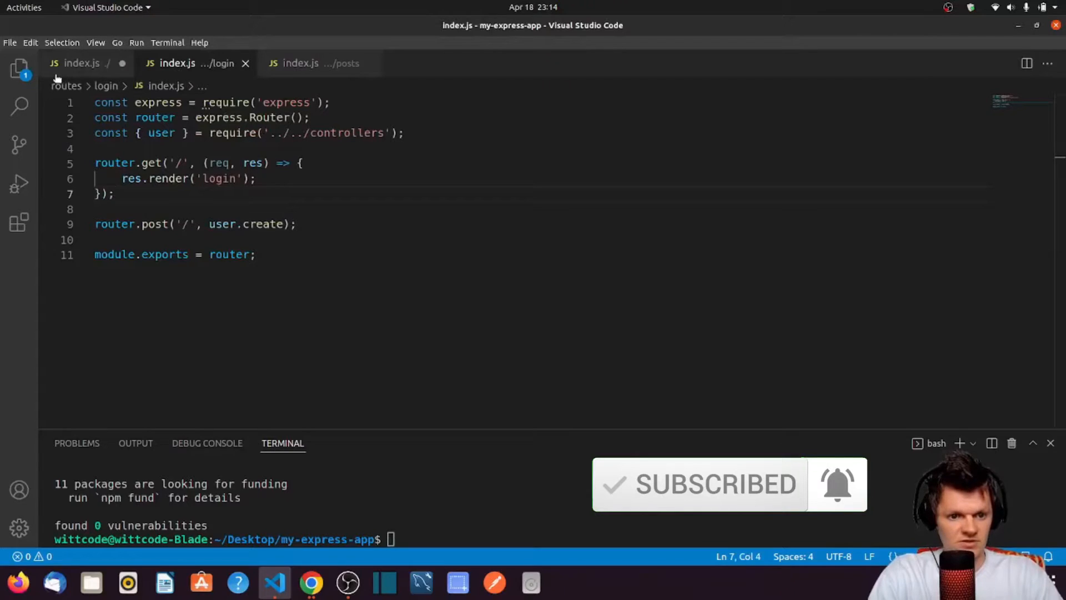
pyautogui.click(300, 224)
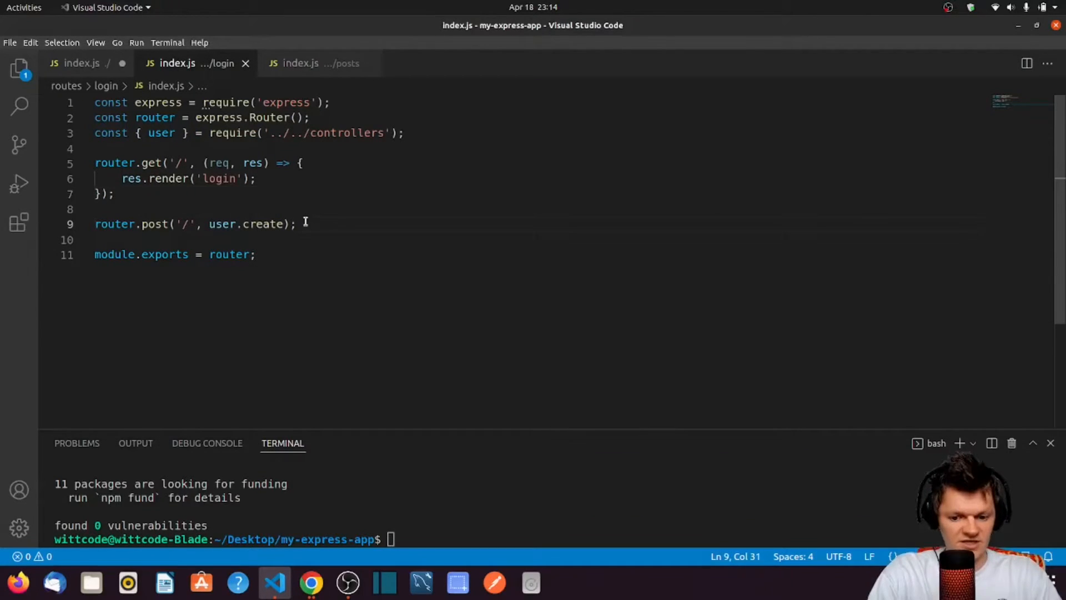
pyautogui.write('cont')
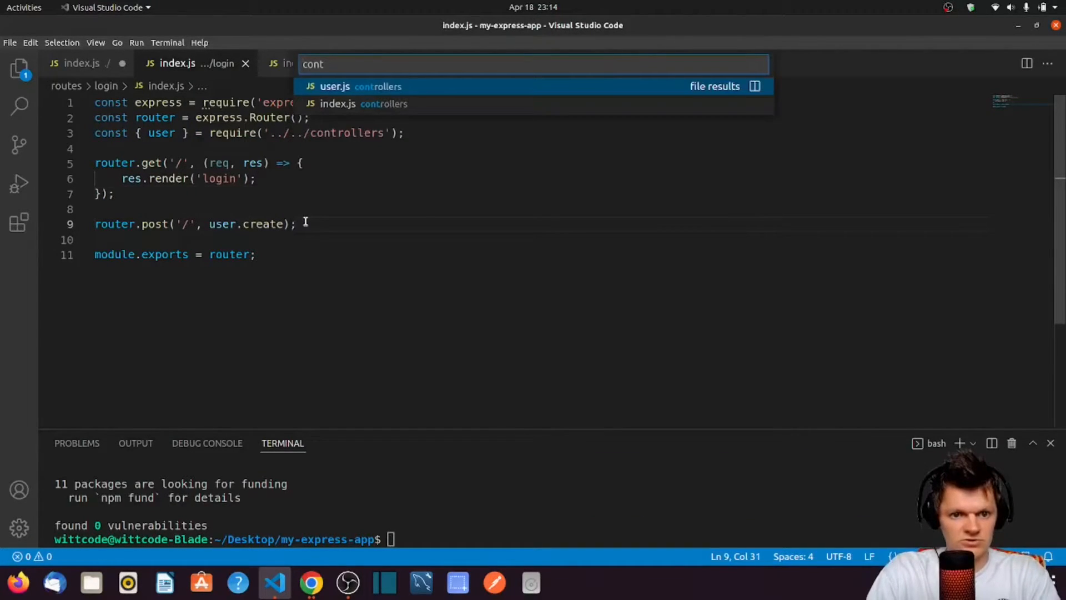
pyautogui.click(334, 87)
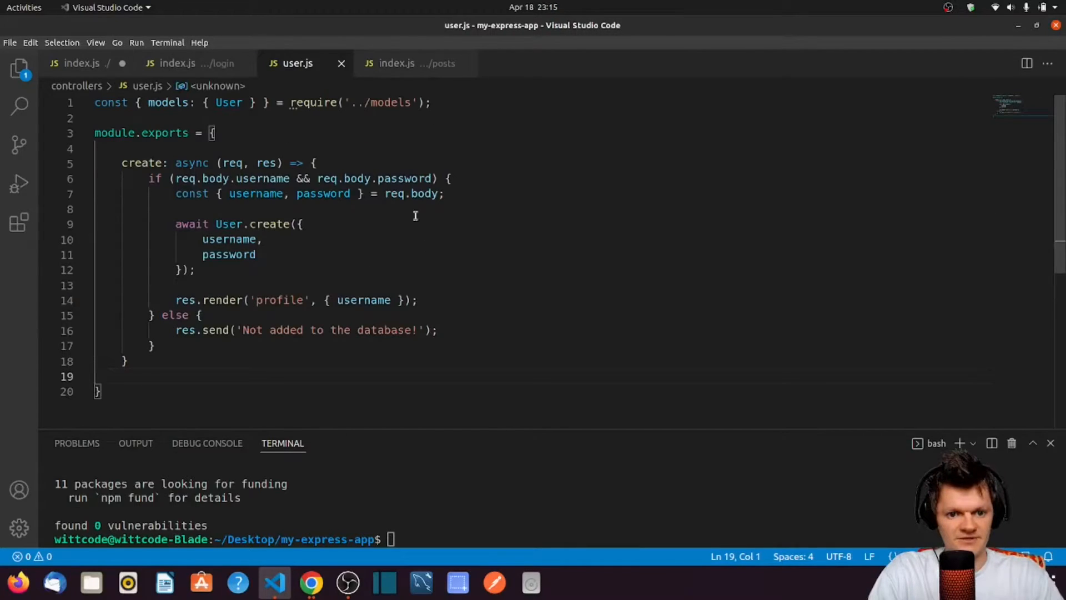
pyautogui.doubleClick(218, 179)
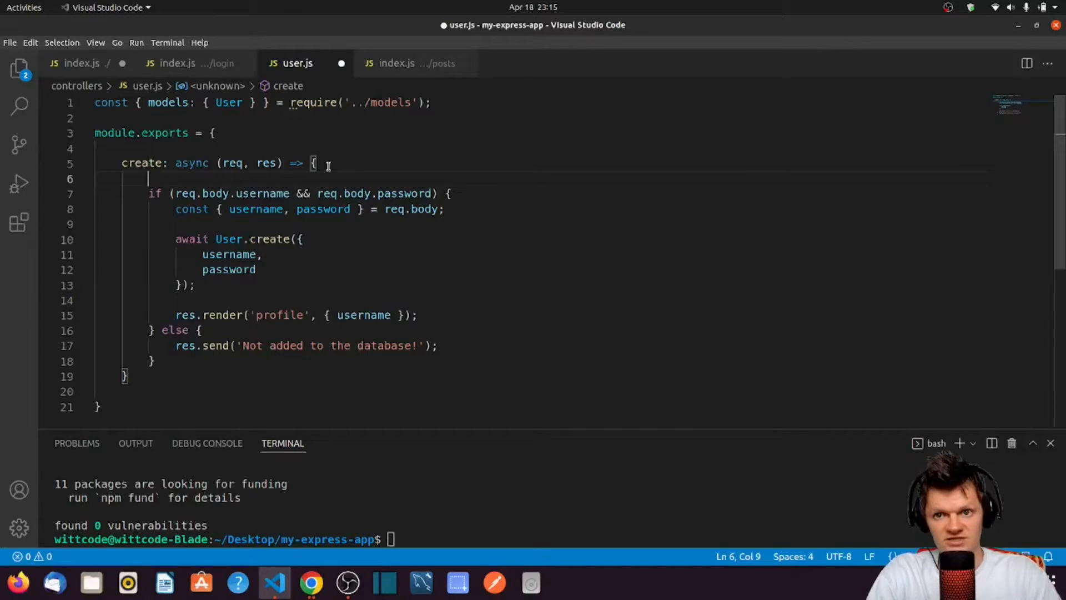
# Step: Try express.cookie and req.cookies lines in user.js, revert, and return to the main index.js
pyautogui.write('w')
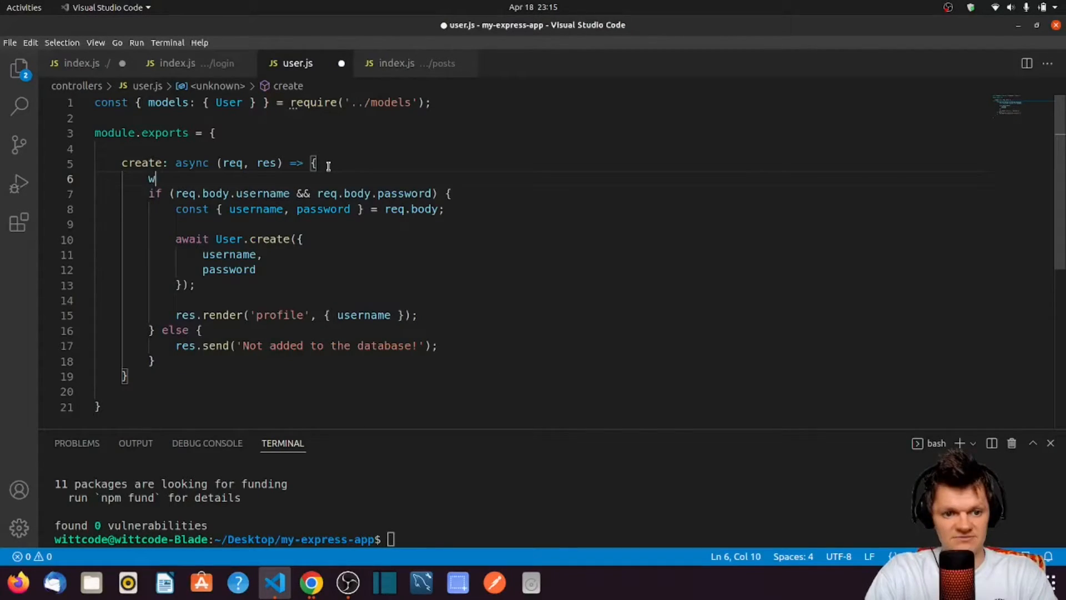
pyautogui.write('express.cooki')
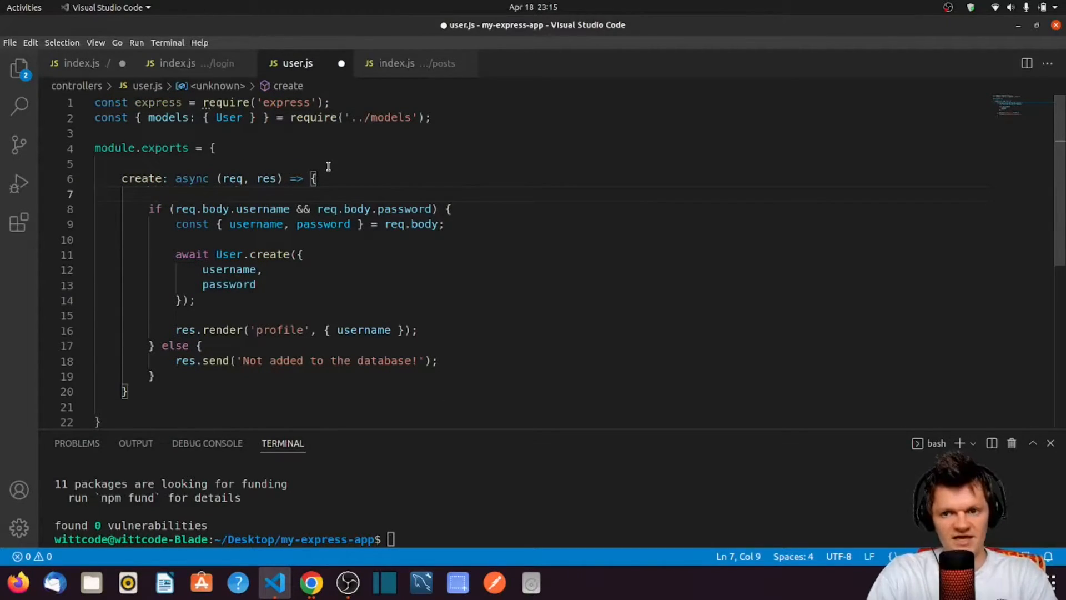
pyautogui.write('req.')
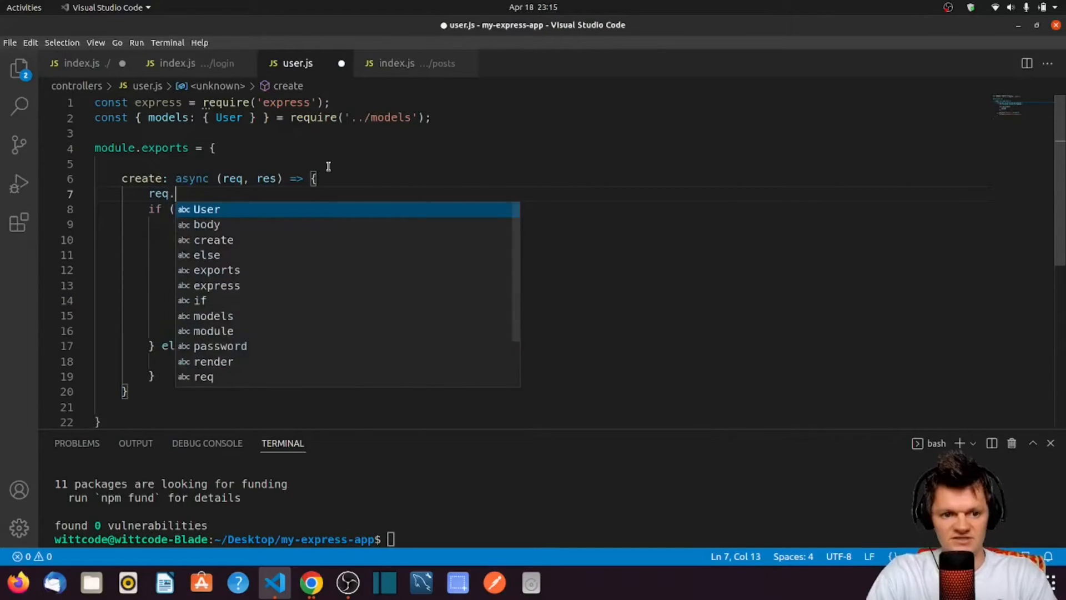
pyautogui.write('cookies')
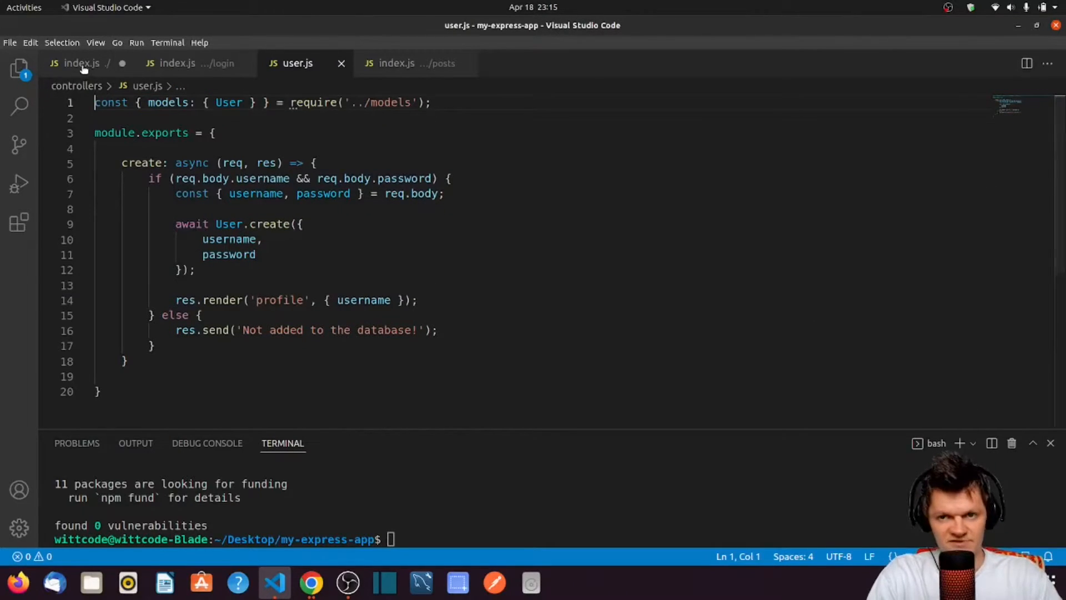
pyautogui.click(80, 63)
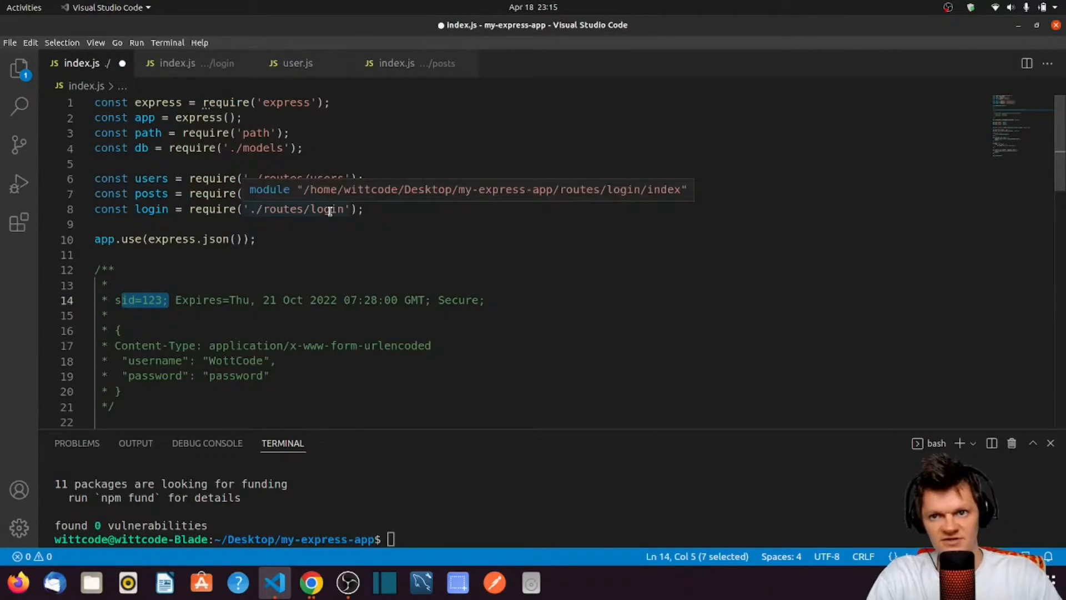
# Step: Register cookieParser as middleware in index.js, save, and reopen the user controller
pyautogui.scroll(-3)
pyautogui.write('app.use(cookieParser());')
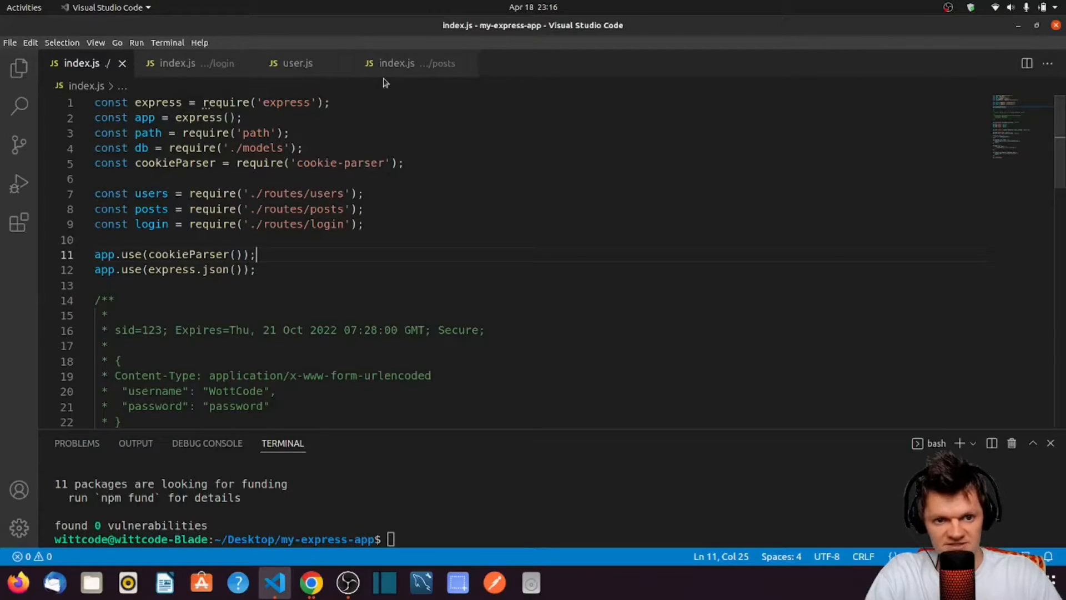
pyautogui.click(296, 62)
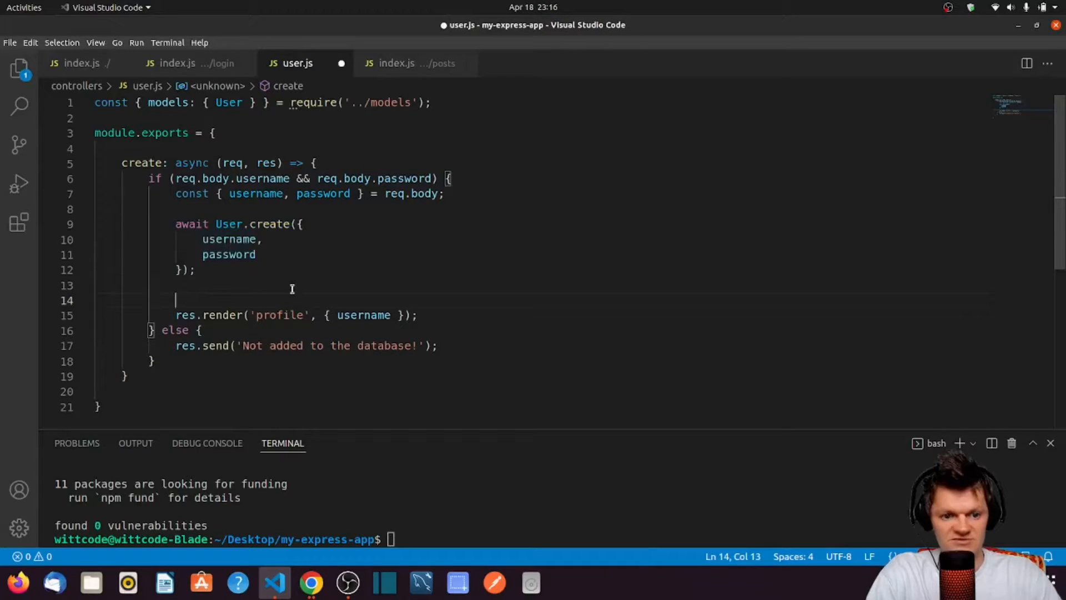
# Step: Add res.cookie('username', username); before res.render in user.js and start nodemon index.js
pyautogui.write('res')
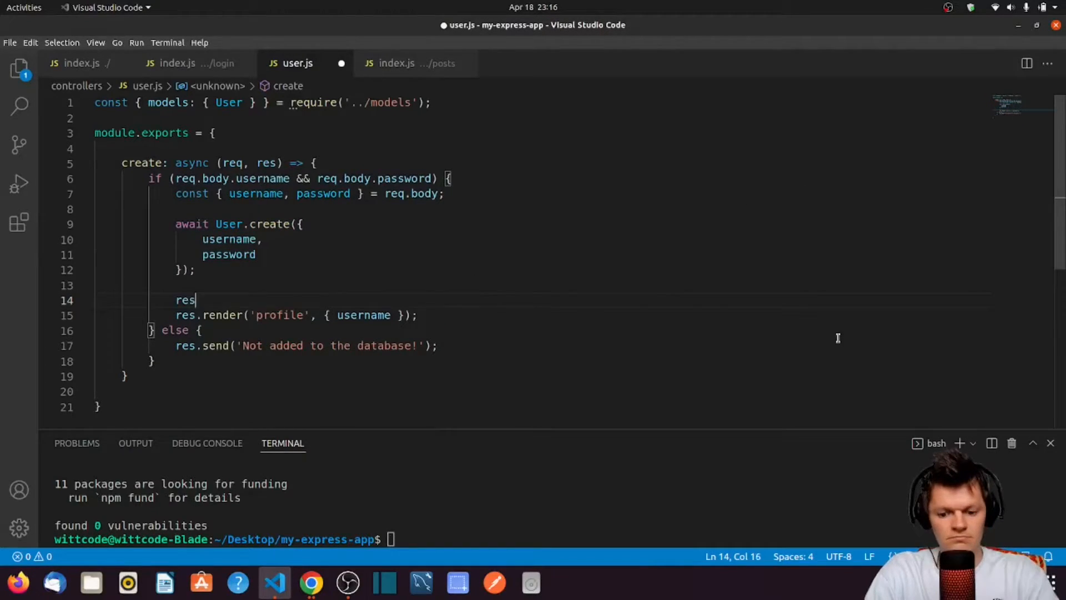
pyautogui.write(".cookie('username', username);")
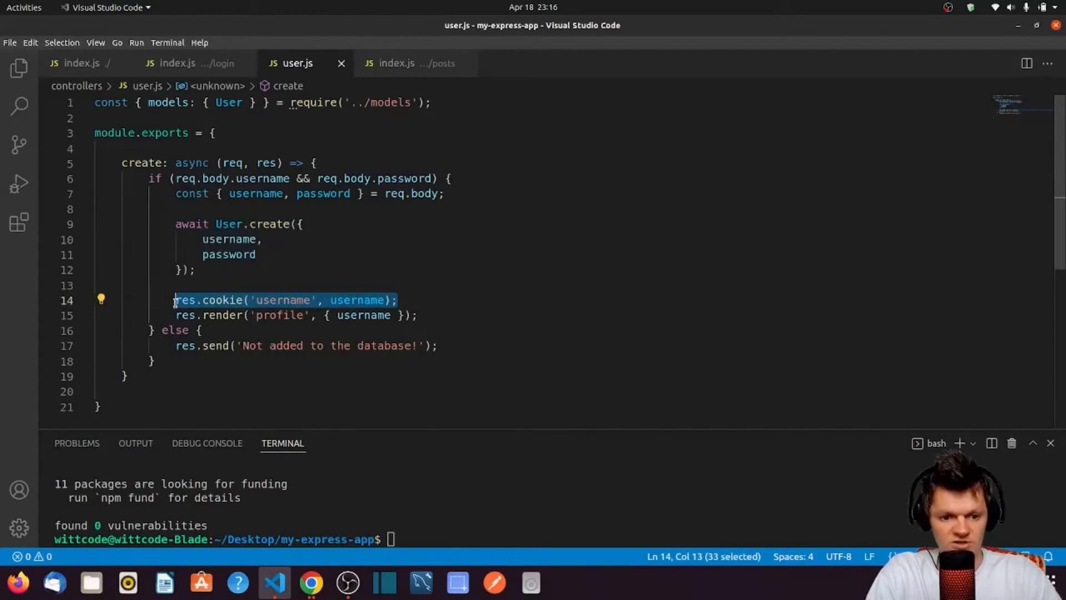
pyautogui.doubleClick(284, 300)
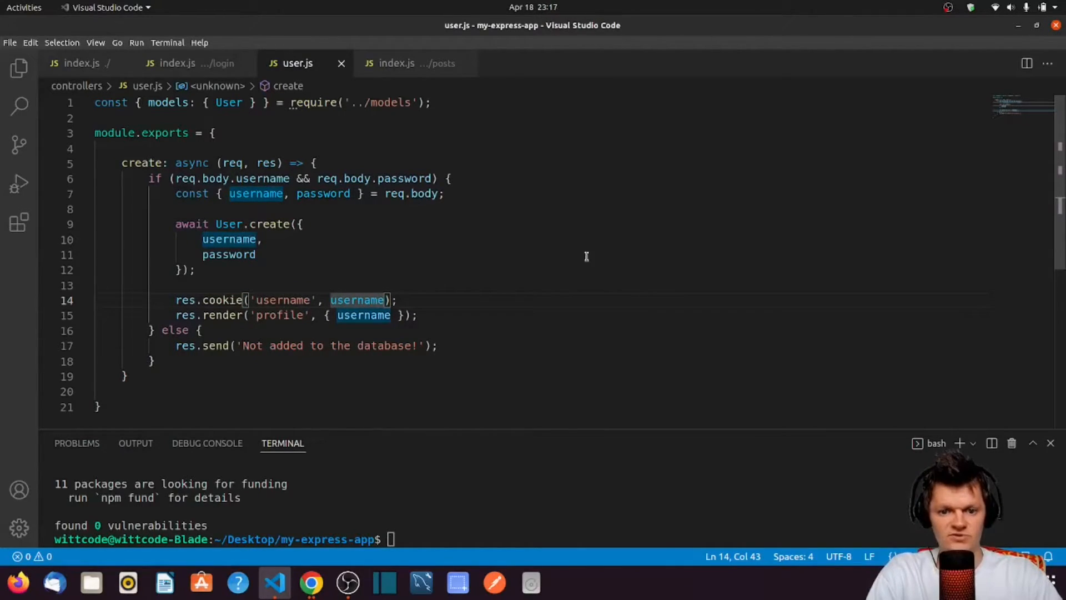
pyautogui.write('nodemon index.')
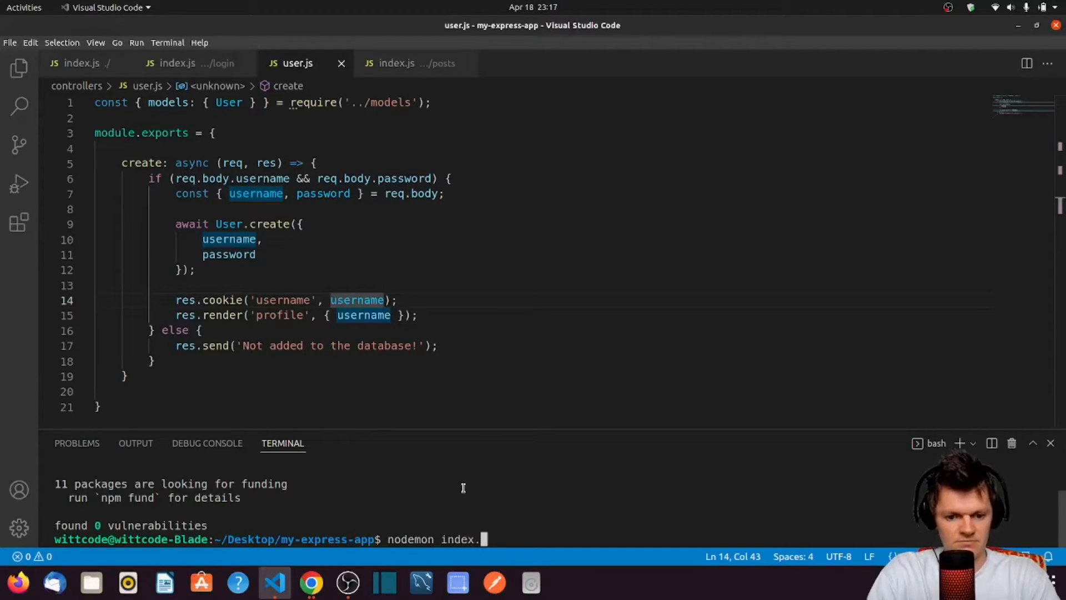
pyautogui.click(311, 583)
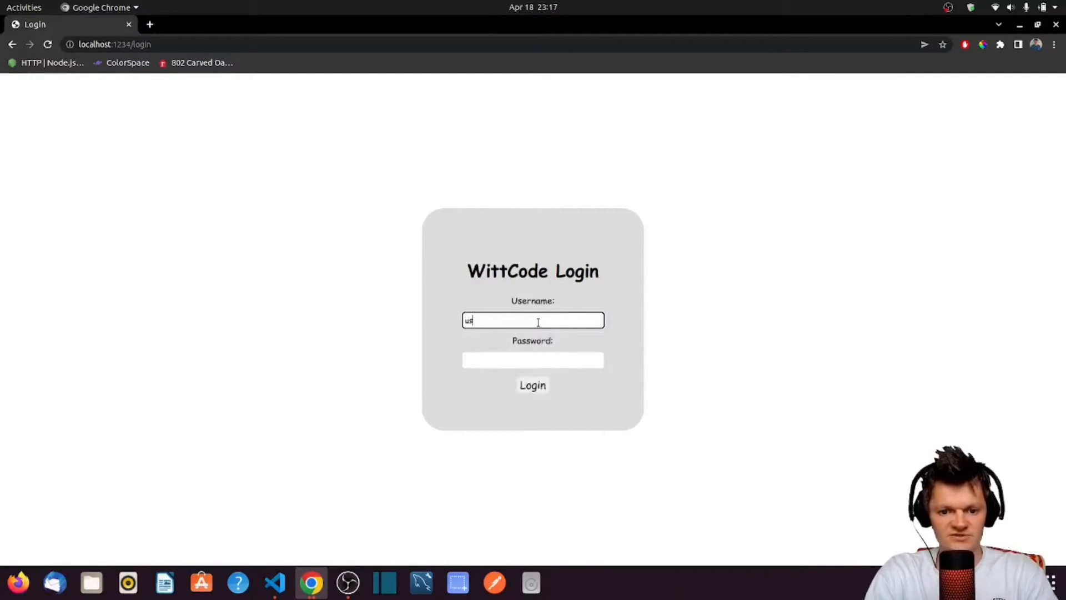
# Step: Log in as wittcode on the login page to reach the profile page
pyautogui.write('wittcode')
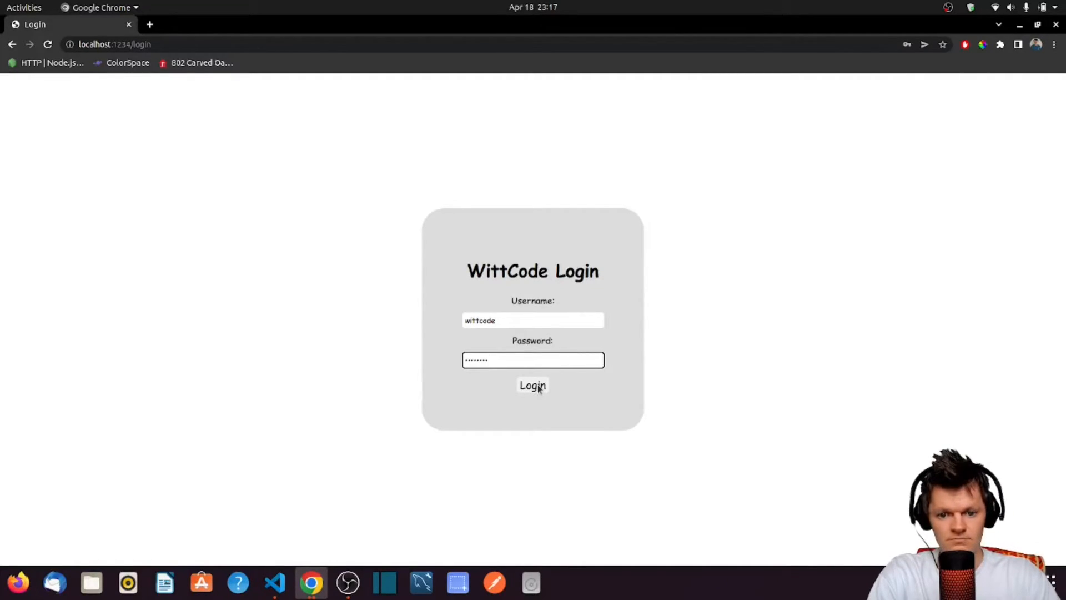
pyautogui.click(532, 385)
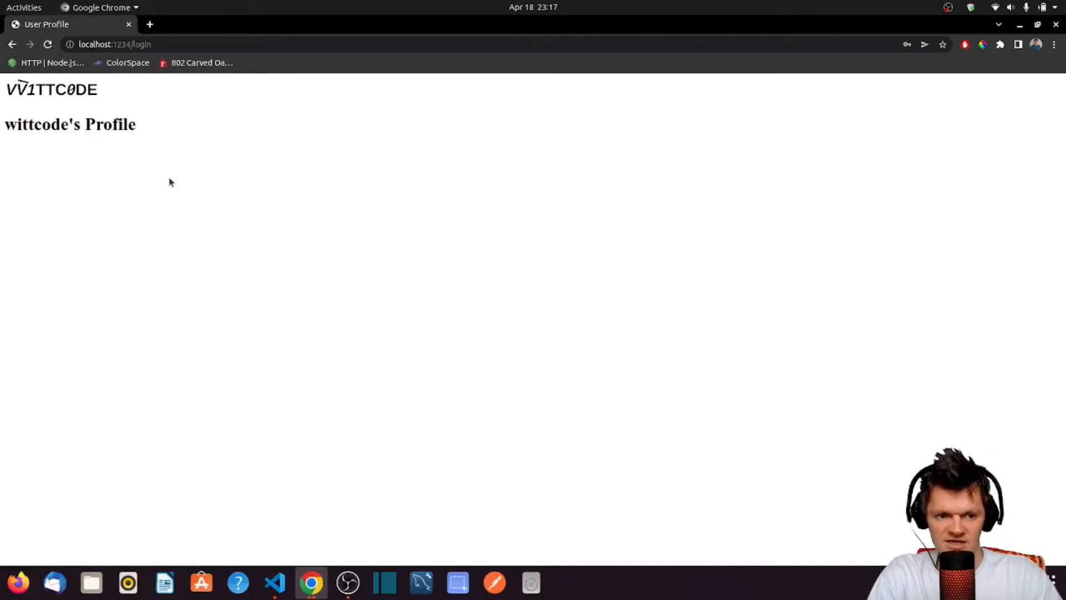
pyautogui.moveTo(389, 372)
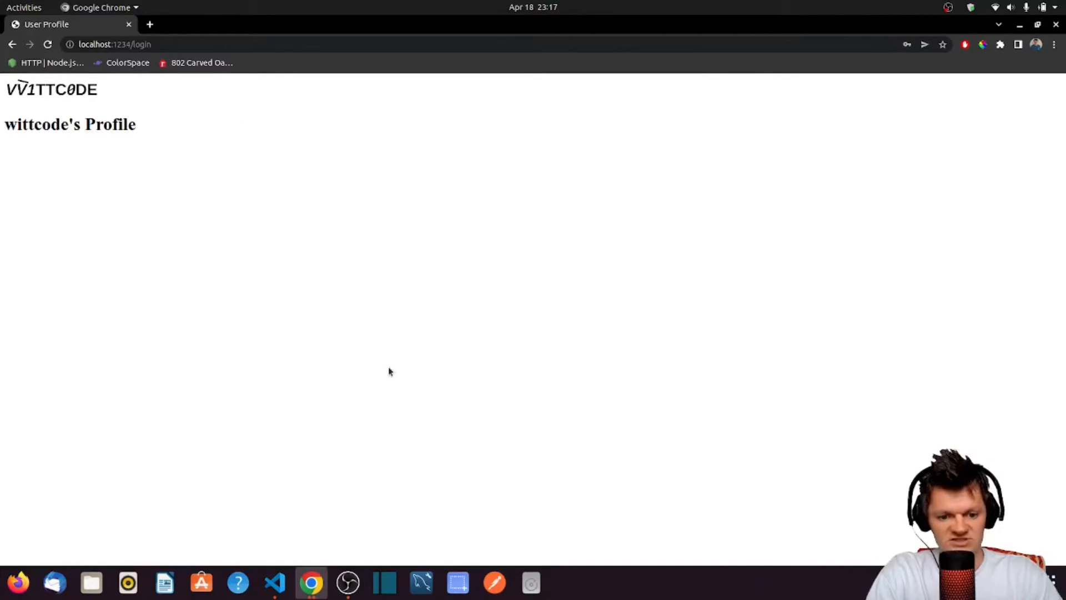
pyautogui.moveTo(336, 330)
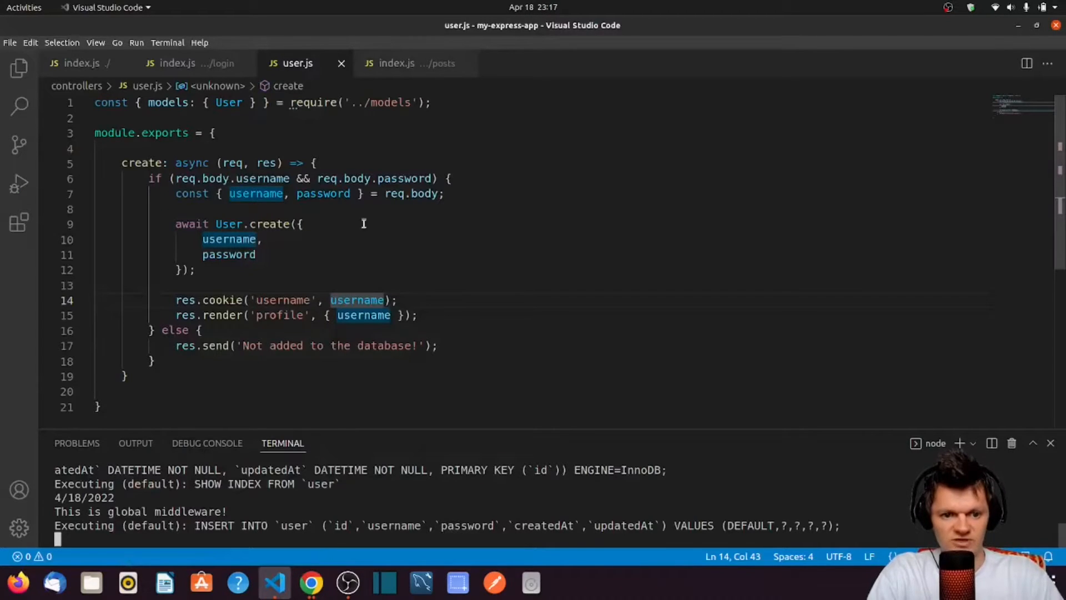
pyautogui.moveTo(414, 78)
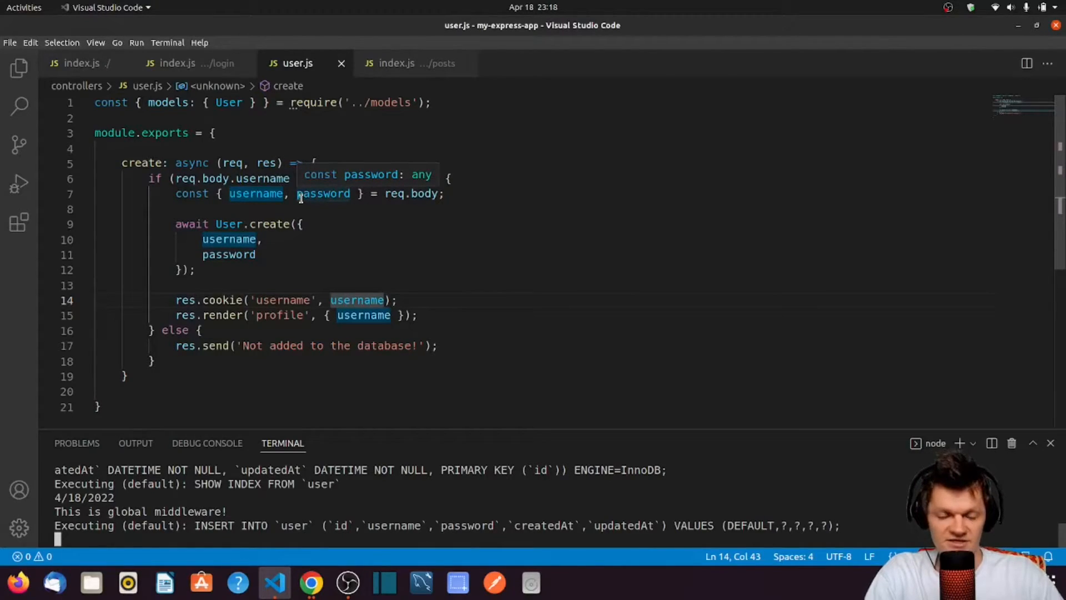
# Step: Bring the posts route file back to the front
pyautogui.click(415, 64)
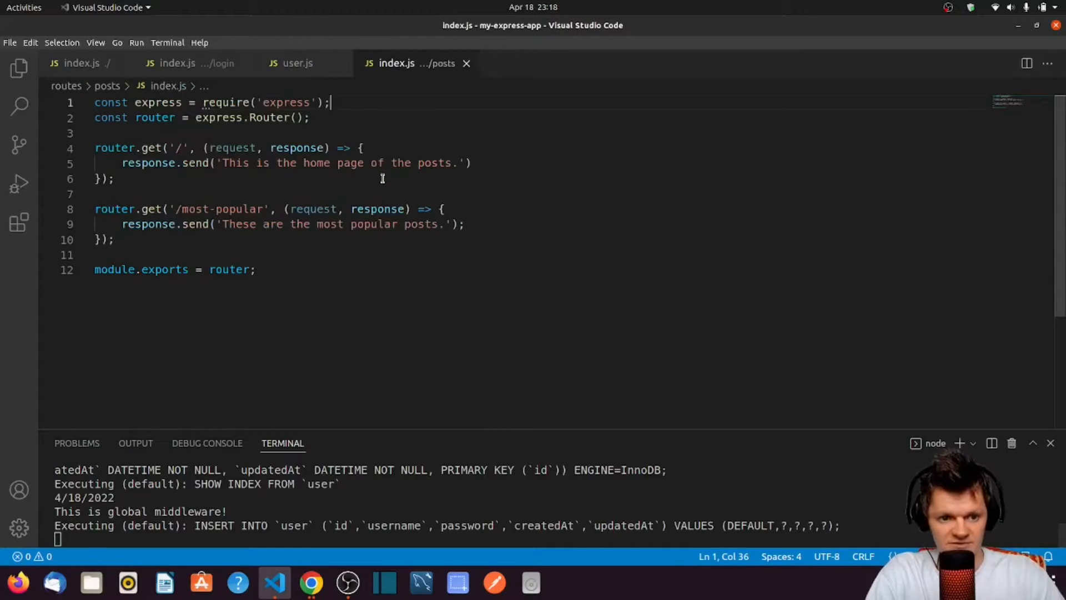
# Step: Add console.log(request.cookies); to the '/' and '/most-popular' handlers, save, and return to Chrome
pyautogui.write('log(request.cookies);')
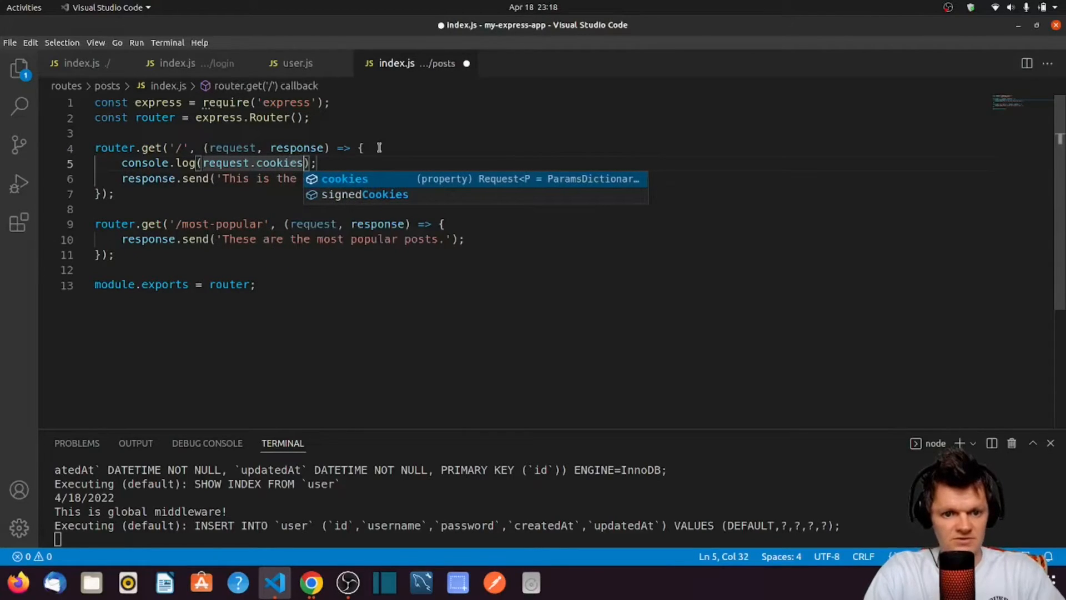
pyautogui.press('ctrl+s')
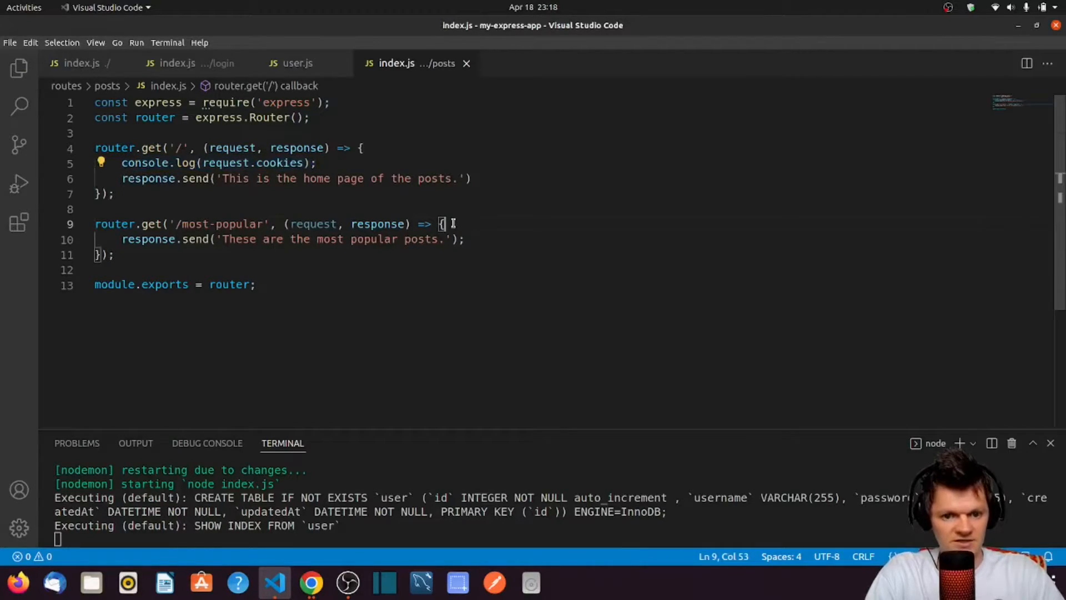
pyautogui.write('console.log(request.cookies);')
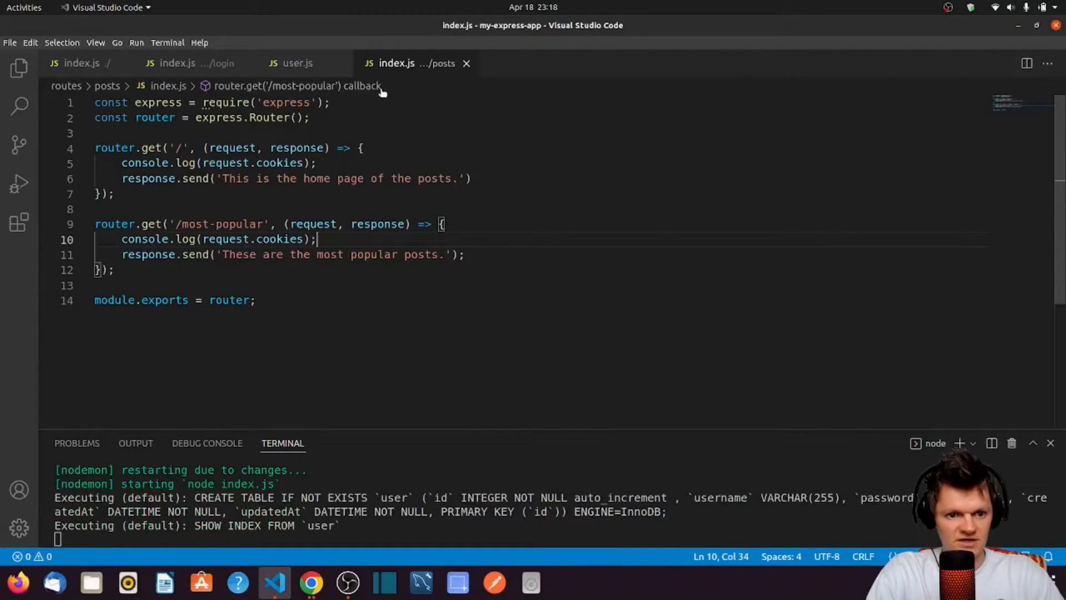
pyautogui.click(311, 583)
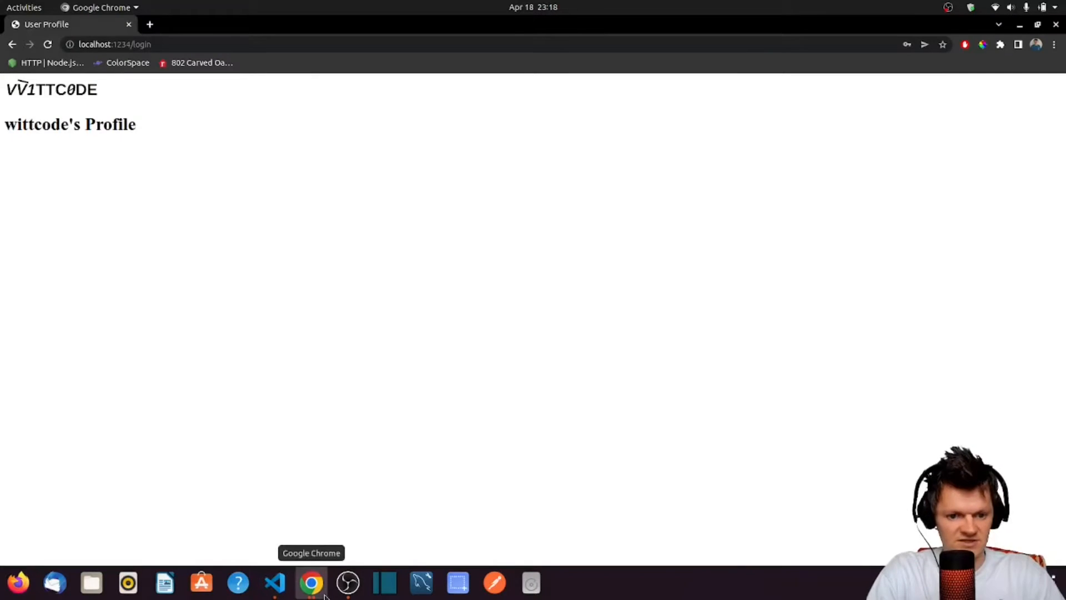
# Step: Read the terminal's logged cookies object showing username 'wittcode', then return to Chrome
pyautogui.click(275, 582)
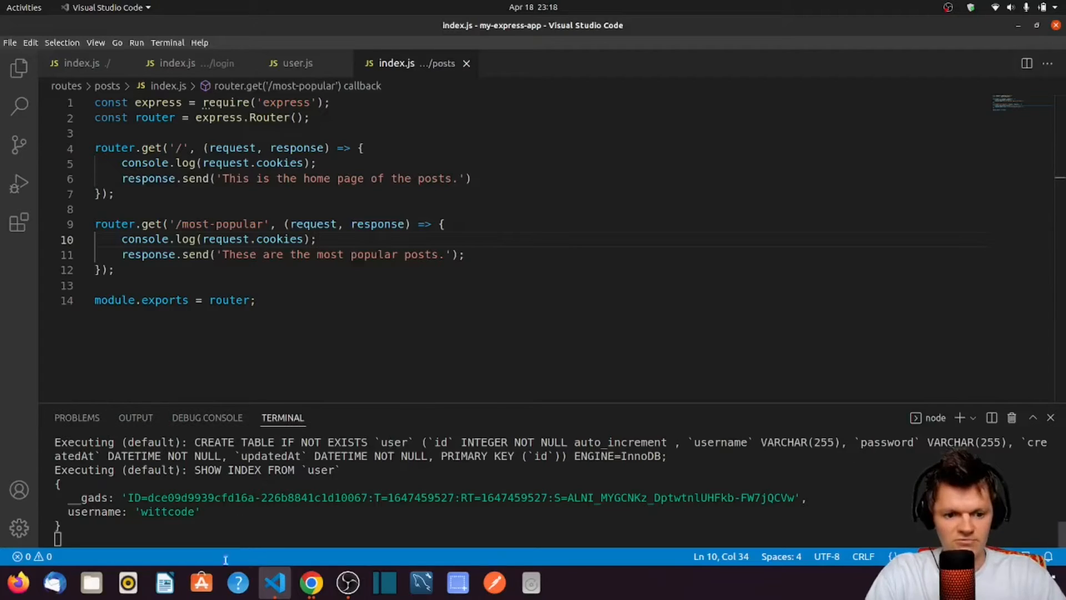
pyautogui.doubleClick(167, 511)
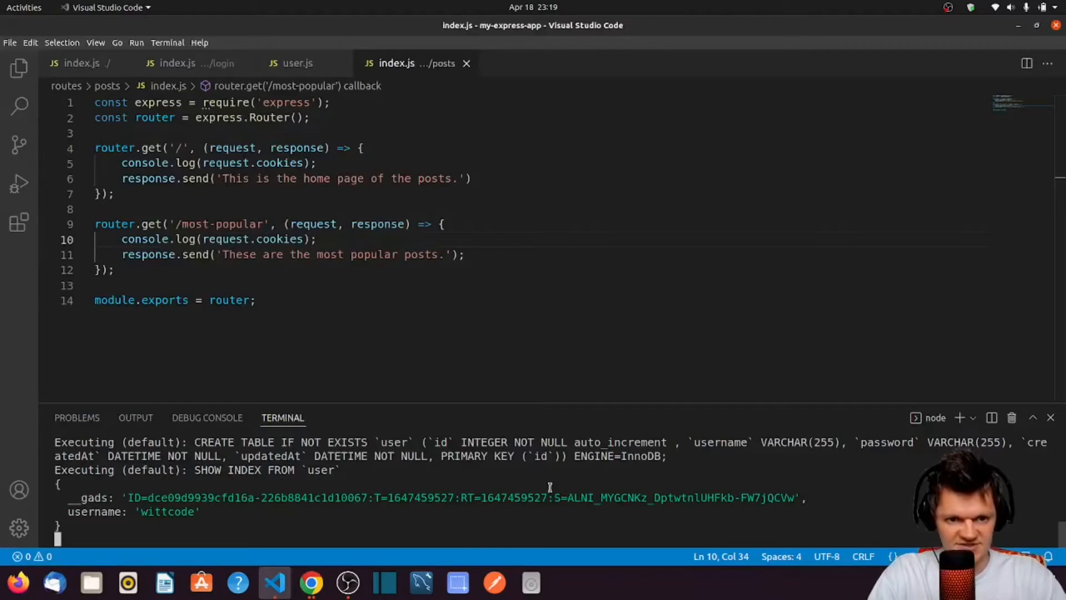
pyautogui.moveTo(387, 497); pyautogui.dragTo(806, 497)
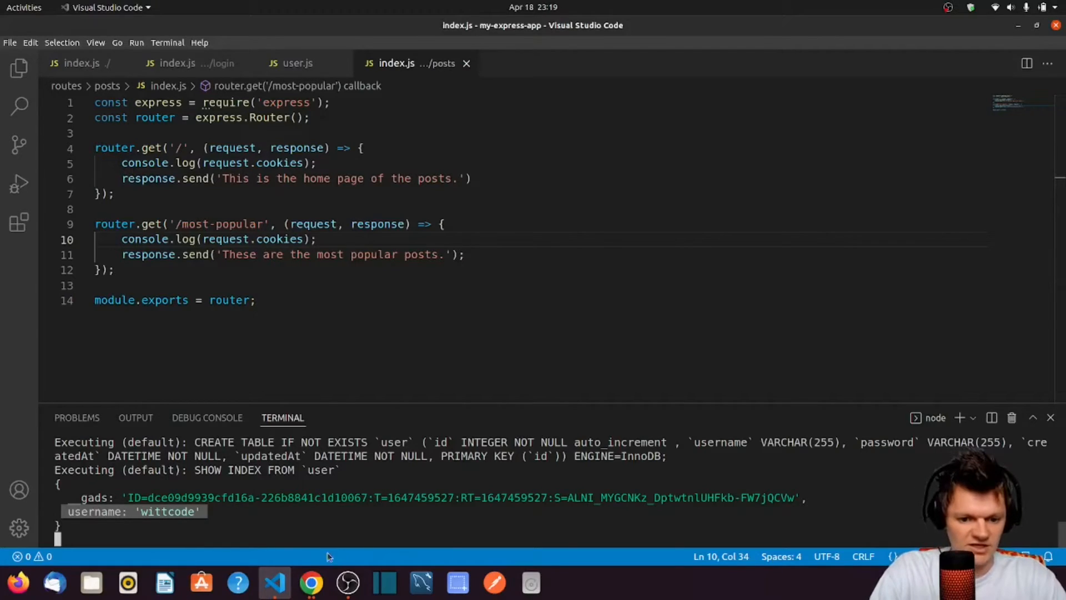
pyautogui.click(310, 582)
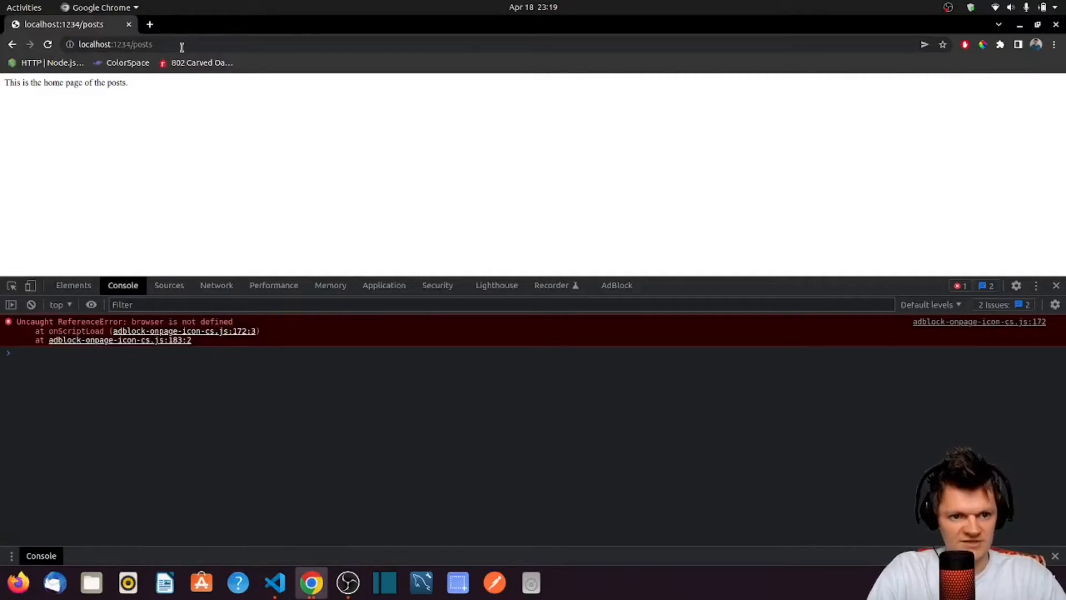
# Step: Load /posts/most-popular and show the DevTools Application storage panel
pyautogui.write('/most-popular')
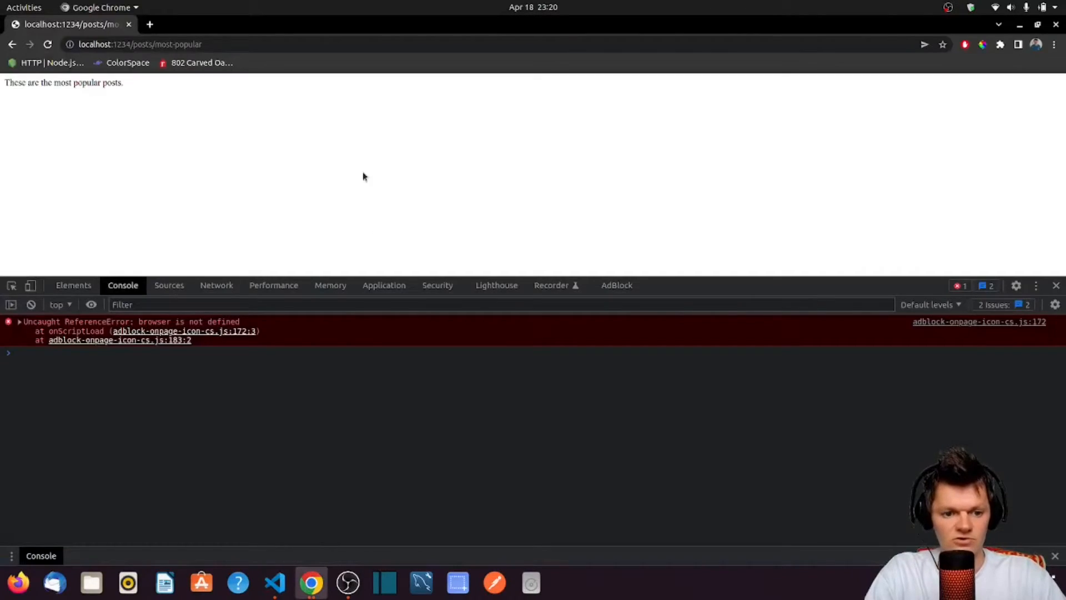
pyautogui.click(384, 285)
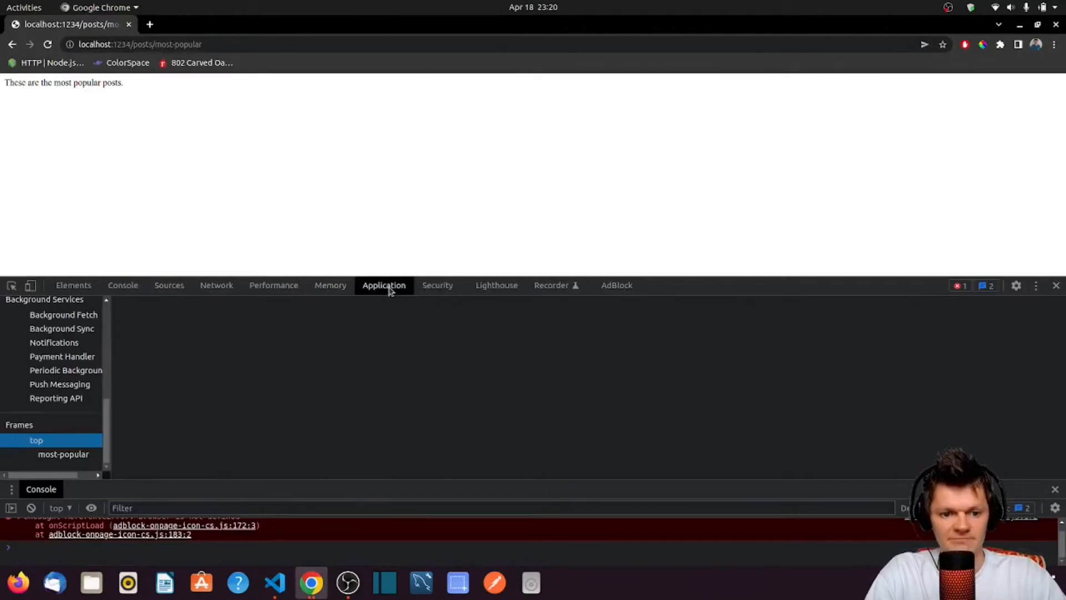
# Step: Inspect the localhost username session cookie 'wittcode', then switch to the login route's index.js
pyautogui.click(36, 440)
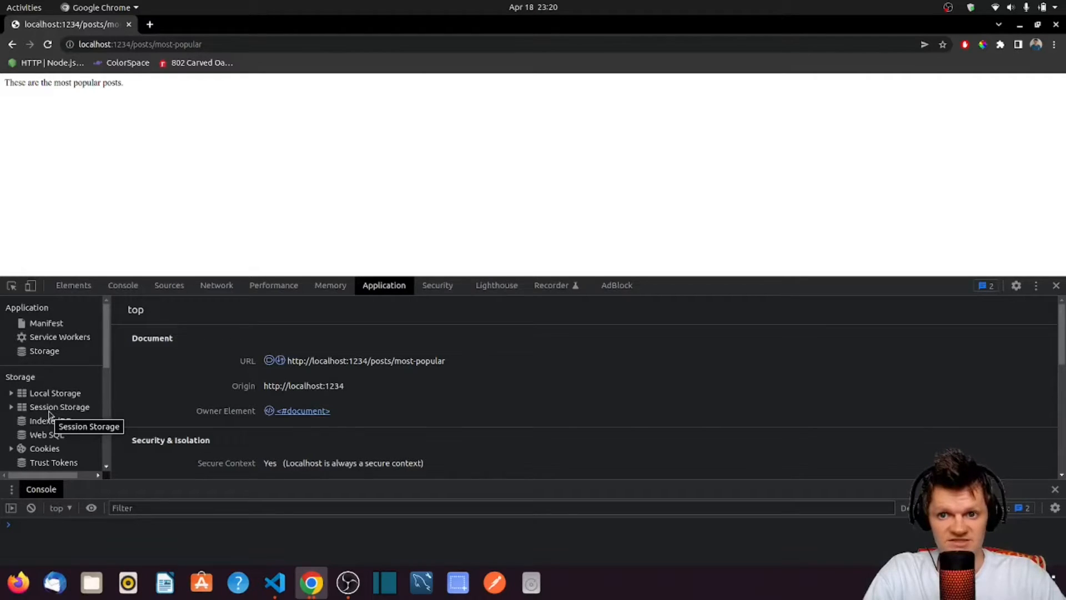
pyautogui.moveTo(18, 440)
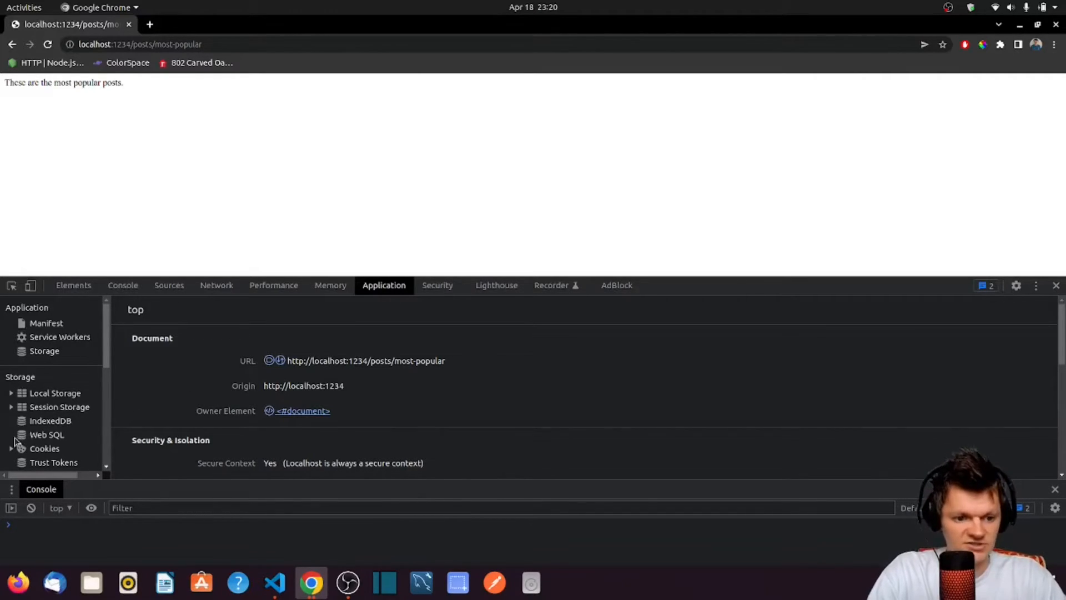
pyautogui.click(45, 448)
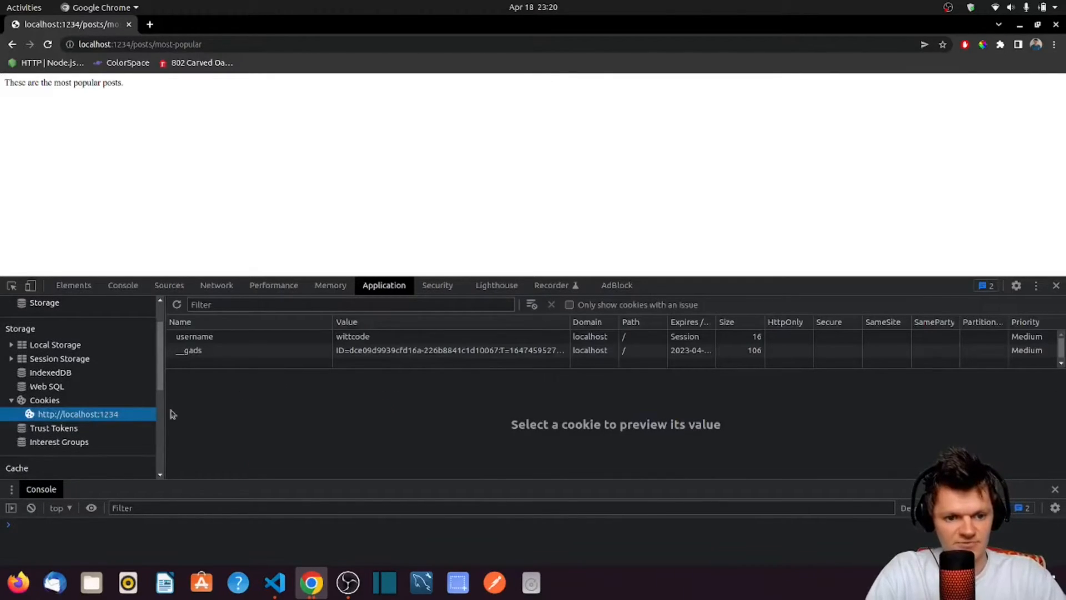
pyautogui.click(193, 336)
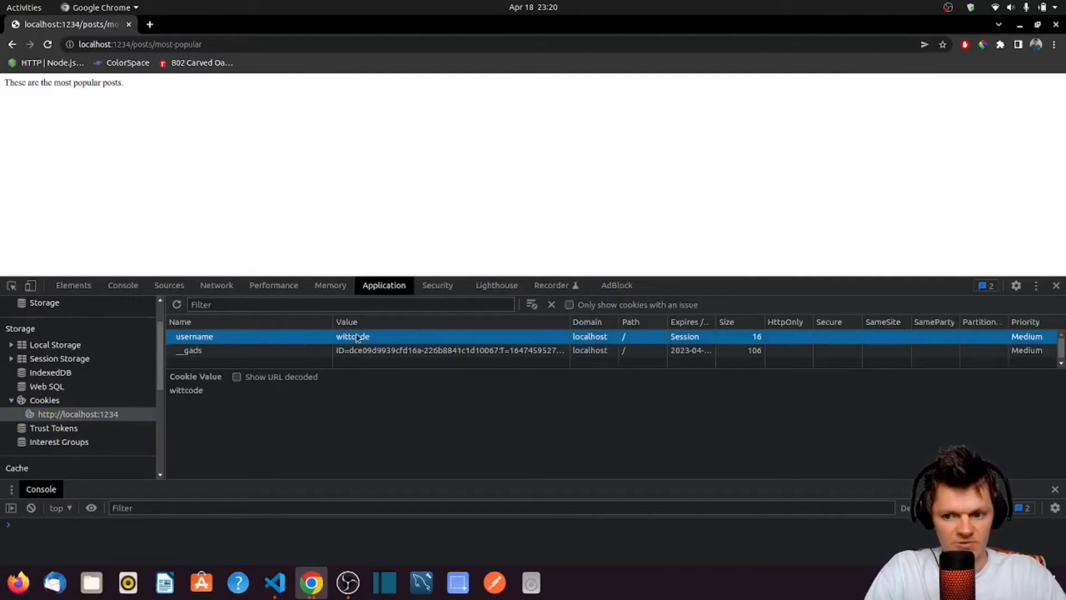
pyautogui.moveTo(591, 379)
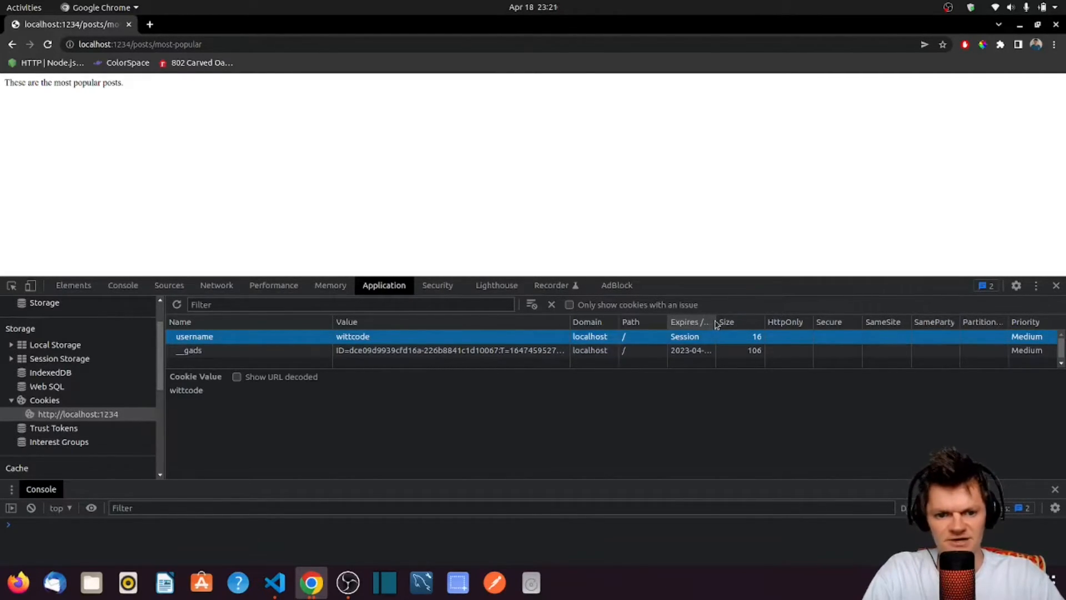
pyautogui.moveTo(264, 342)
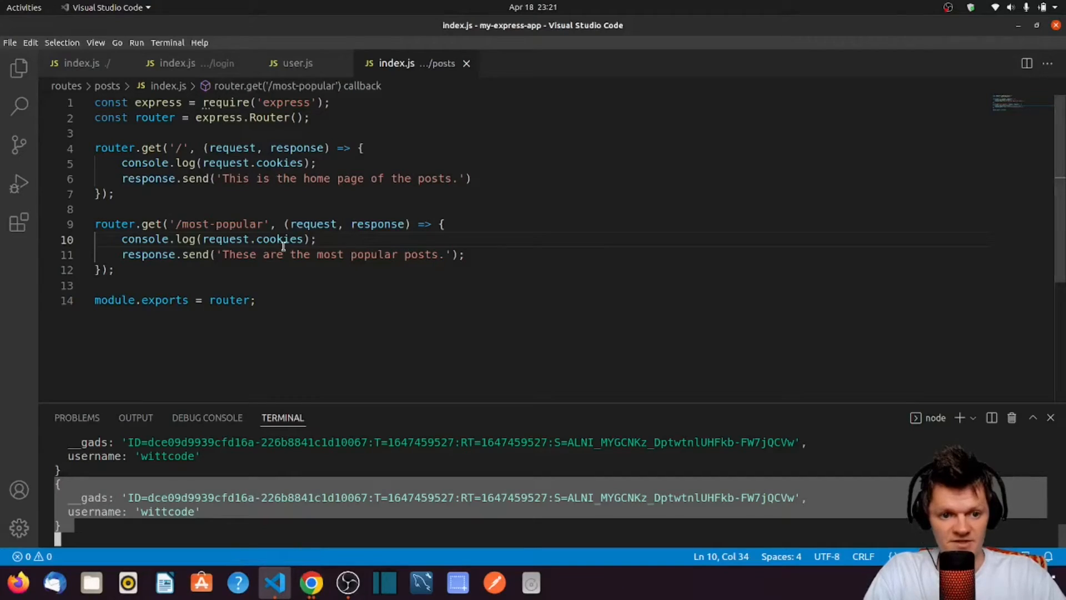
pyautogui.click(175, 63)
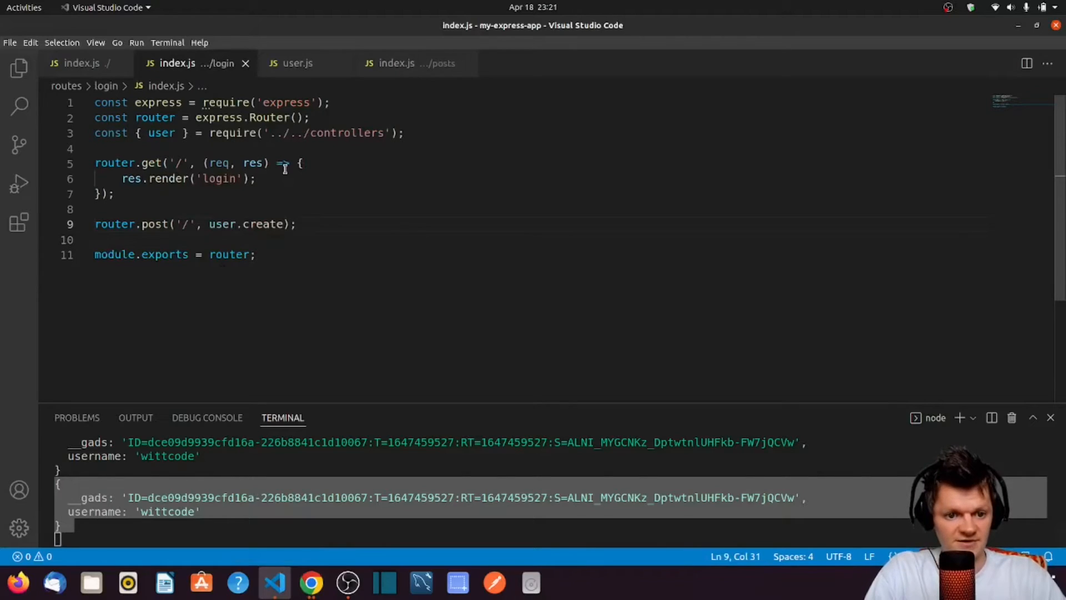
# Step: Add a { secure: true } options argument to res.cookie('username', …) in the user controller
pyautogui.click(296, 63)
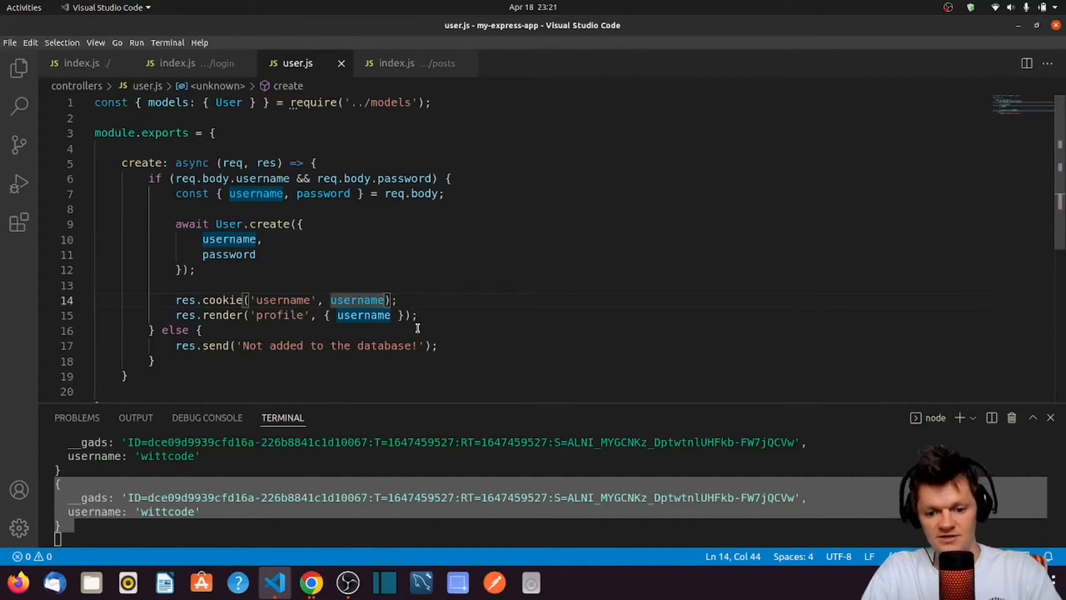
pyautogui.write(', {}')
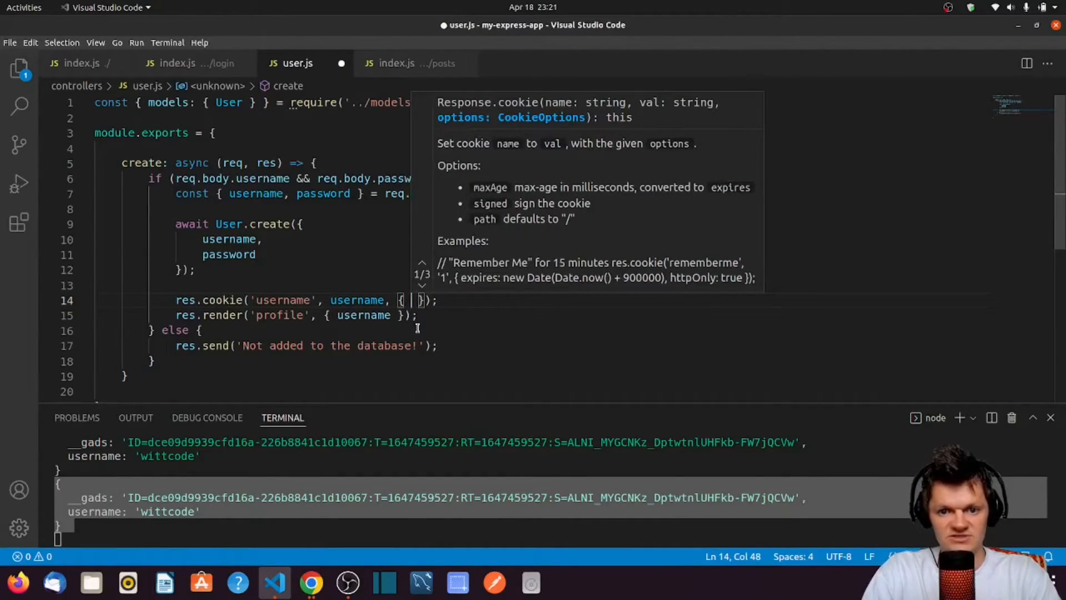
pyautogui.write('s')
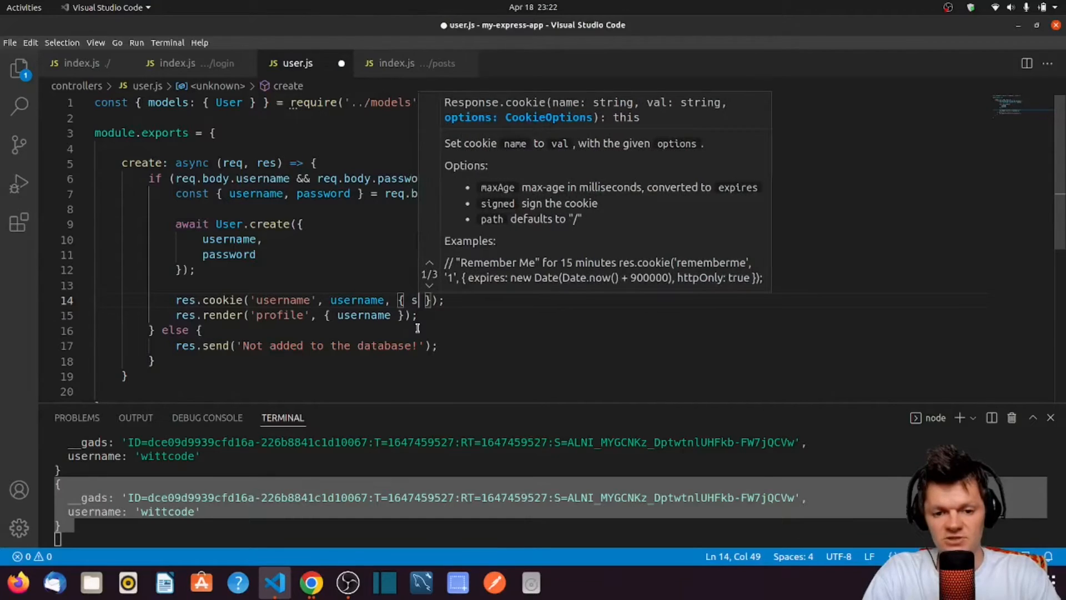
pyautogui.write('secure:')
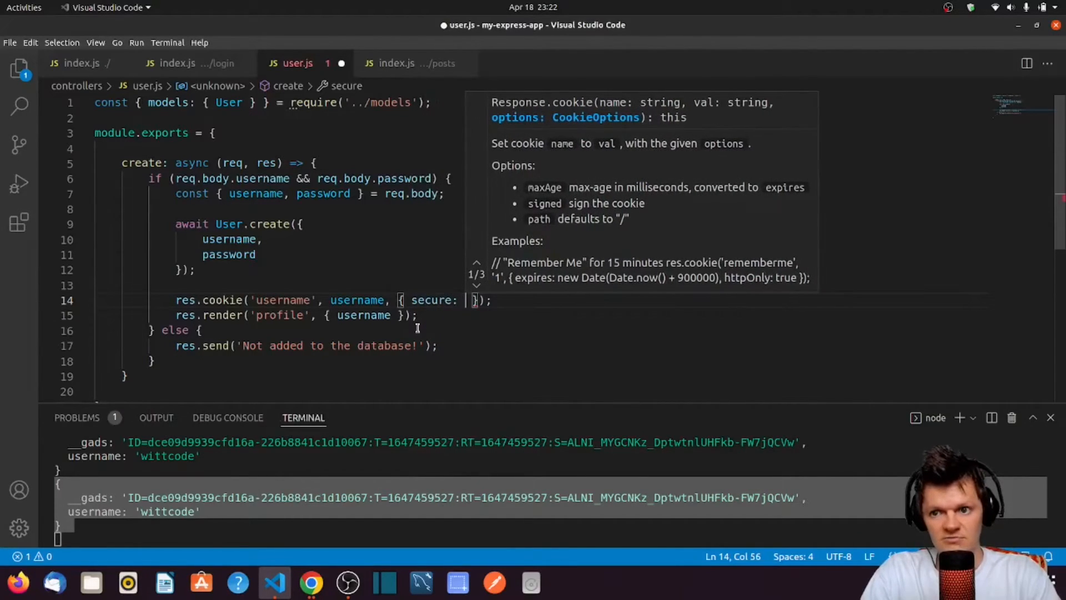
pyautogui.write('true')
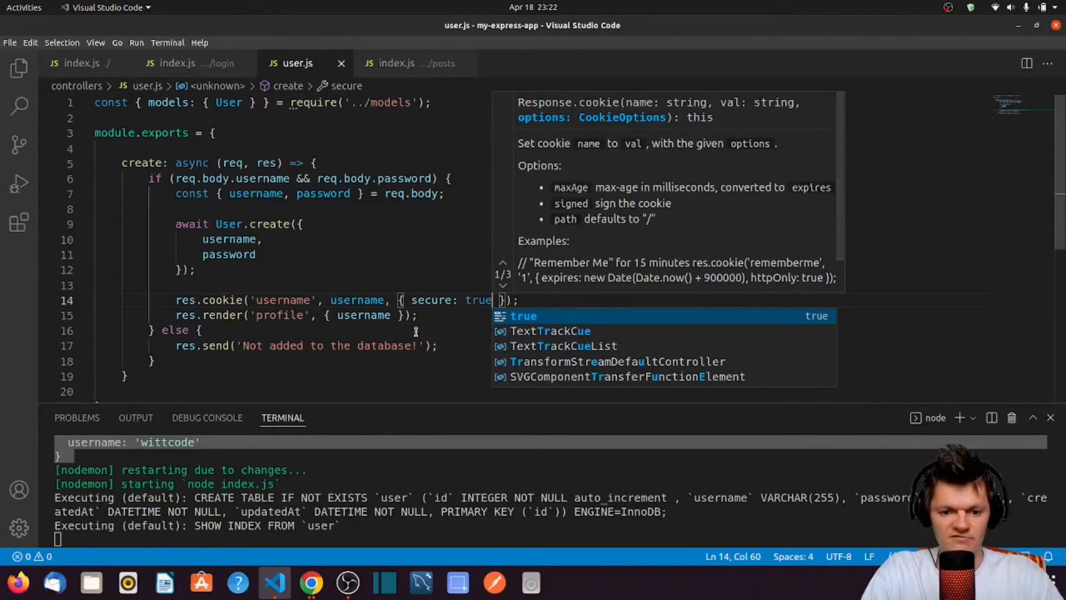
pyautogui.click(311, 582)
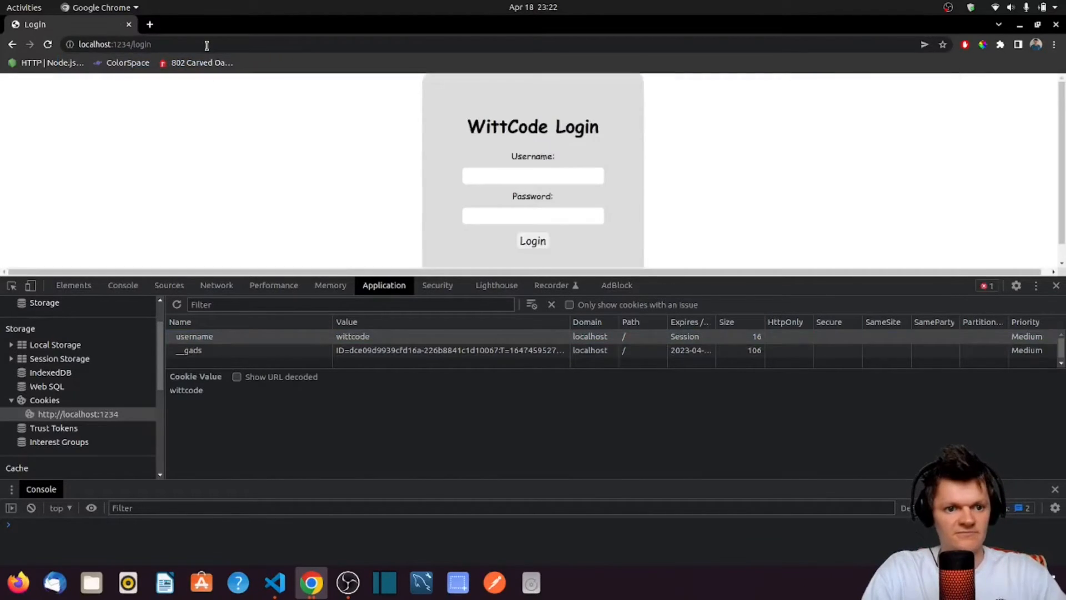
# Step: Log in as james and confirm the Secure session cookie username holds james
pyautogui.write('james')
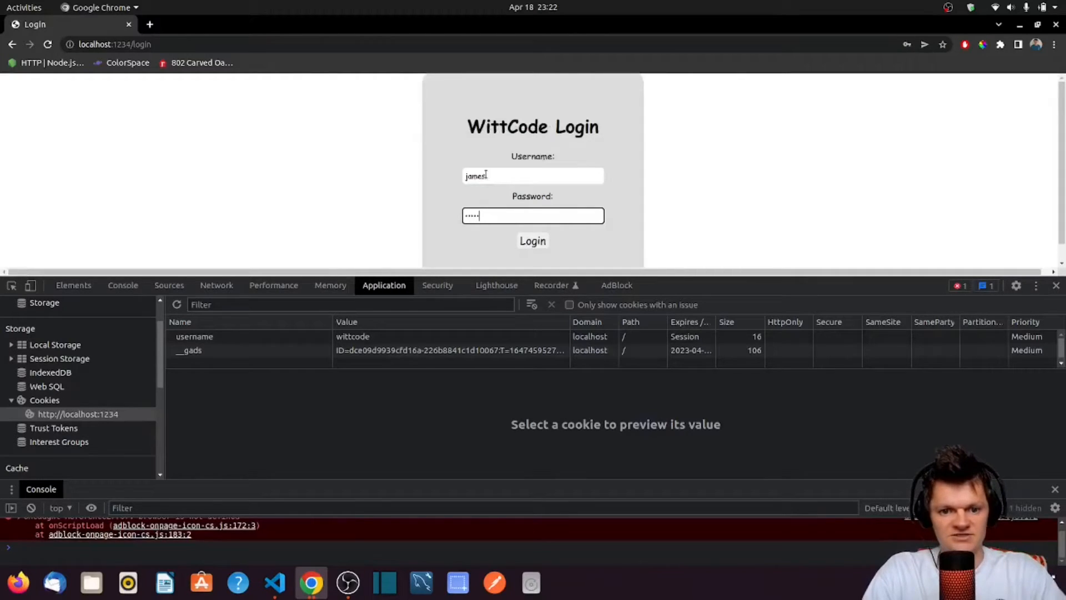
pyautogui.click(532, 241)
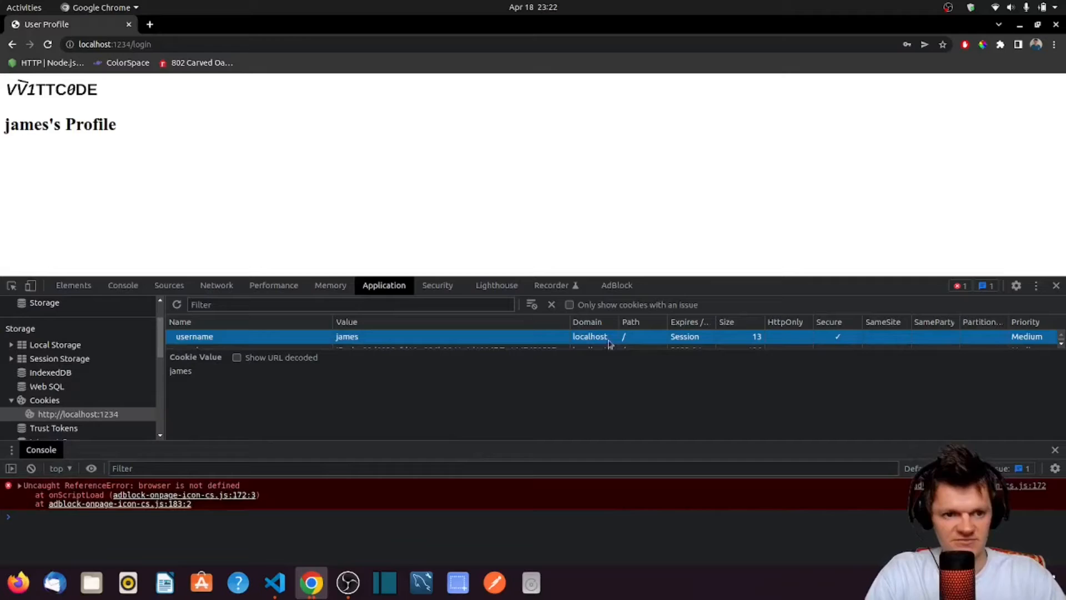
pyautogui.moveTo(629, 265)
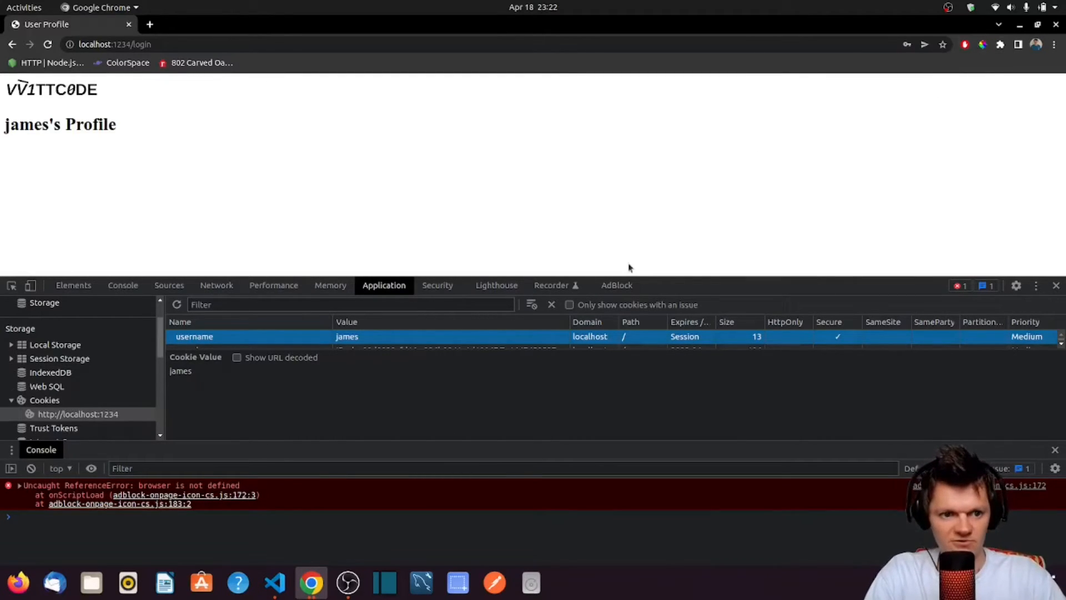
pyautogui.moveTo(751, 387)
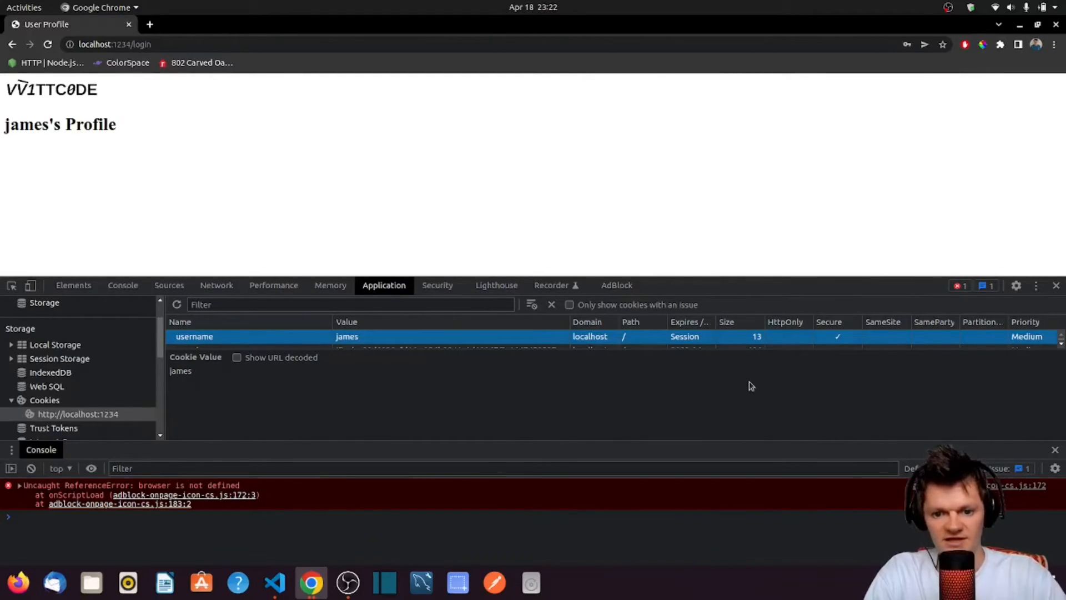
pyautogui.moveTo(542, 348)
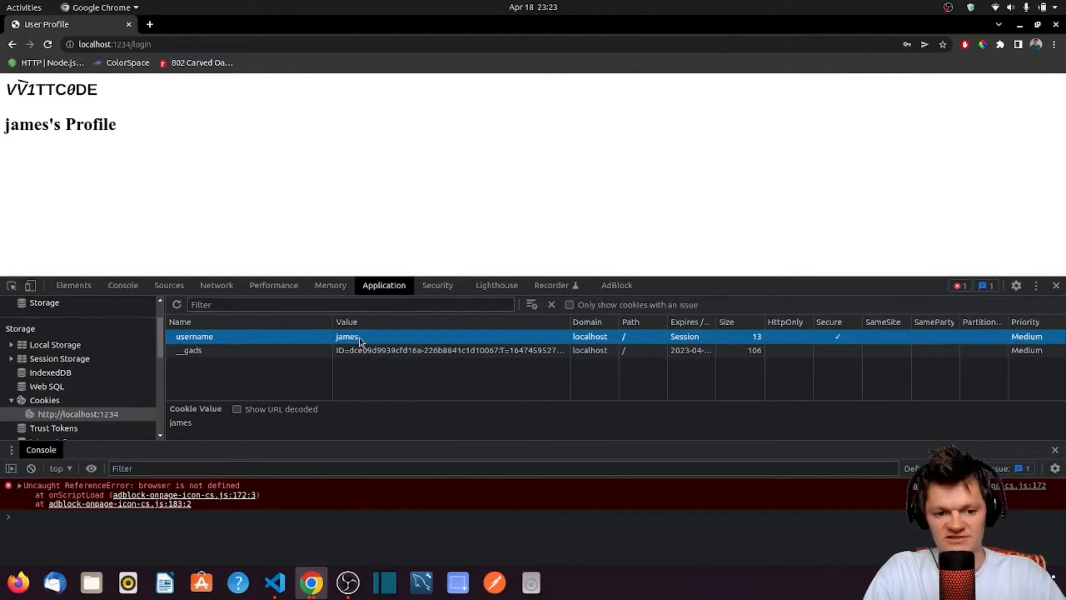
pyautogui.moveTo(360, 341)
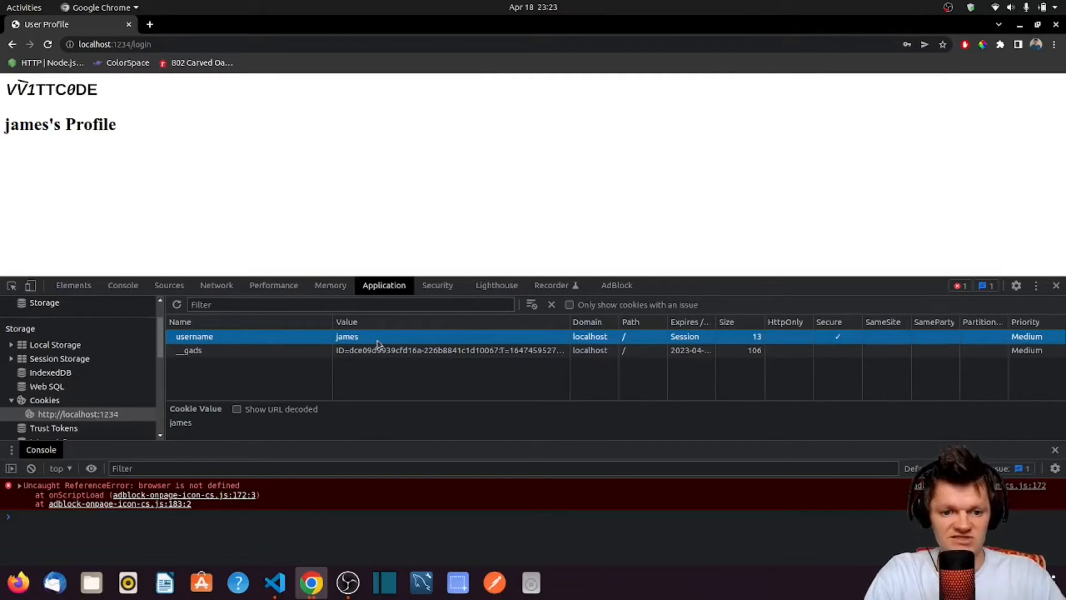
pyautogui.moveTo(241, 338)
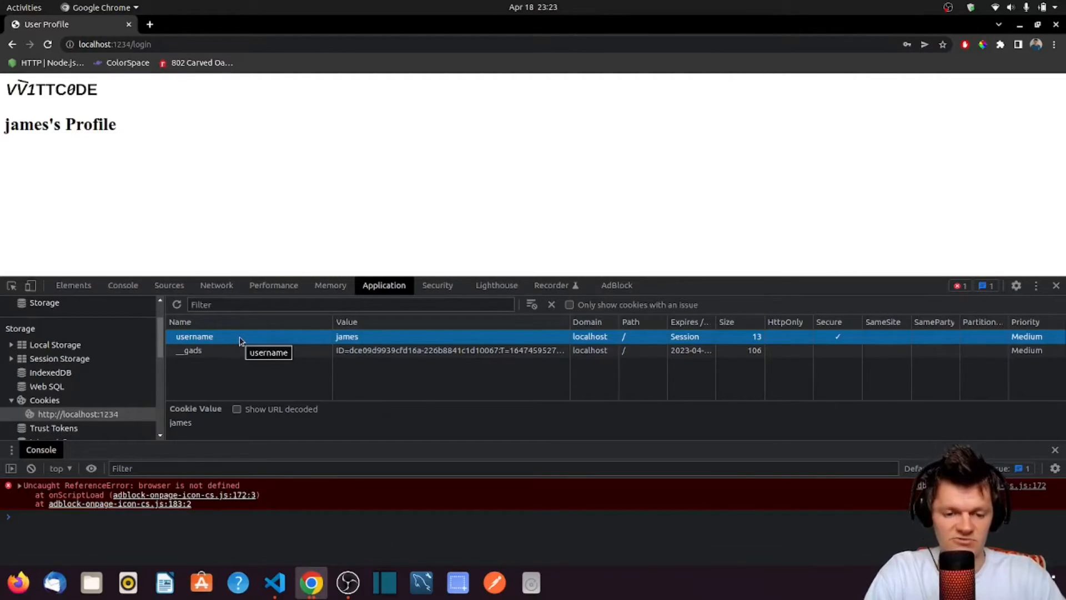
pyautogui.moveTo(366, 337)
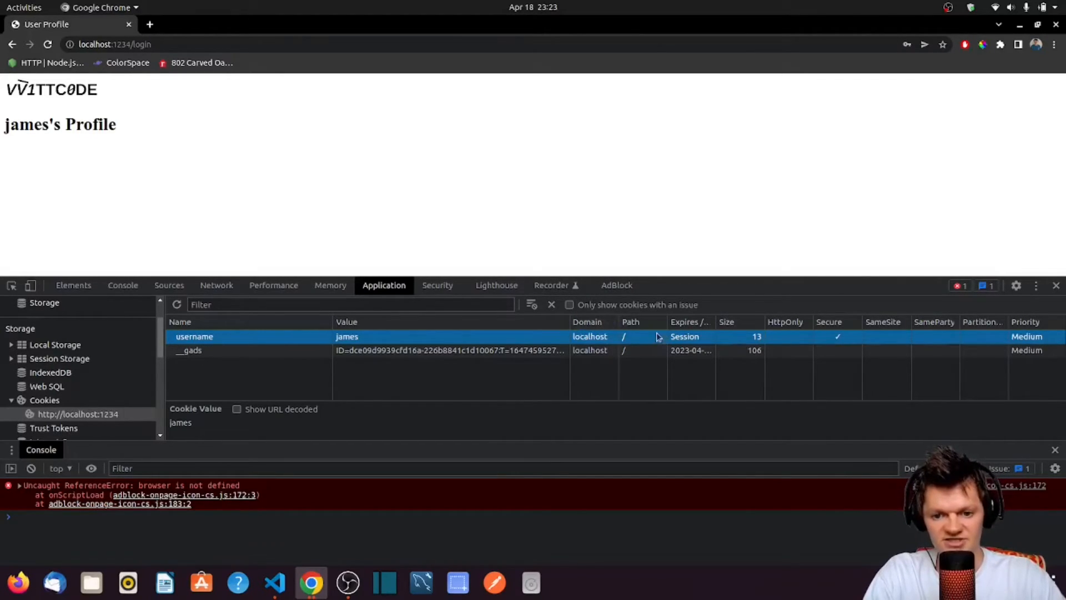
pyautogui.moveTo(910, 335)
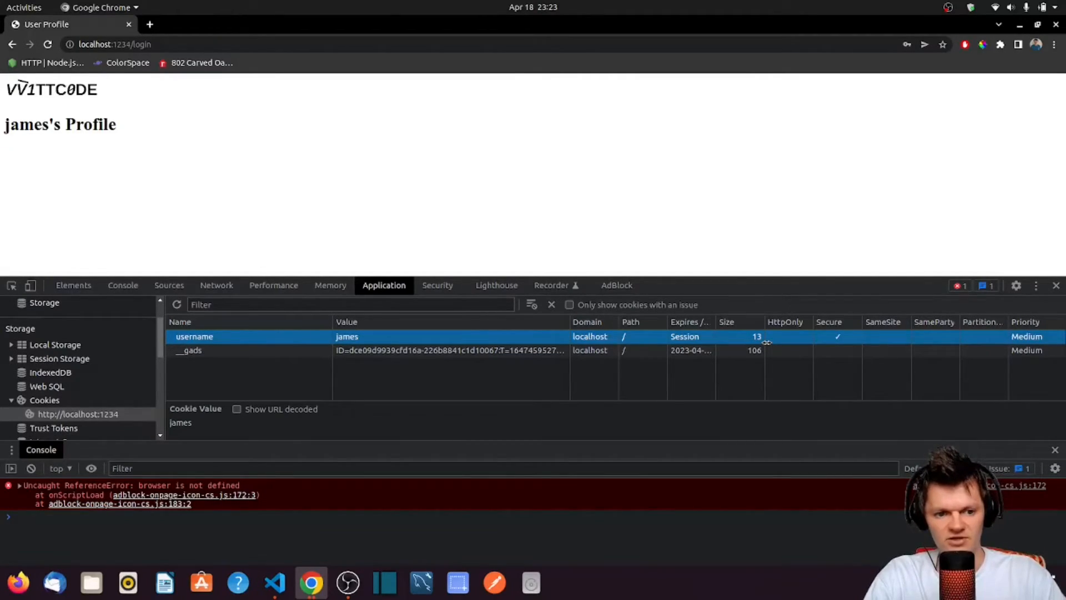
pyautogui.moveTo(734, 469)
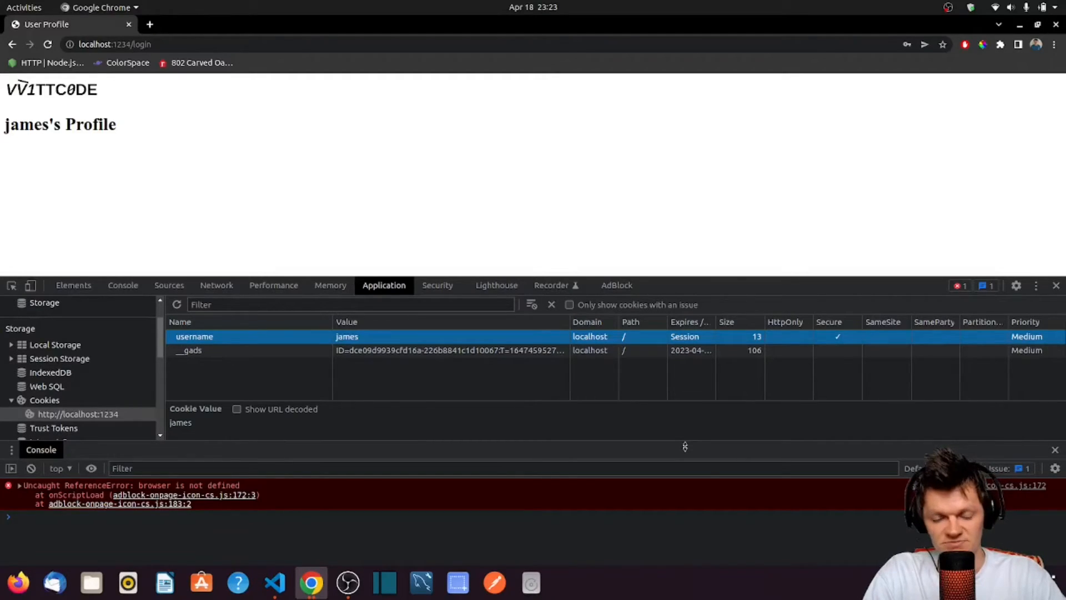
pyautogui.click(273, 582)
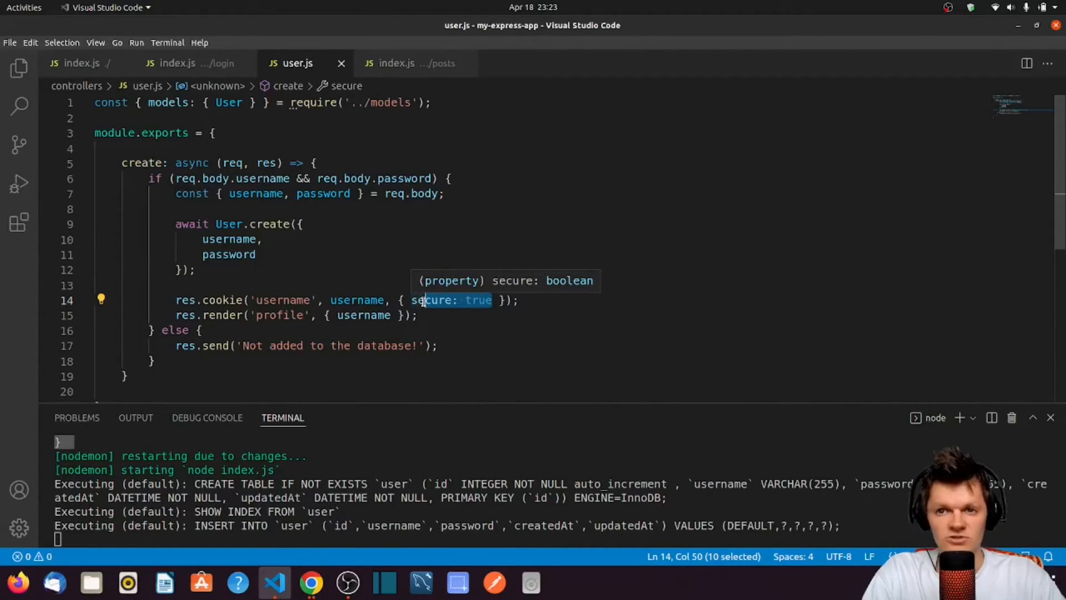
pyautogui.moveTo(432, 434)
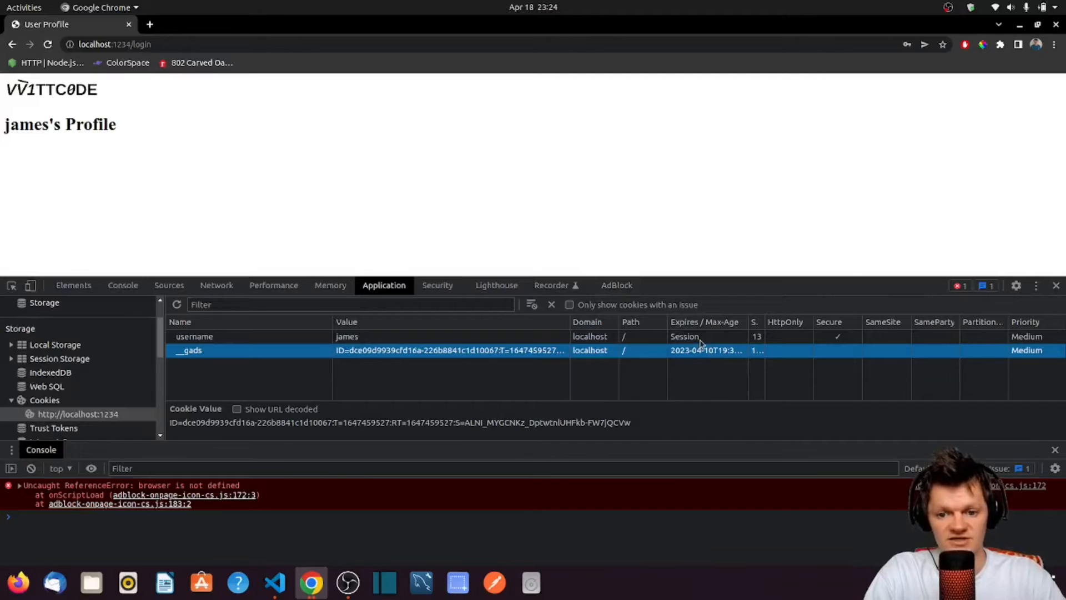
pyautogui.moveTo(707, 339)
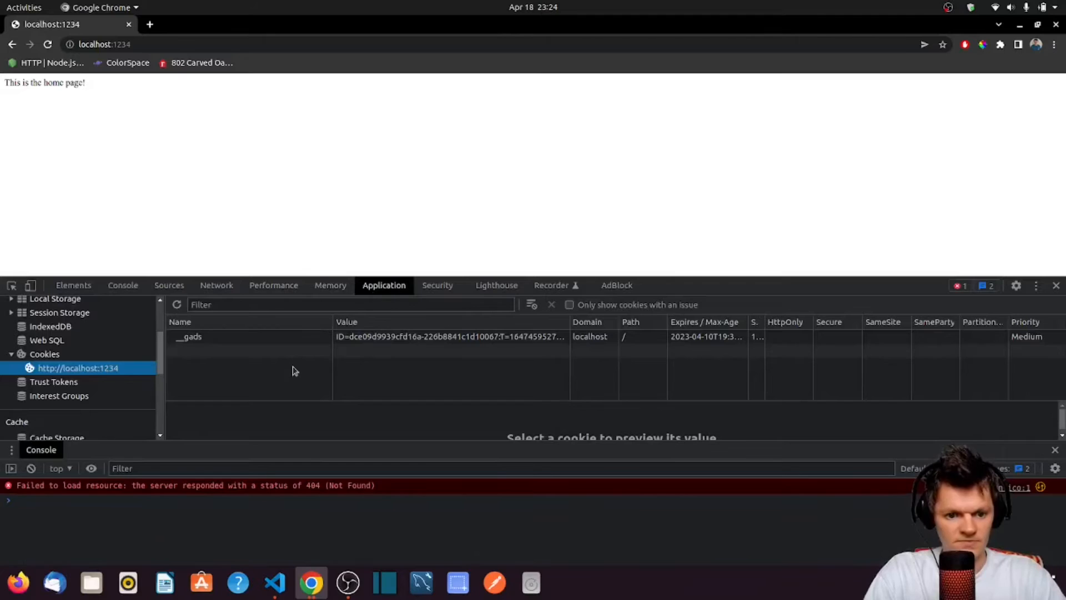
pyautogui.moveTo(282, 344)
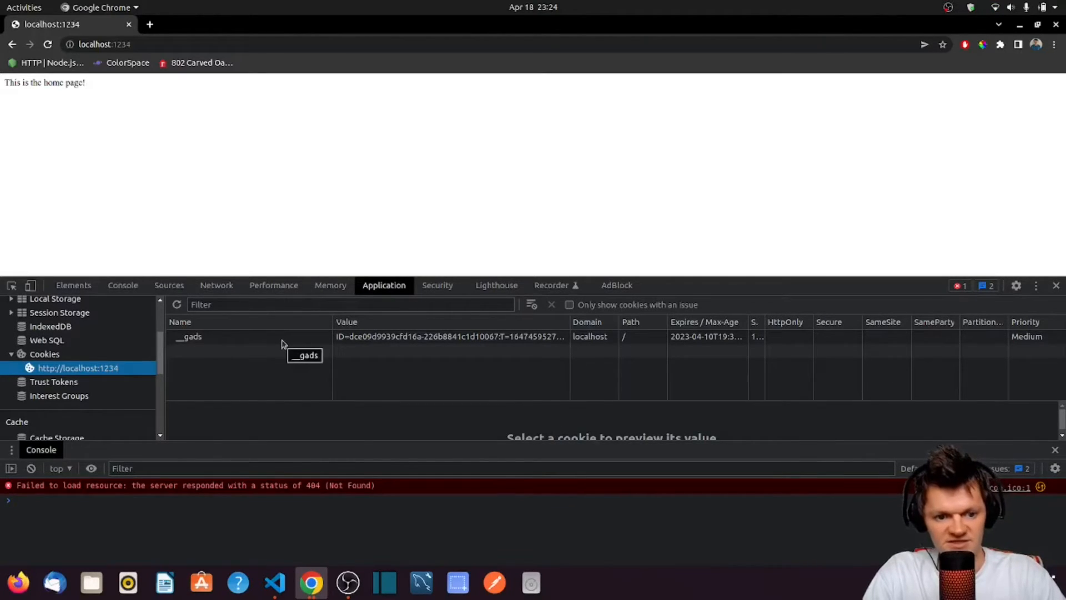
pyautogui.moveTo(176, 354)
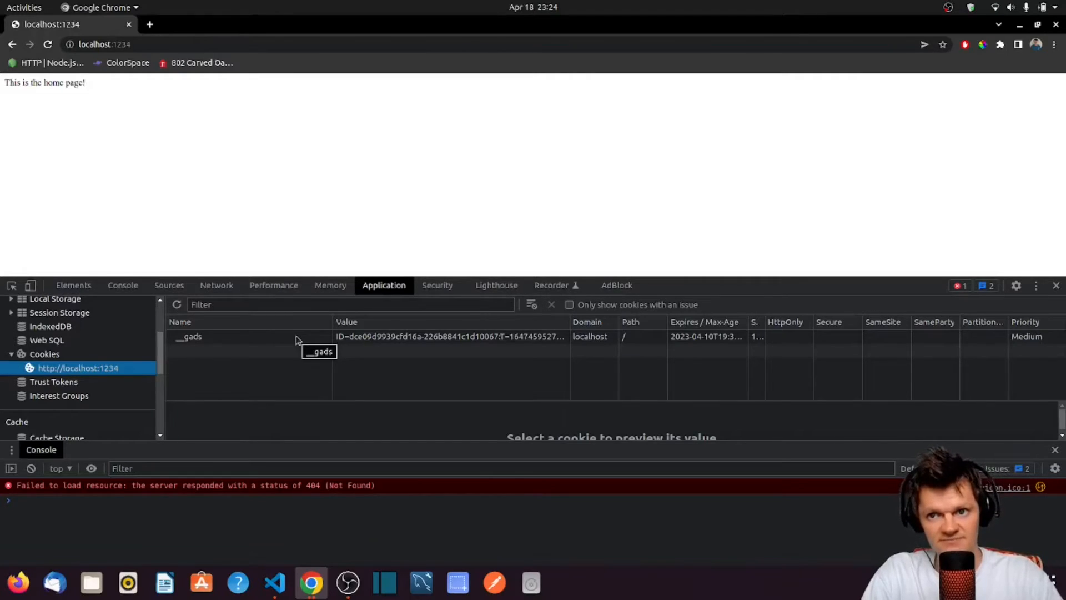
# Step: Check localhost cookies now list only __gads, then return to the editor
pyautogui.click(274, 582)
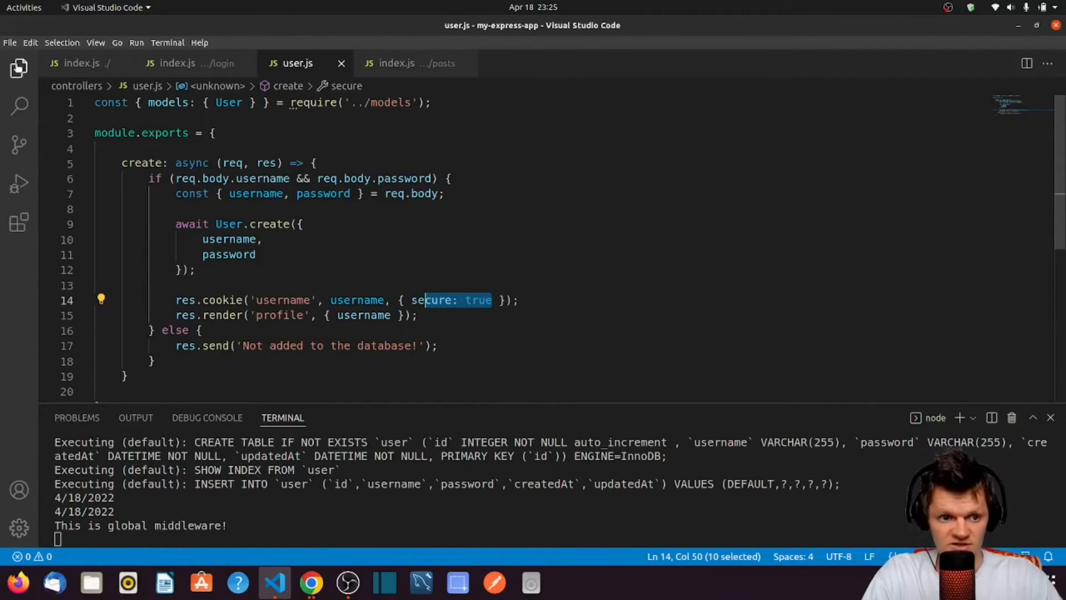
# Step: Create routes/logout/index.js with a handler calling res.clearCookie('username') and res.redirect('/login'), exporting the router
pyautogui.click(19, 67)
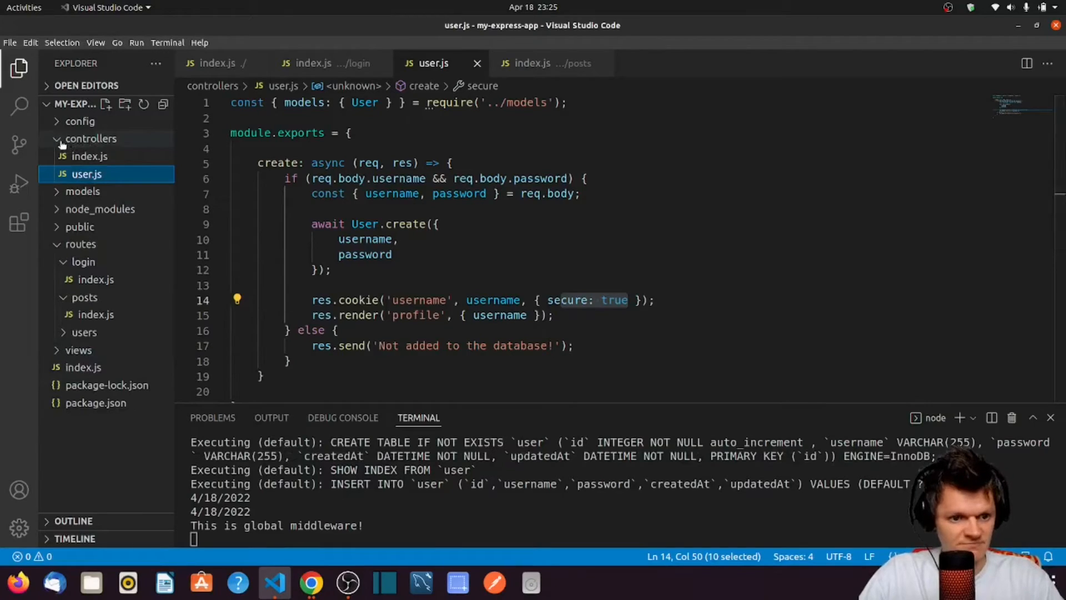
pyautogui.write("const express = require('express');")
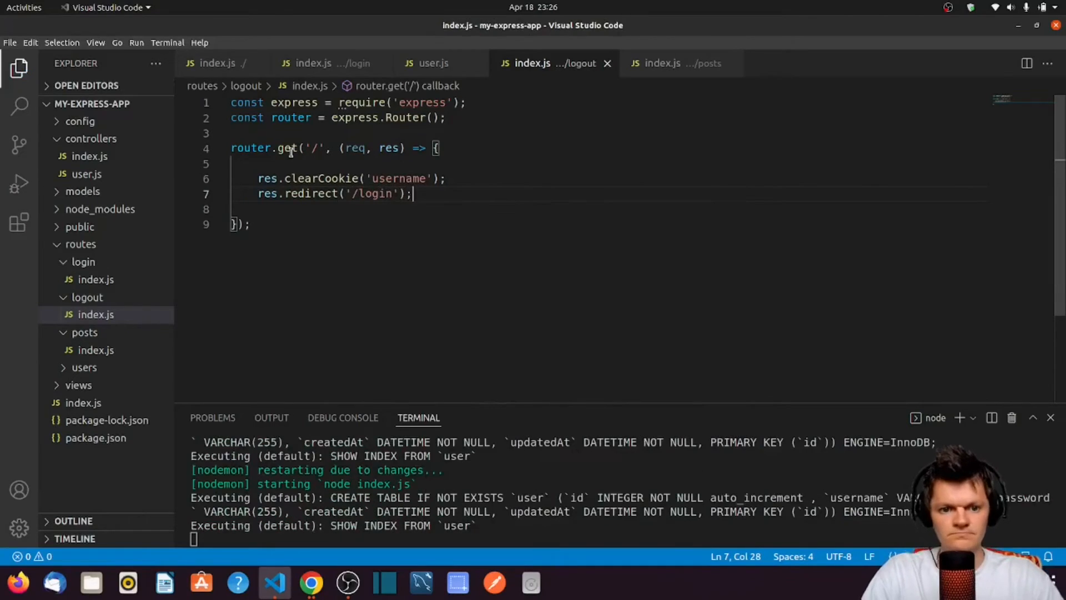
pyautogui.write('module.exports = router;')
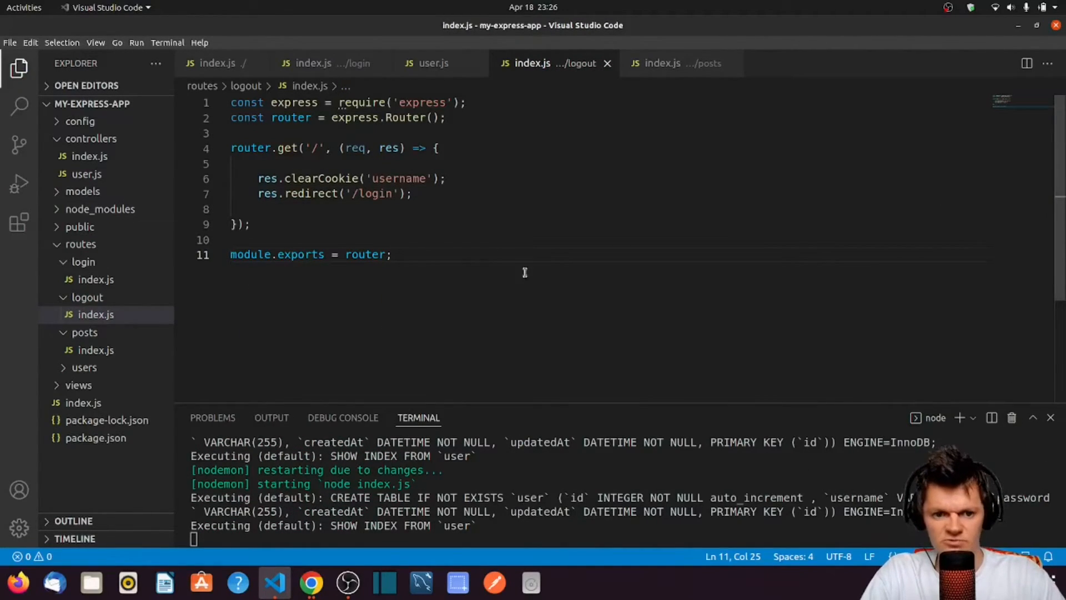
pyautogui.moveTo(354, 159)
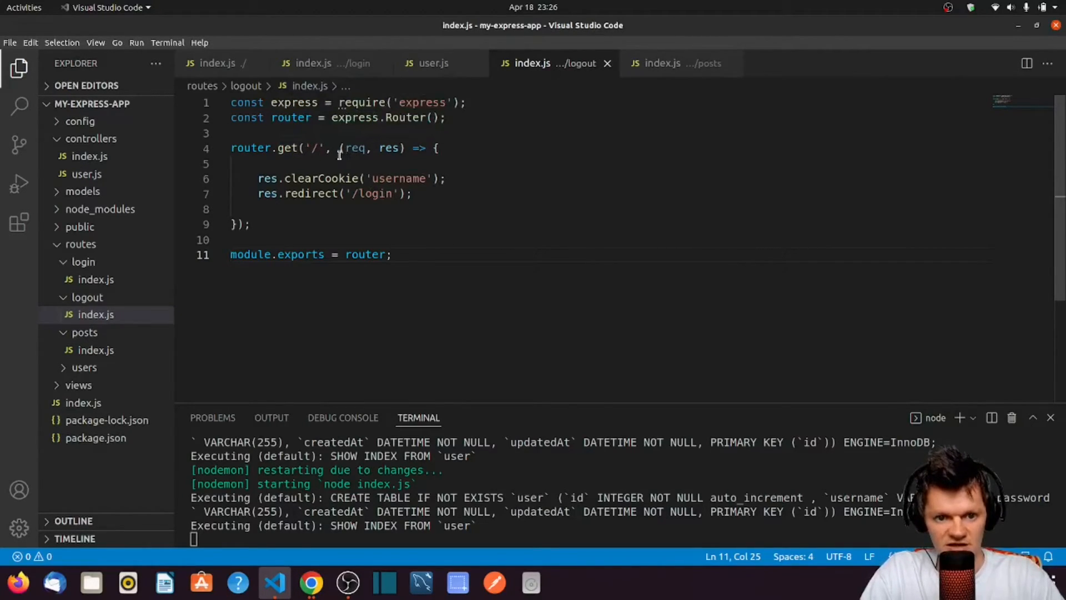
pyautogui.click(449, 178)
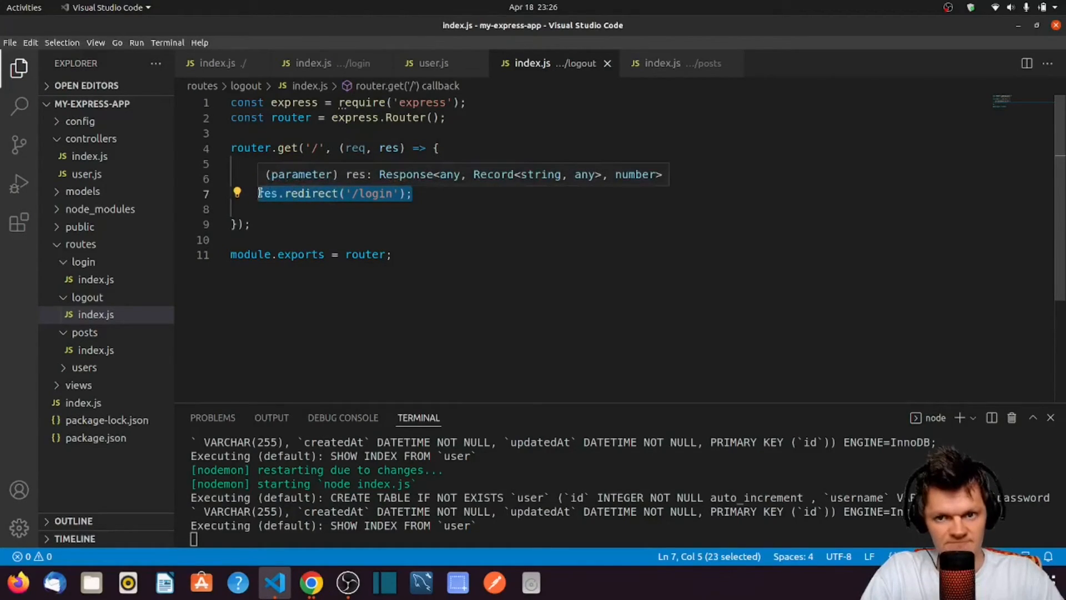
pyautogui.write("res.clearCookie('username');")
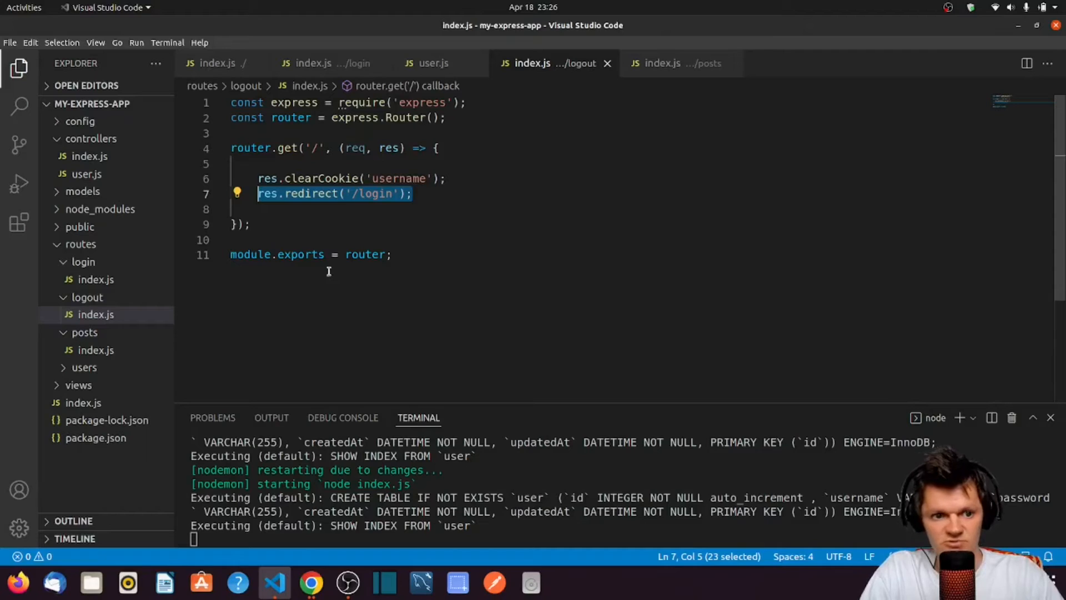
# Step: Require './routes/logout' as logout in the main index.js
pyautogui.click(217, 62)
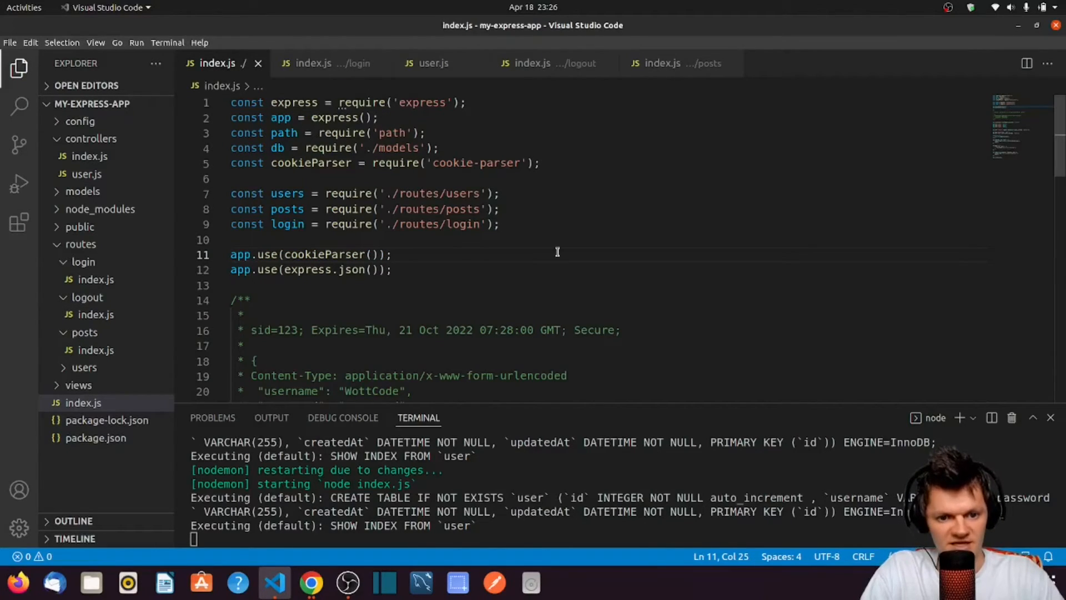
pyautogui.write('x')
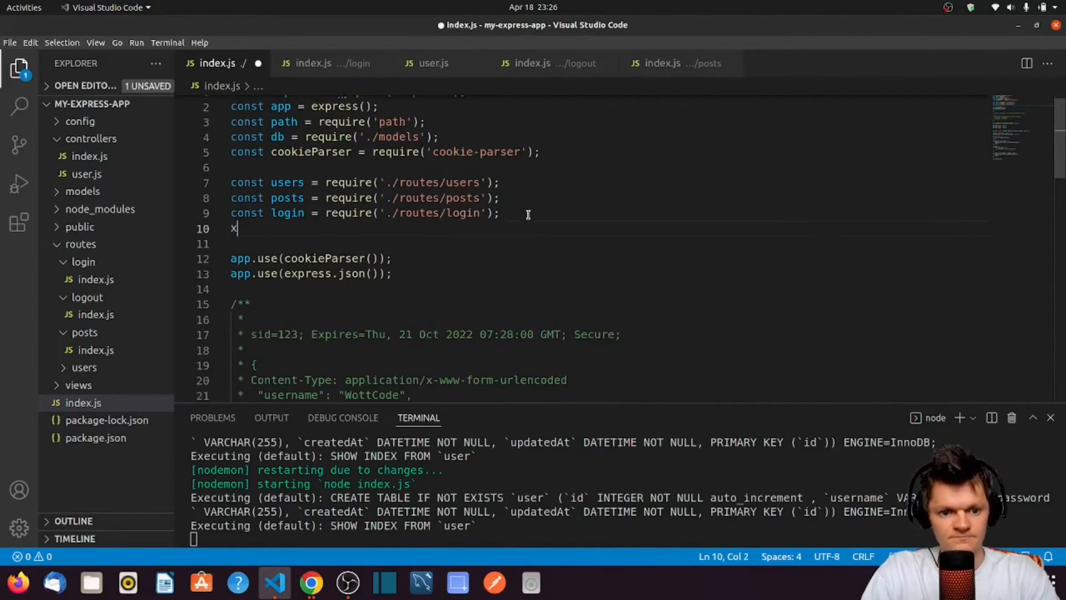
pyautogui.write("const logout = require('./routes/logout');")
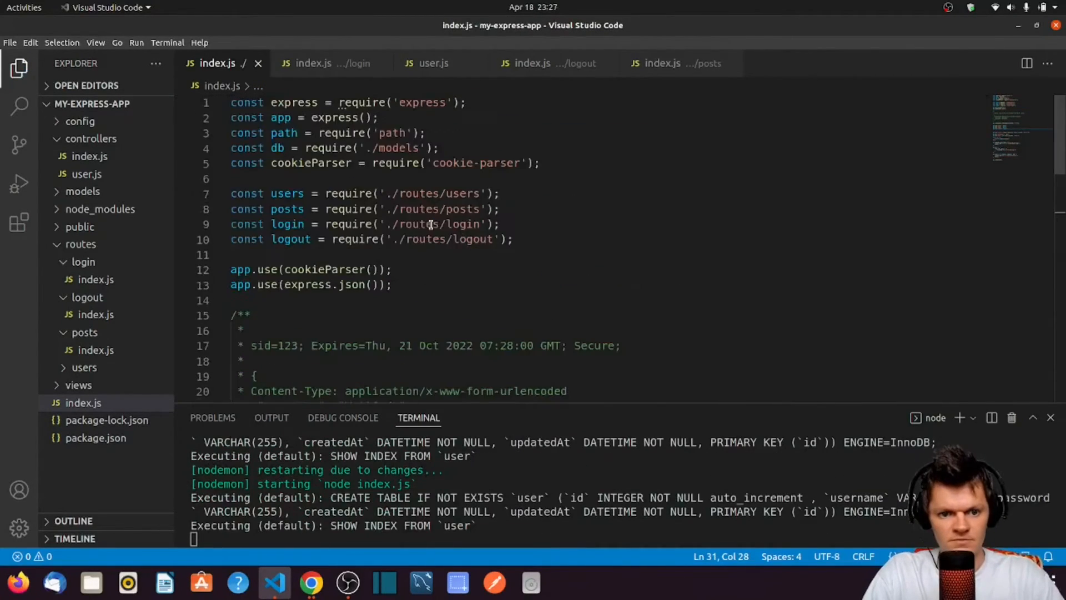
pyautogui.moveTo(336, 239); pyautogui.dragTo(513, 239)
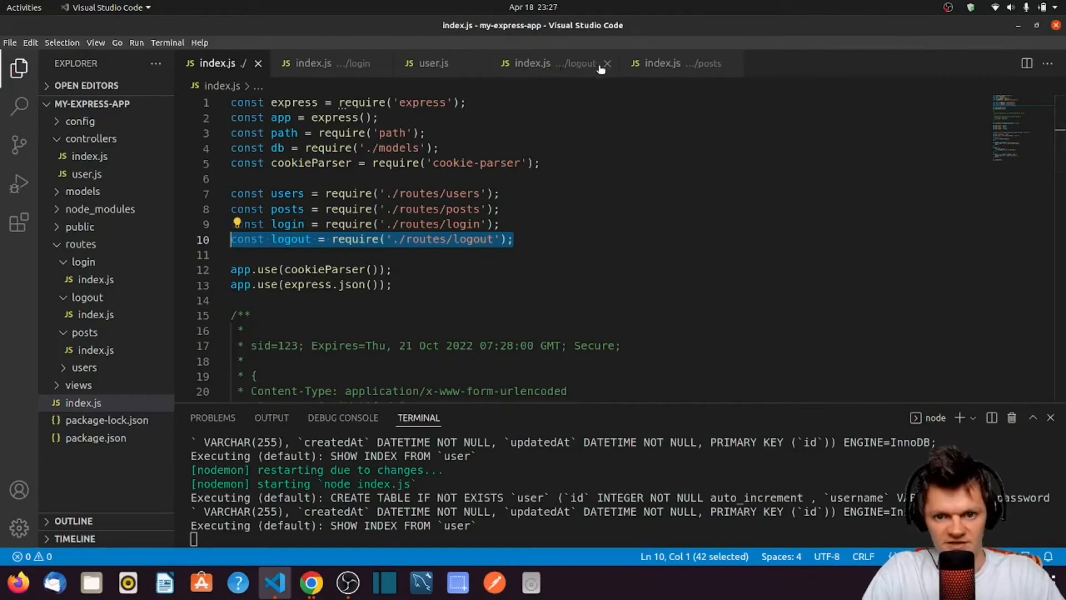
# Step: Mount the logout router at '/logout' with app.use, then move to profile.pug
pyautogui.click(544, 63)
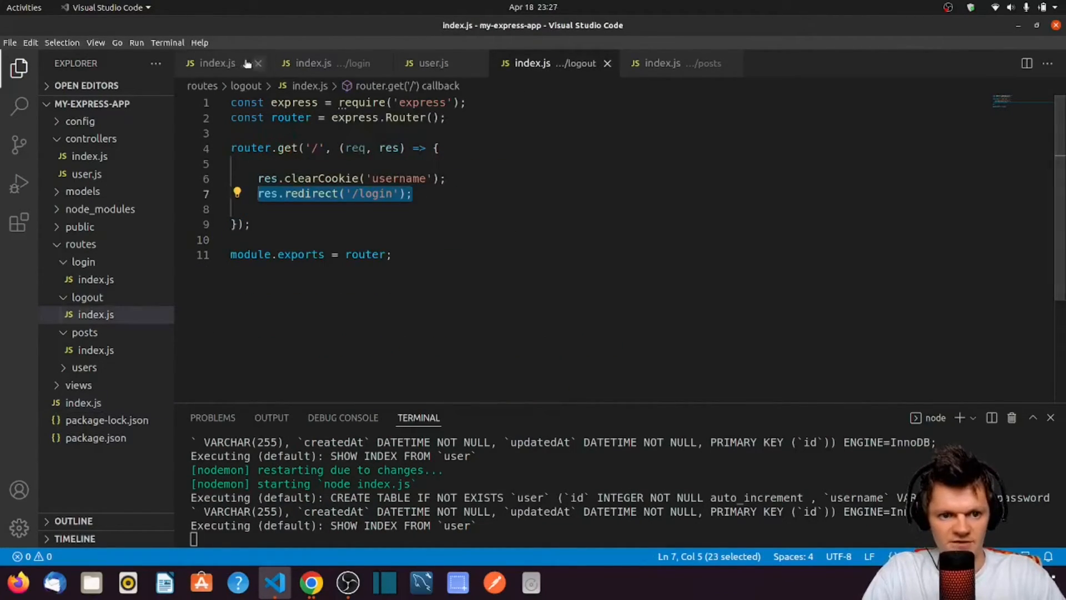
pyautogui.click(217, 62)
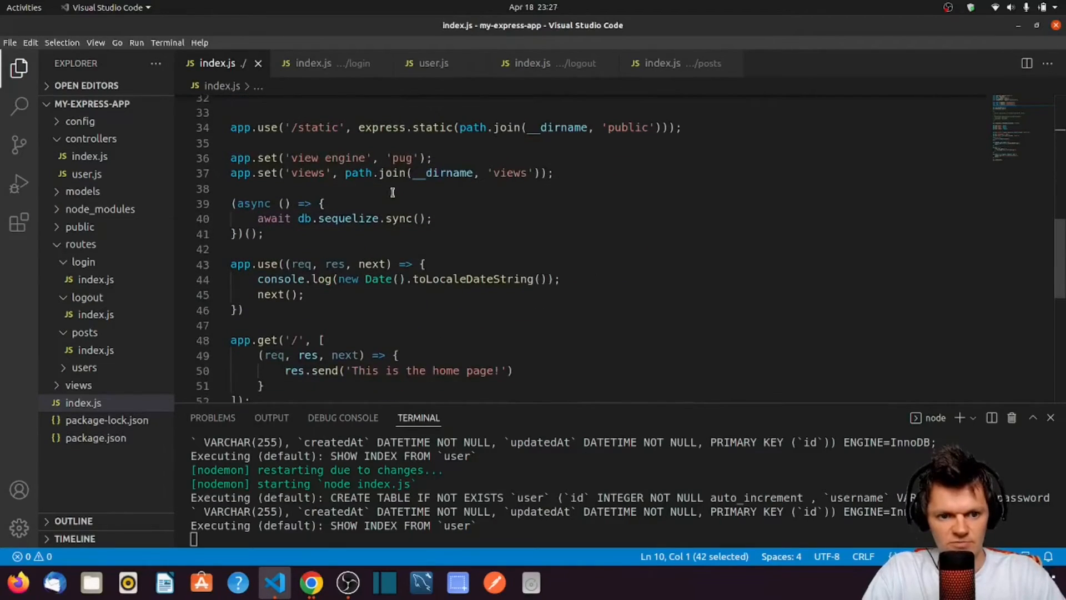
pyautogui.scroll(3)
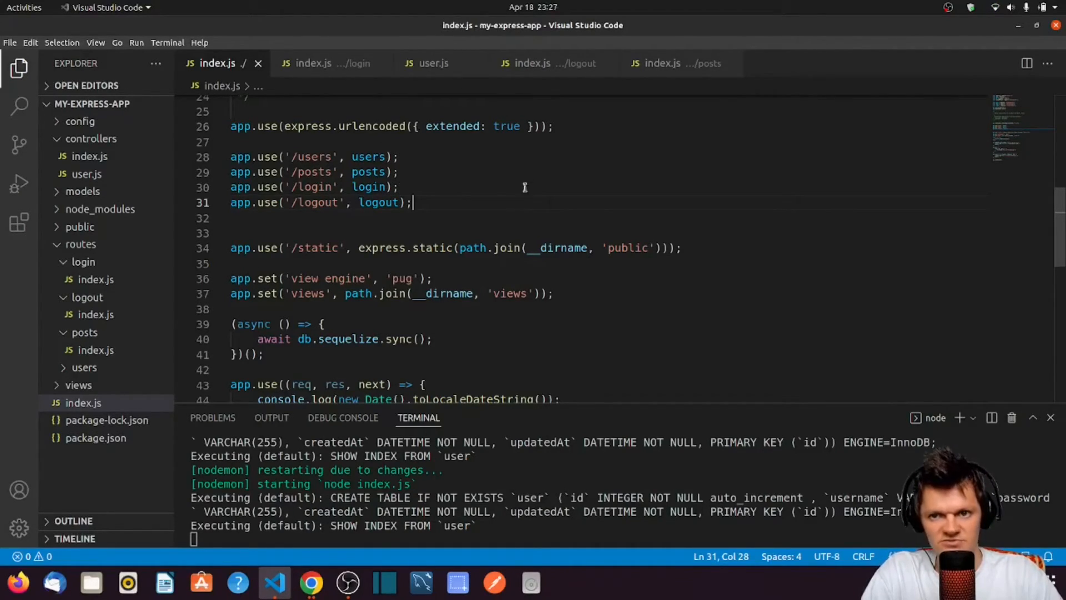
pyautogui.click(400, 187)
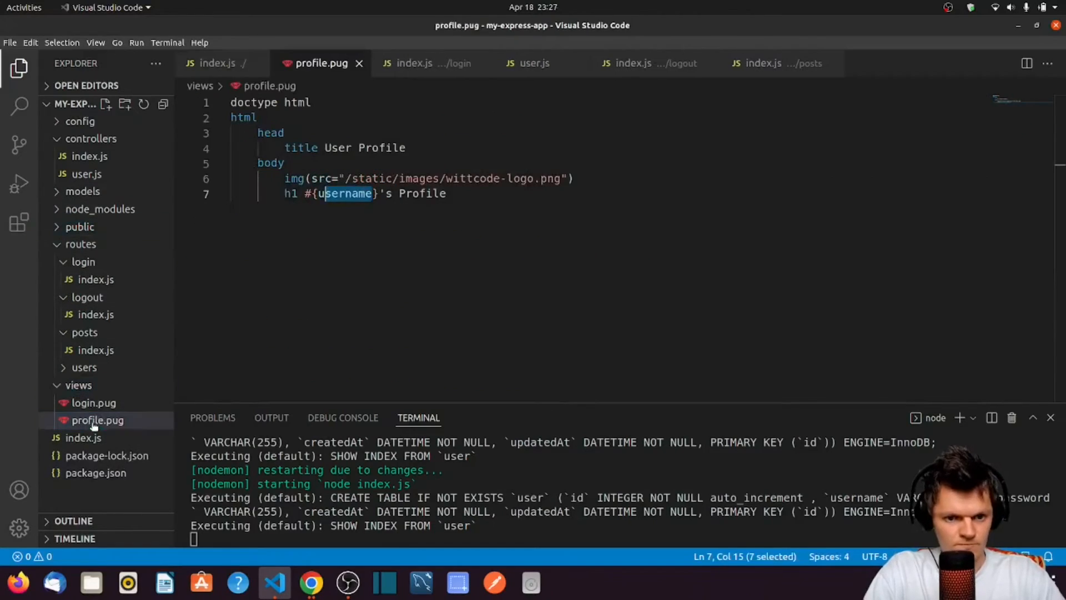
# Step: Add a(href='/logout') Logout under the h1 in profile.pug
pyautogui.write("a(href='/logout') Logout")
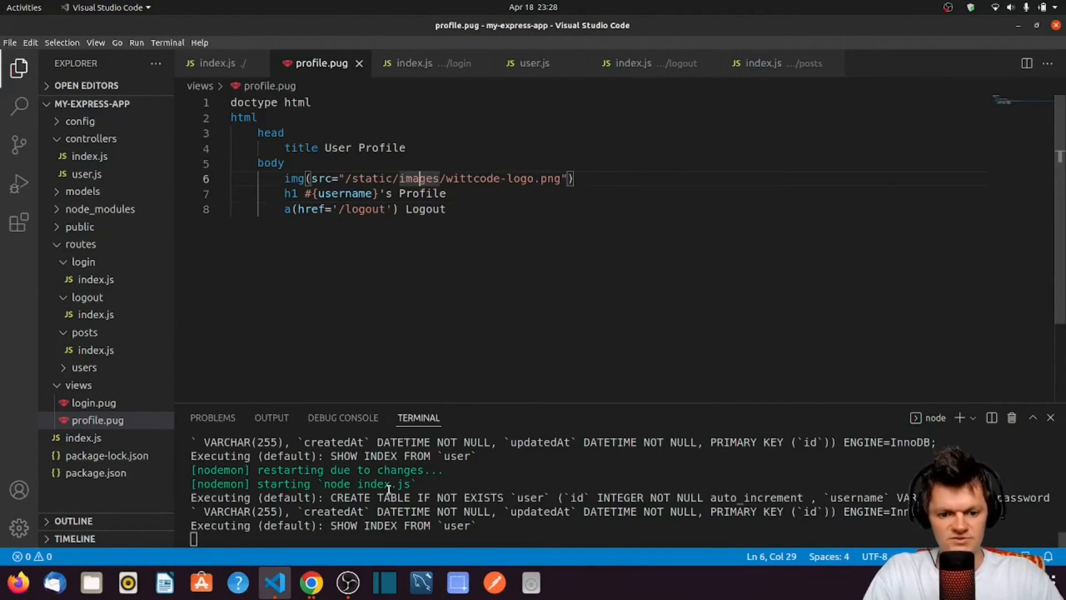
pyautogui.click(310, 582)
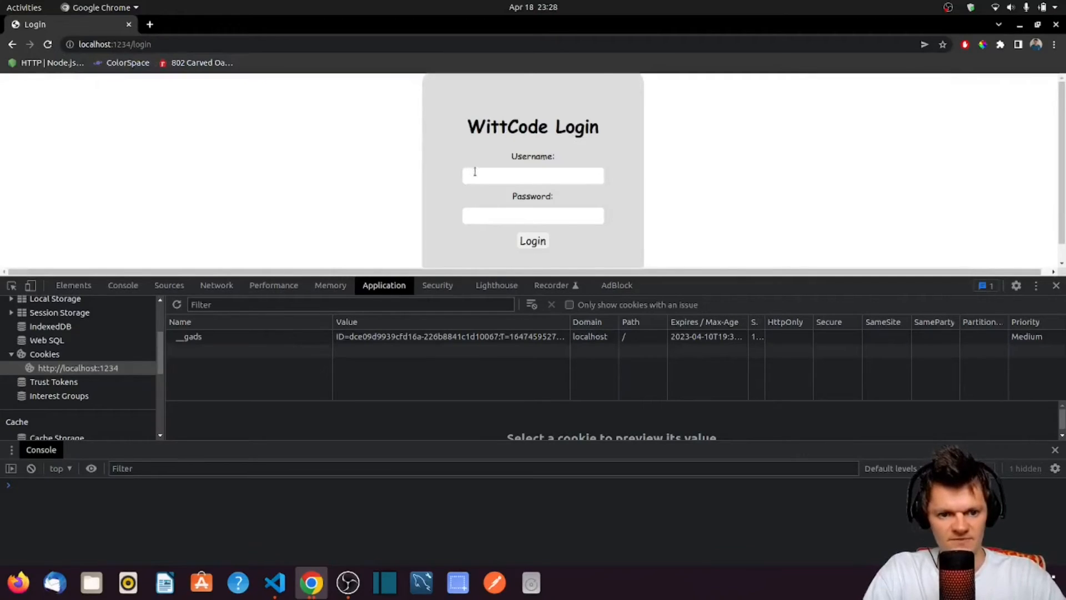
# Step: Log in as wuttcode, then use the Logout link so the username cookie is cleared
pyautogui.write('wut')
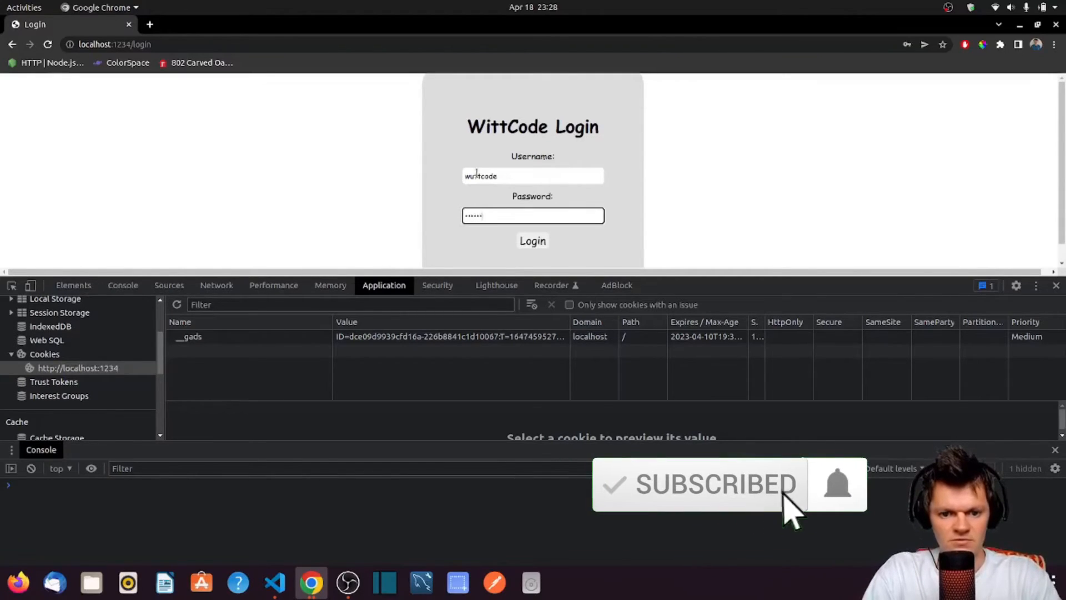
pyautogui.click(532, 241)
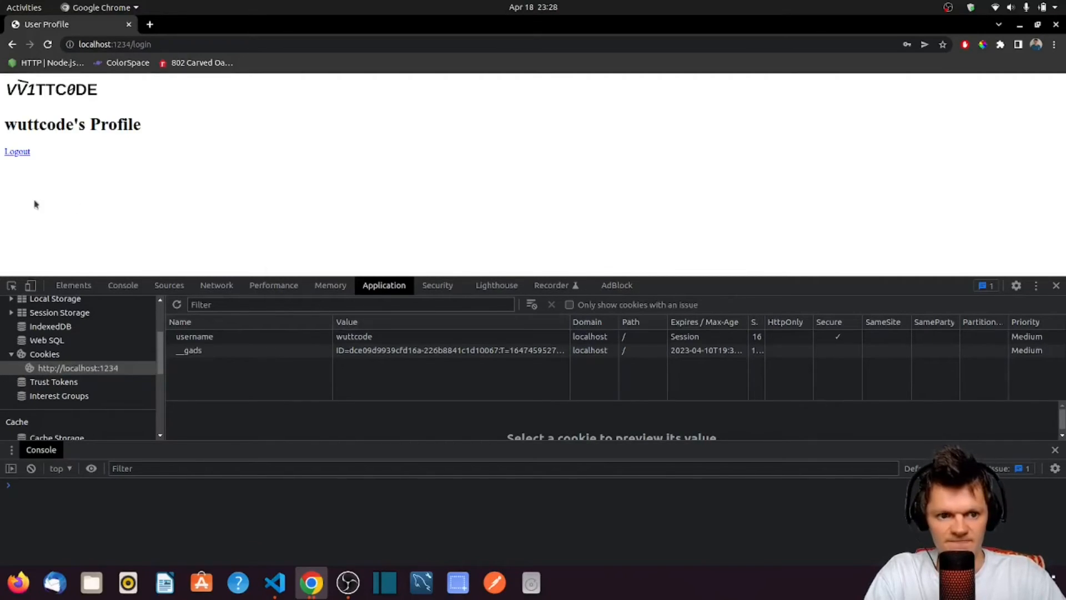
pyautogui.click(17, 151)
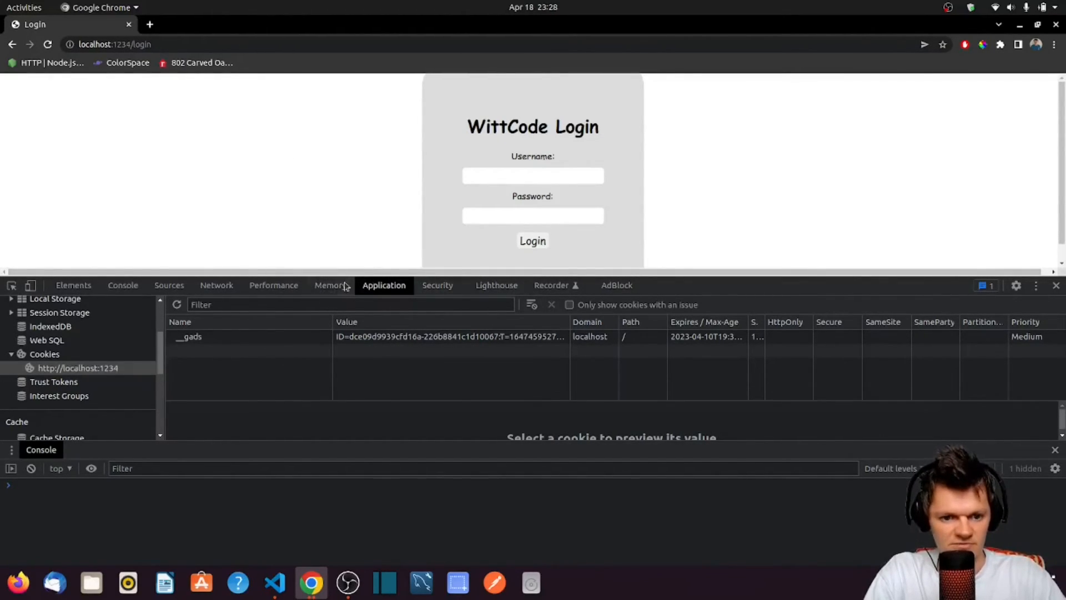
# Step: Log in as wittcode and inspect the login request's headers in the Network panel
pyautogui.click(216, 284)
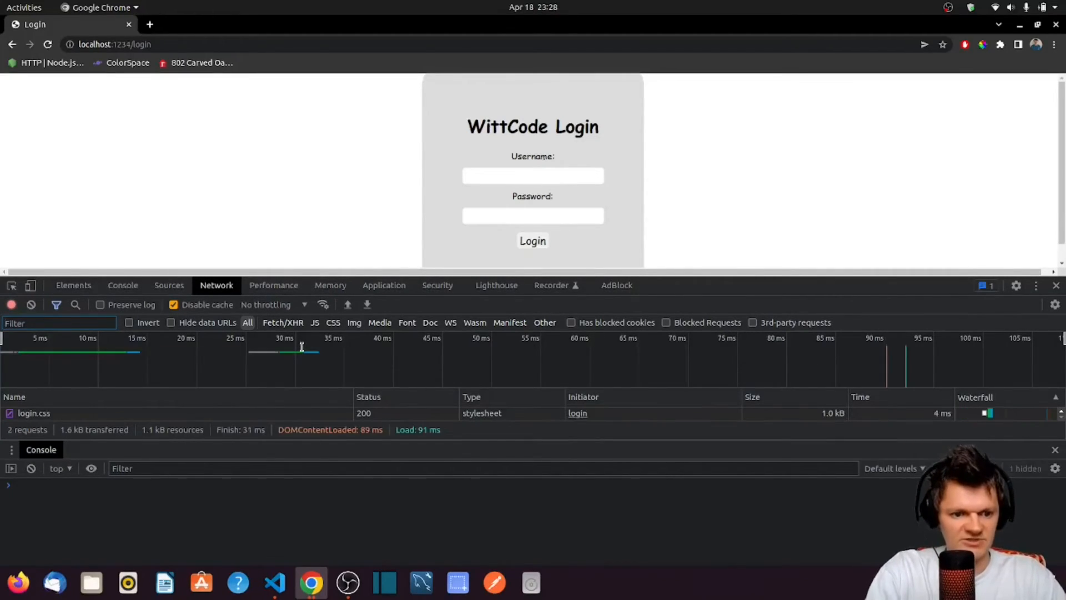
pyautogui.click(533, 175)
pyautogui.write('wittcode')
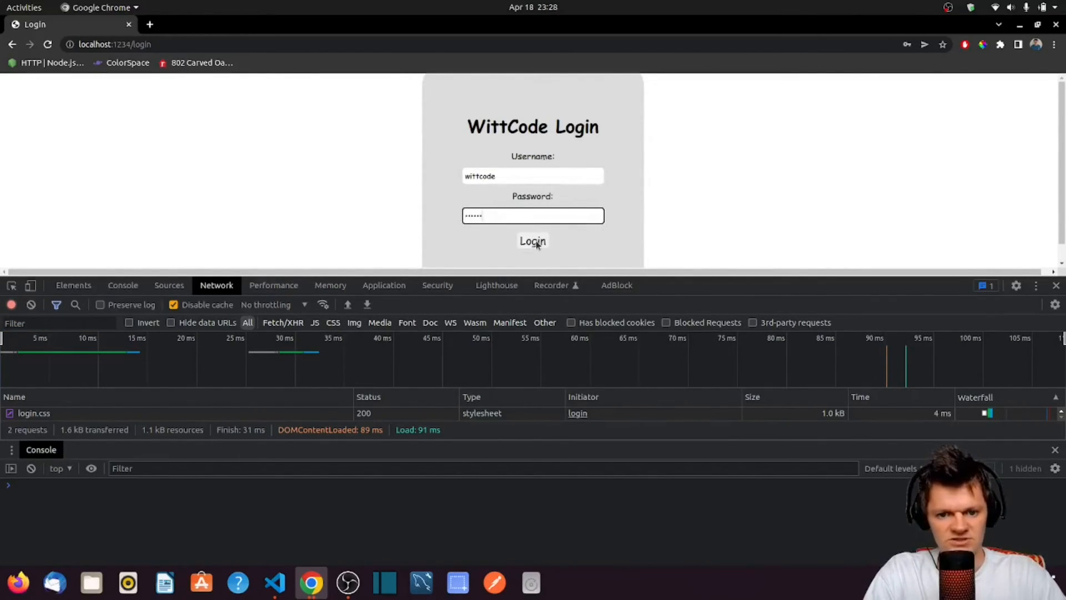
pyautogui.click(532, 240)
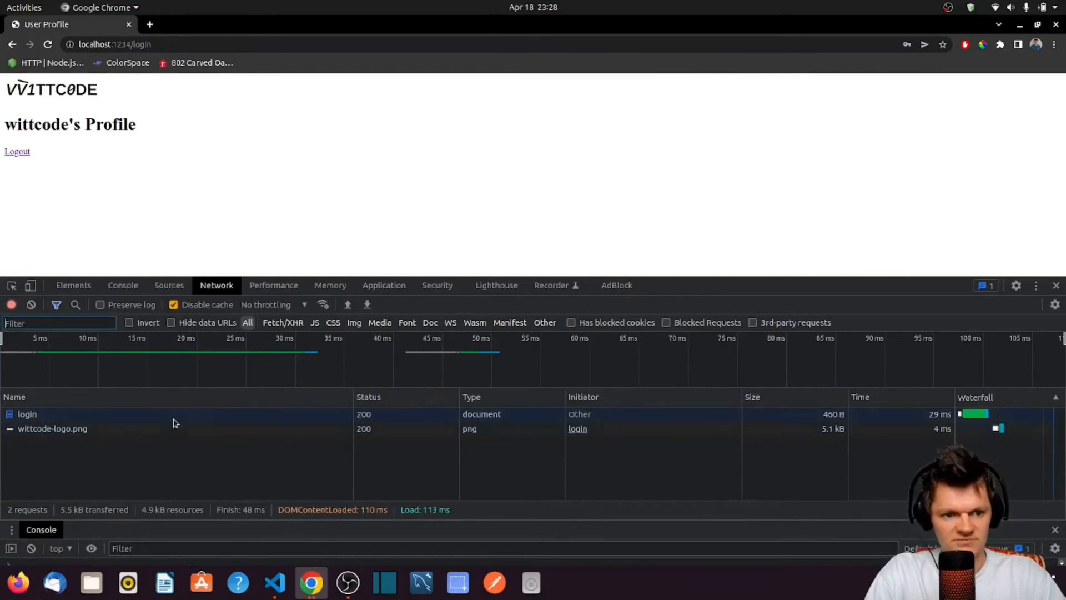
pyautogui.click(28, 413)
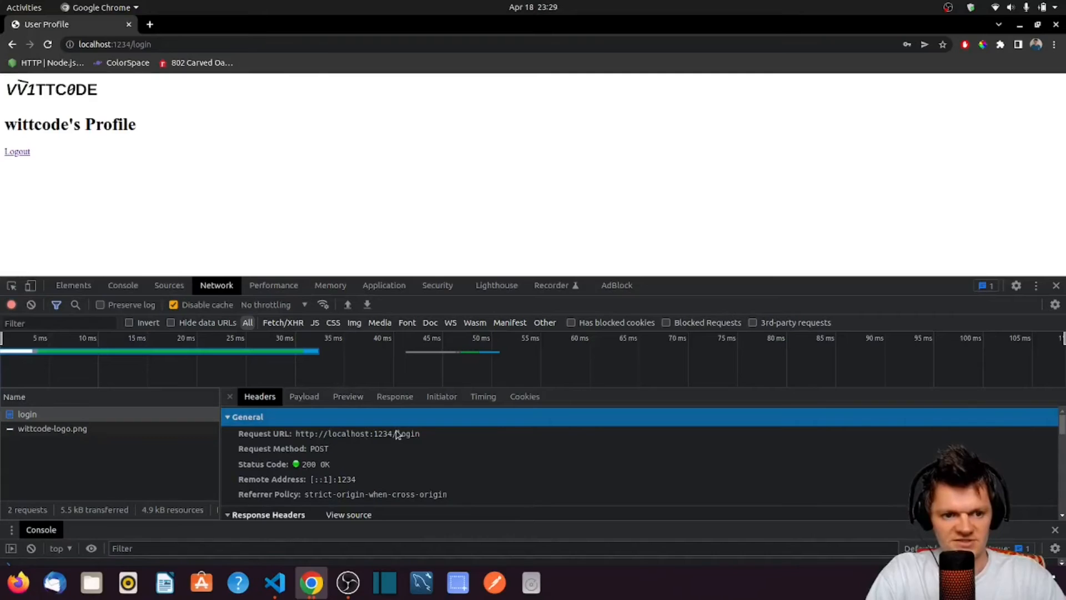
pyautogui.click(27, 413)
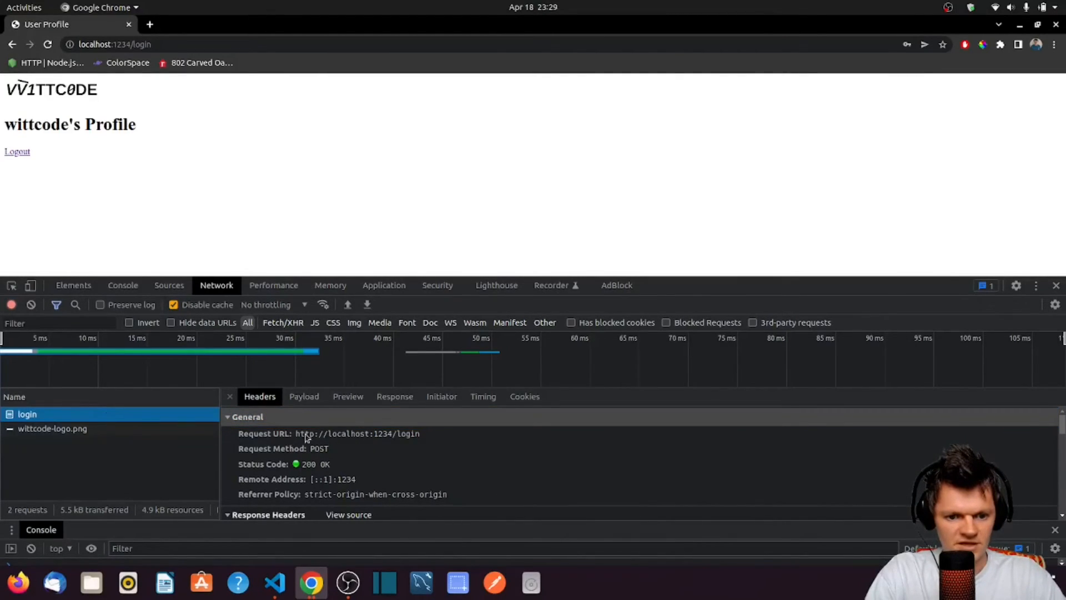
# Step: Log out and inspect the logout request's 302 redirect headers pointing to login
pyautogui.click(17, 151)
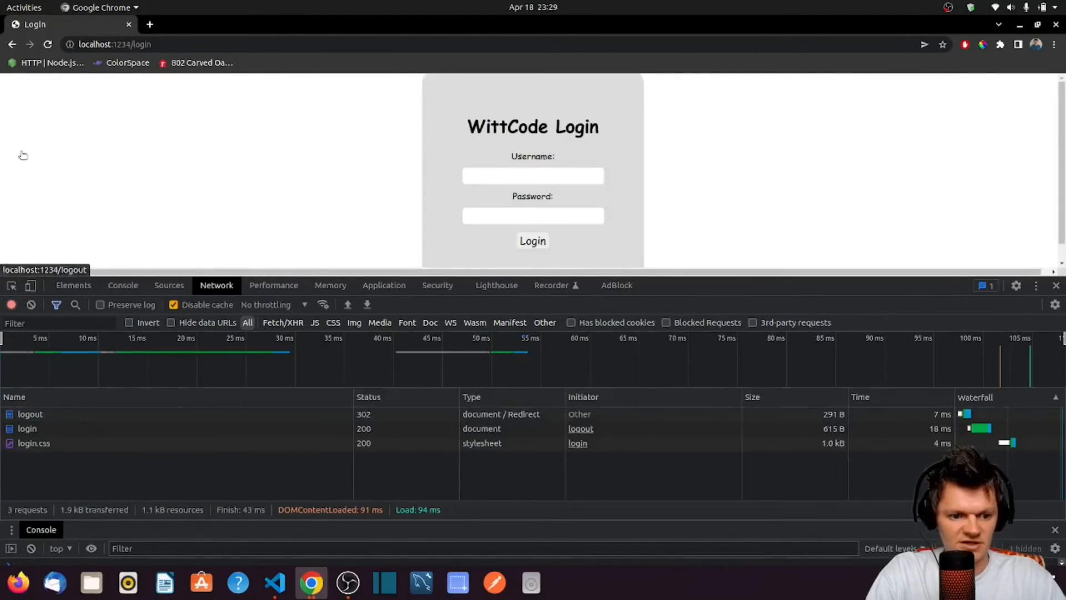
pyautogui.click(30, 413)
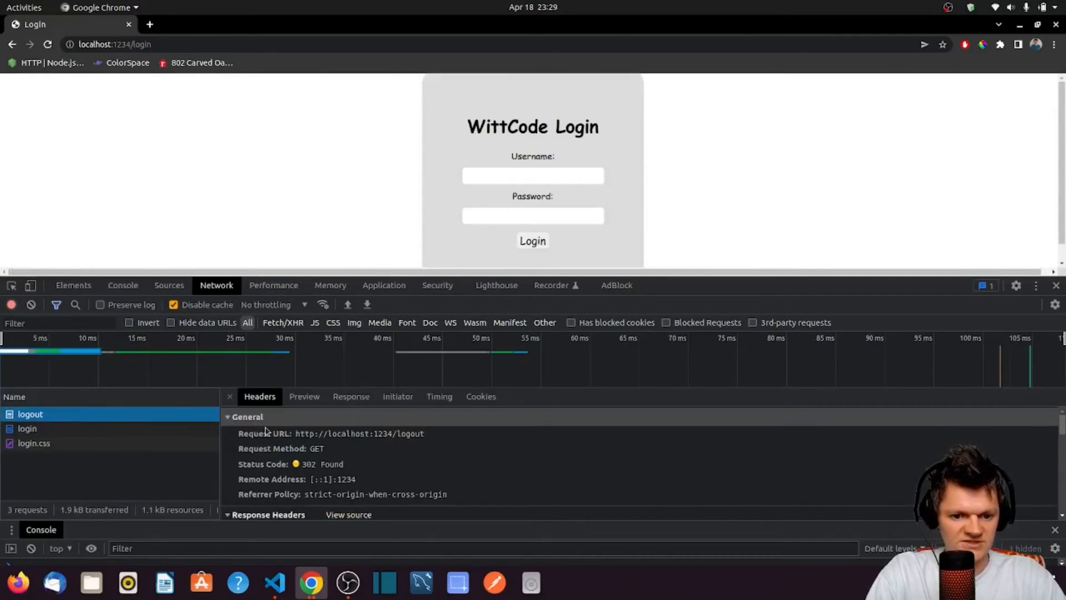
pyautogui.moveTo(308, 455)
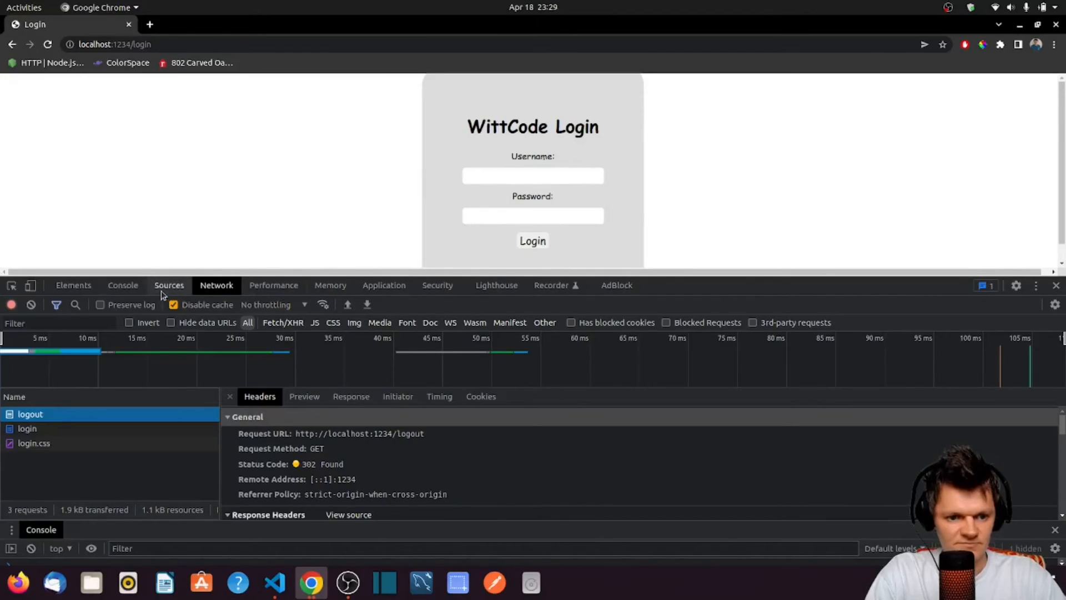
# Step: Confirm the username cookie is gone, log in as bruce and view the Secure username=bruce Set-Cookie header
pyautogui.click(383, 284)
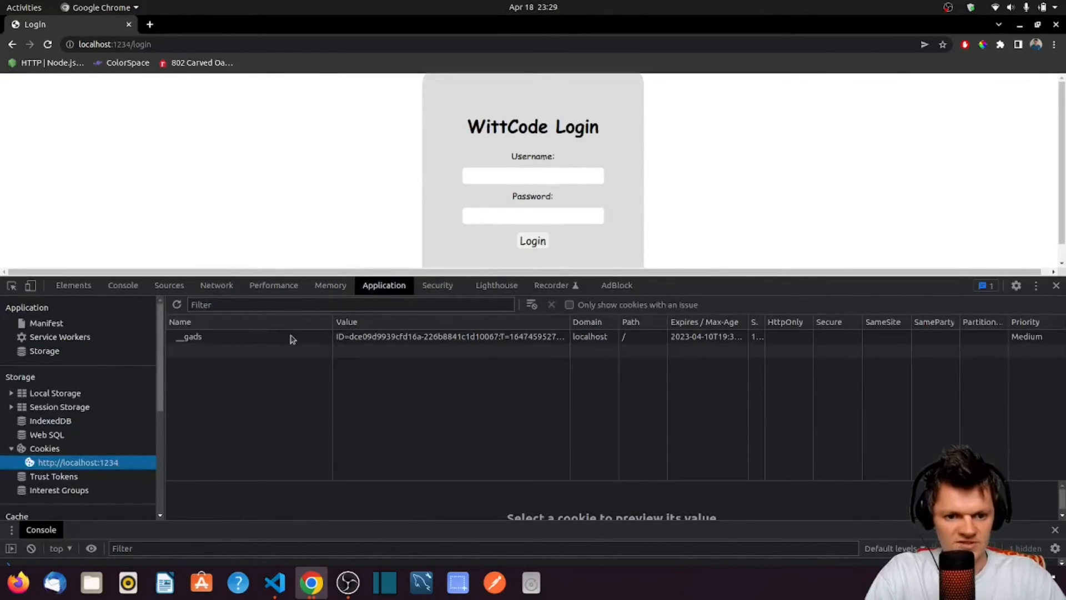
pyautogui.click(122, 284)
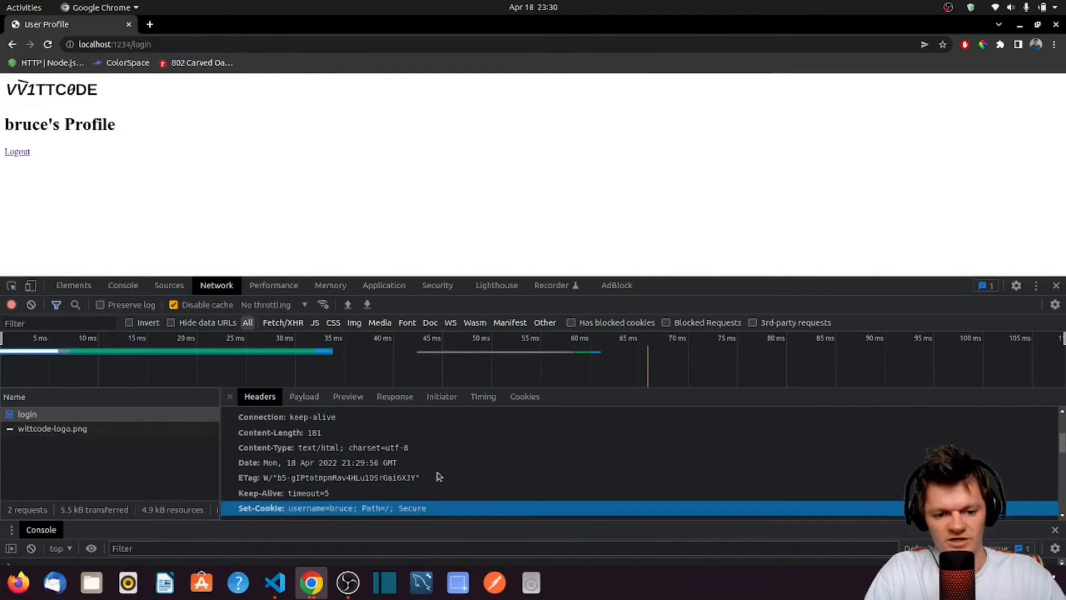
pyautogui.scroll(-3)
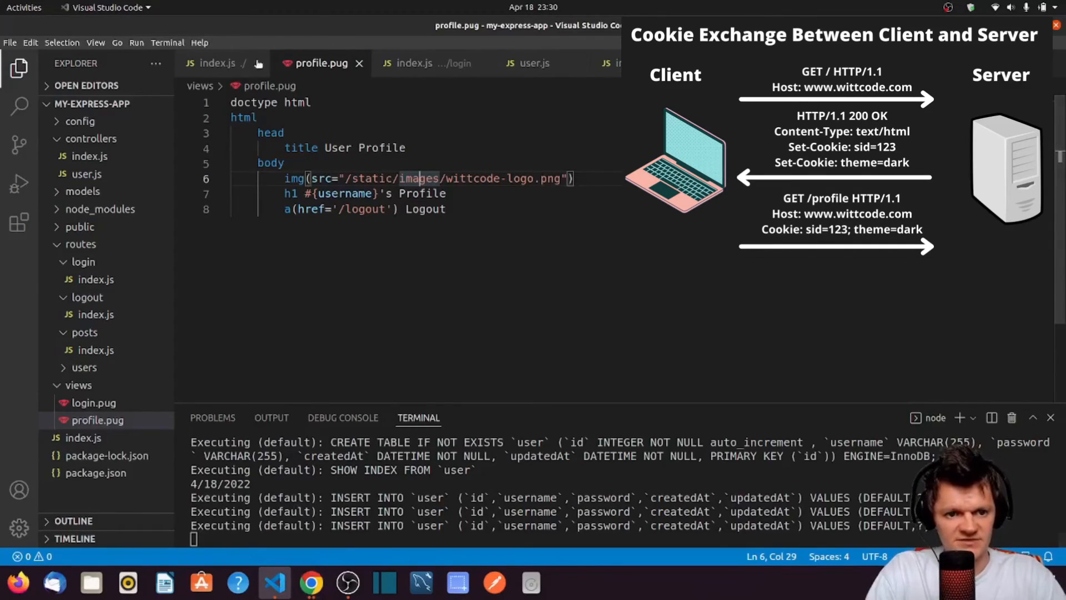
# Step: Review user.js's res.cookie call with secure: true and the login POST route in index.js
pyautogui.click(96, 350)
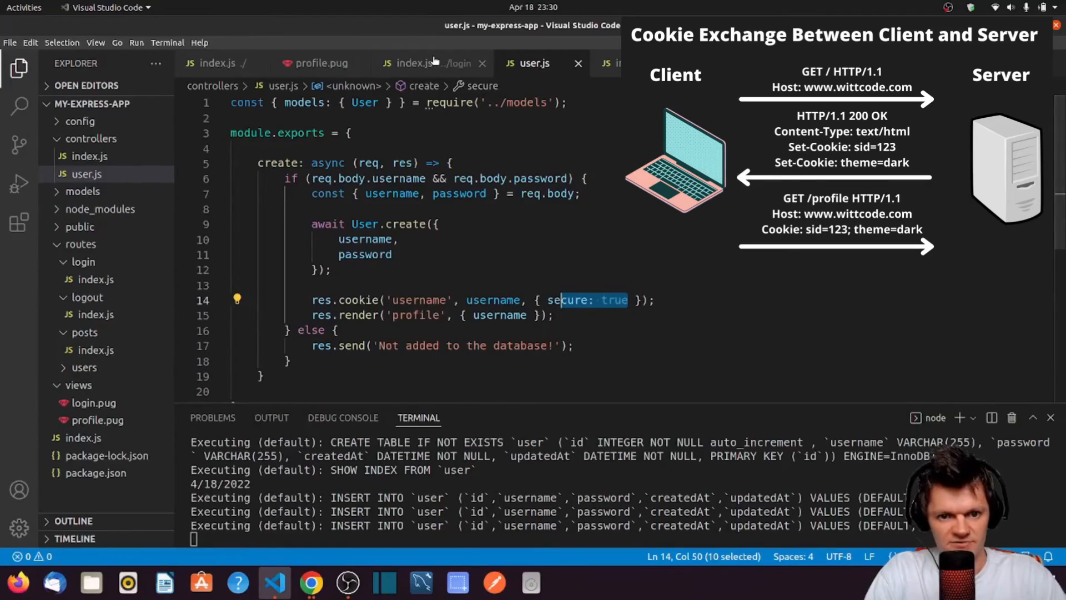
pyautogui.click(425, 63)
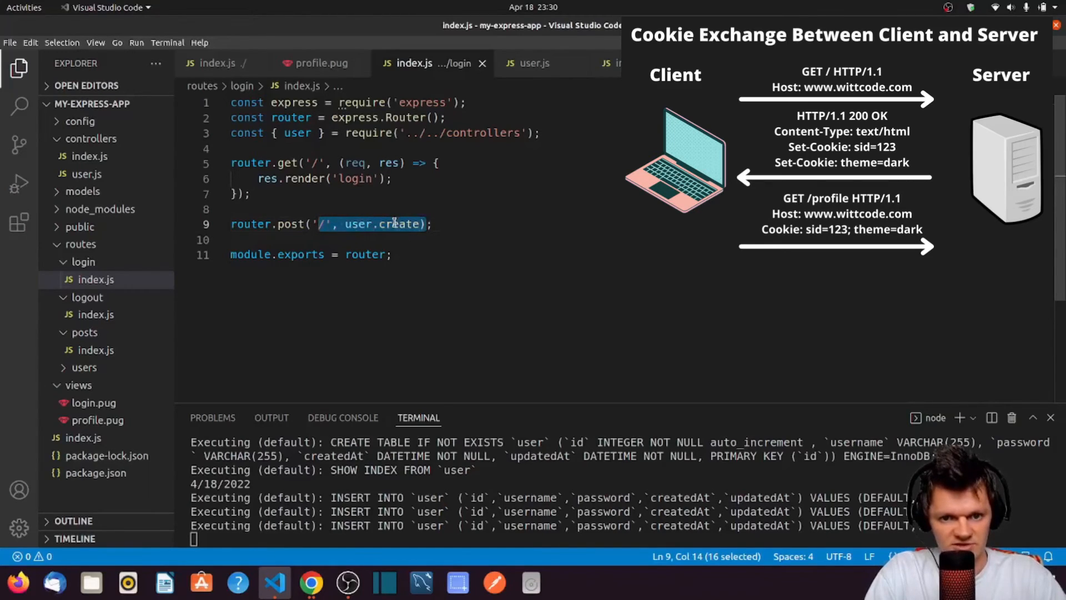
pyautogui.click(533, 63)
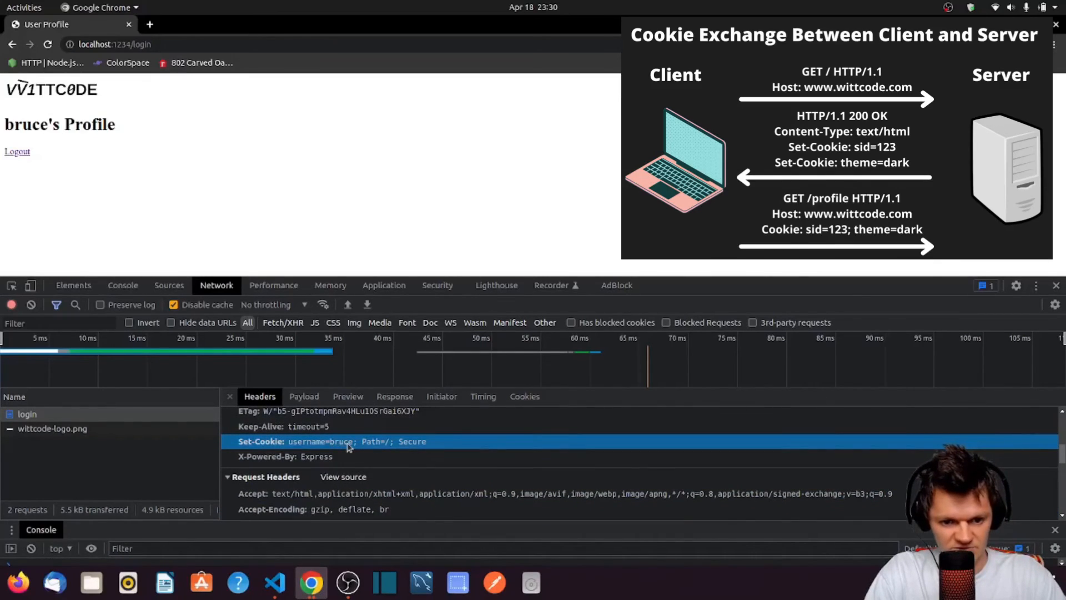
pyautogui.moveTo(374, 448)
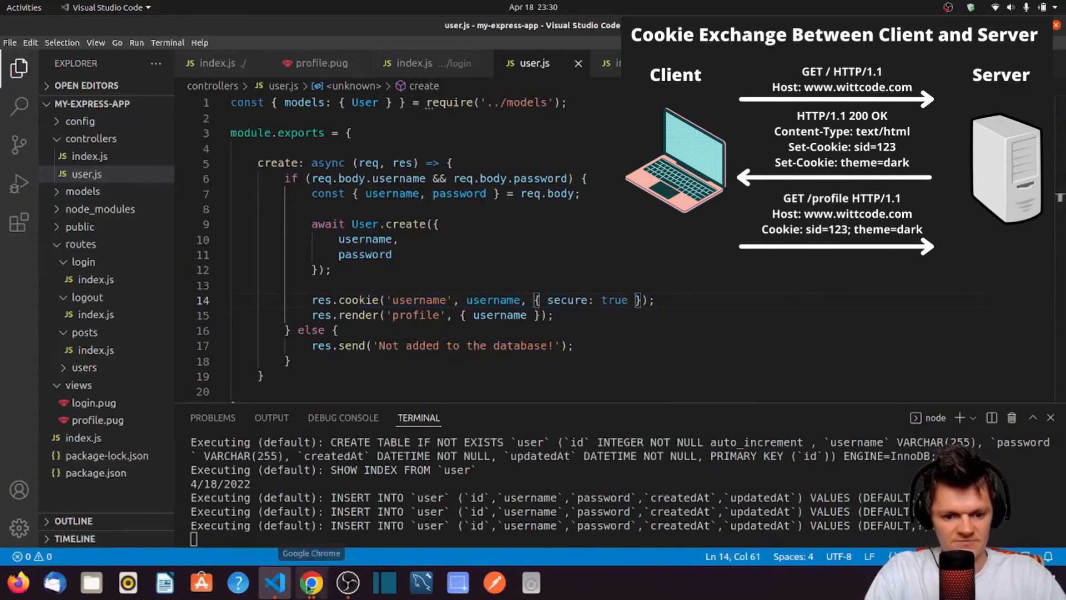
# Step: Load localhost:1234/posts and find the username=bruce Cookie line in the request headers
pyautogui.click(310, 582)
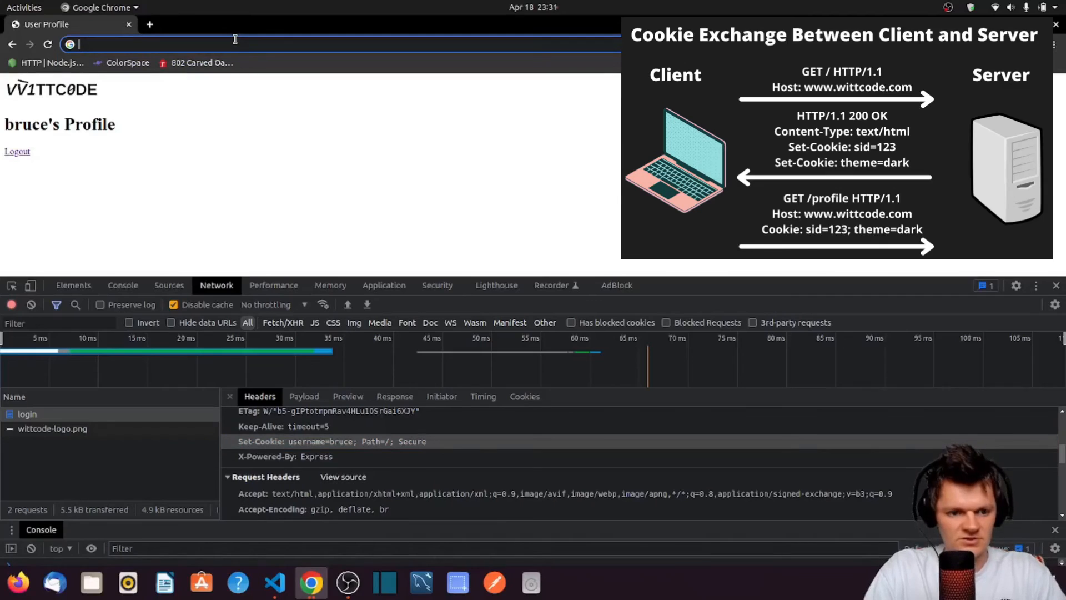
pyautogui.write('localhost:30')
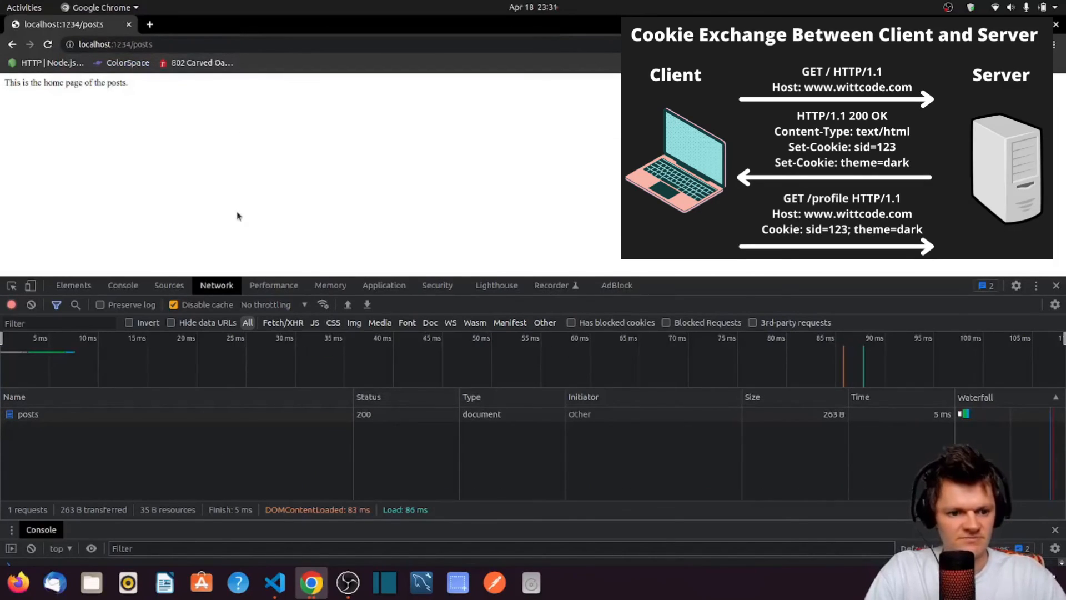
pyautogui.click(28, 413)
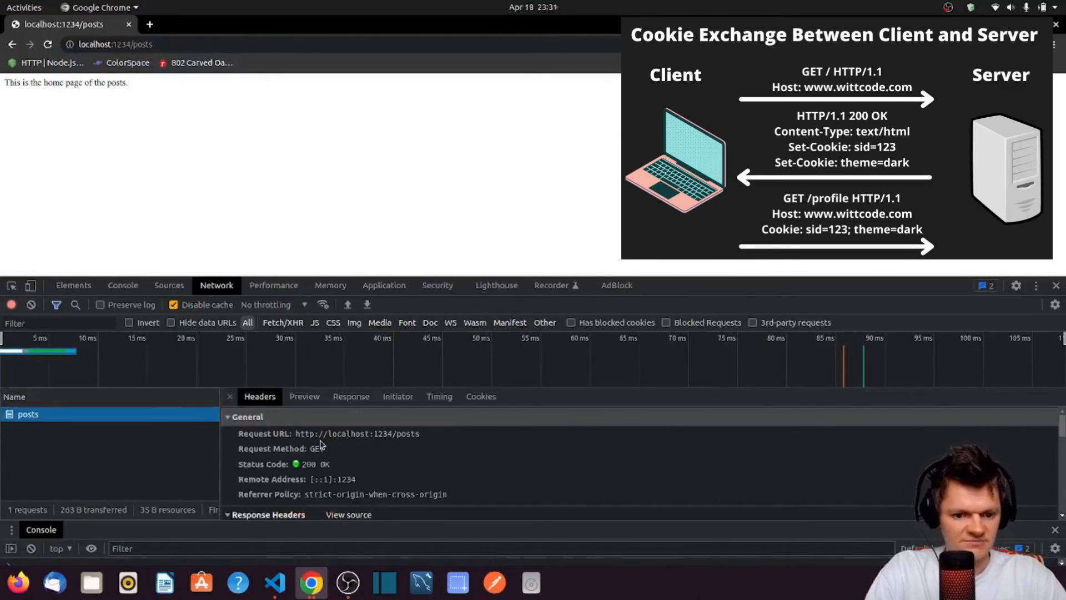
pyautogui.scroll(-3)
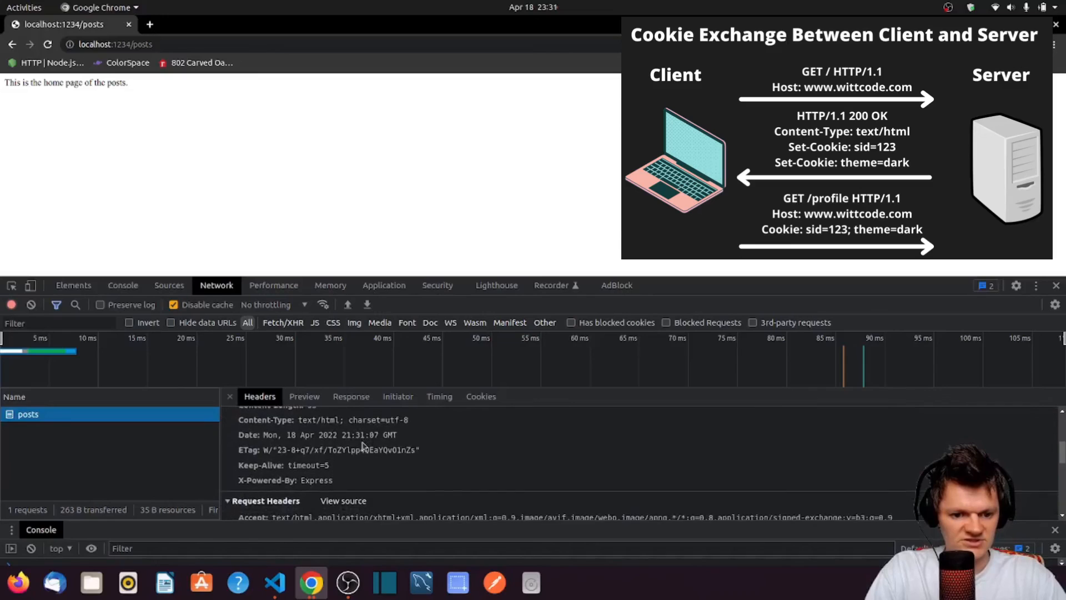
pyautogui.scroll(-3)
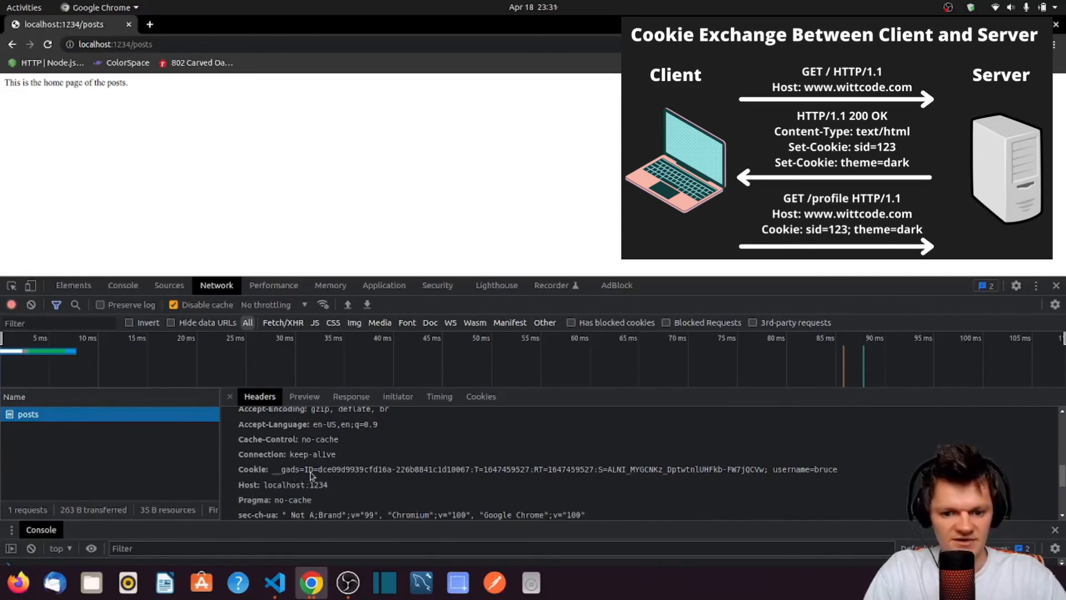
pyautogui.moveTo(778, 475)
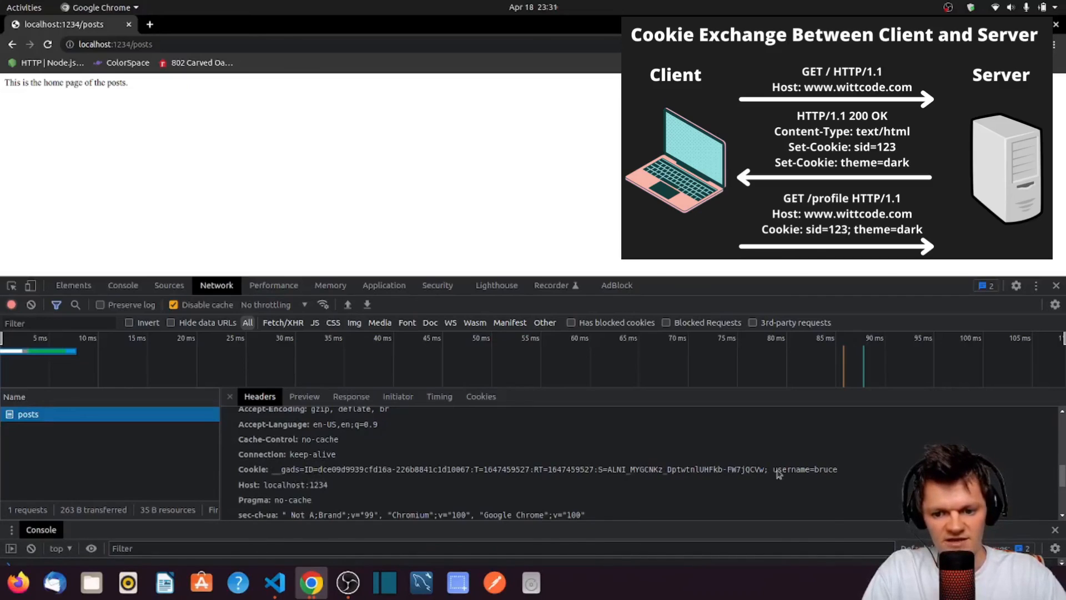